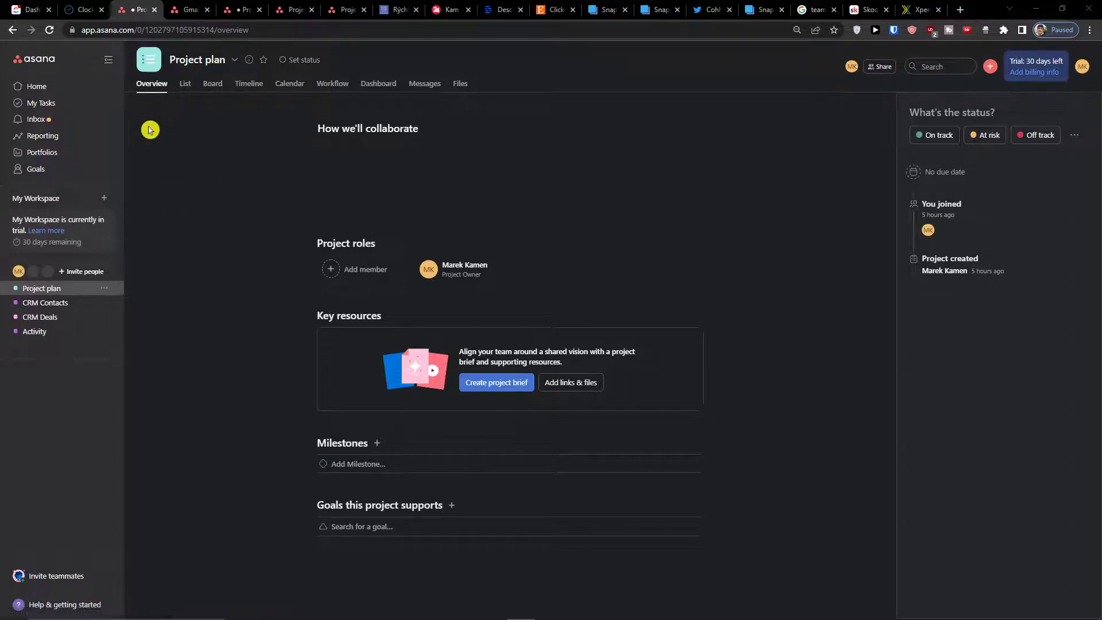
- Switch the Project plan to its List view showing the To do, Doing, Done and Stuck sections
{"action": "left_click", "coordinate": [185, 83]}
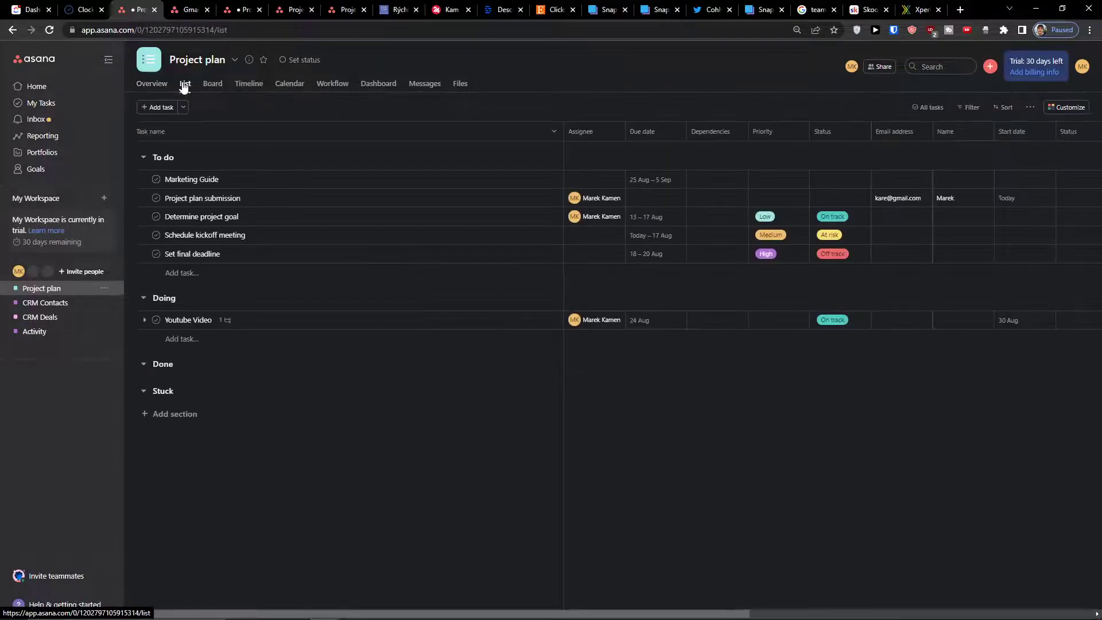
{"action": "mouse_move", "coordinate": [264, 434]}
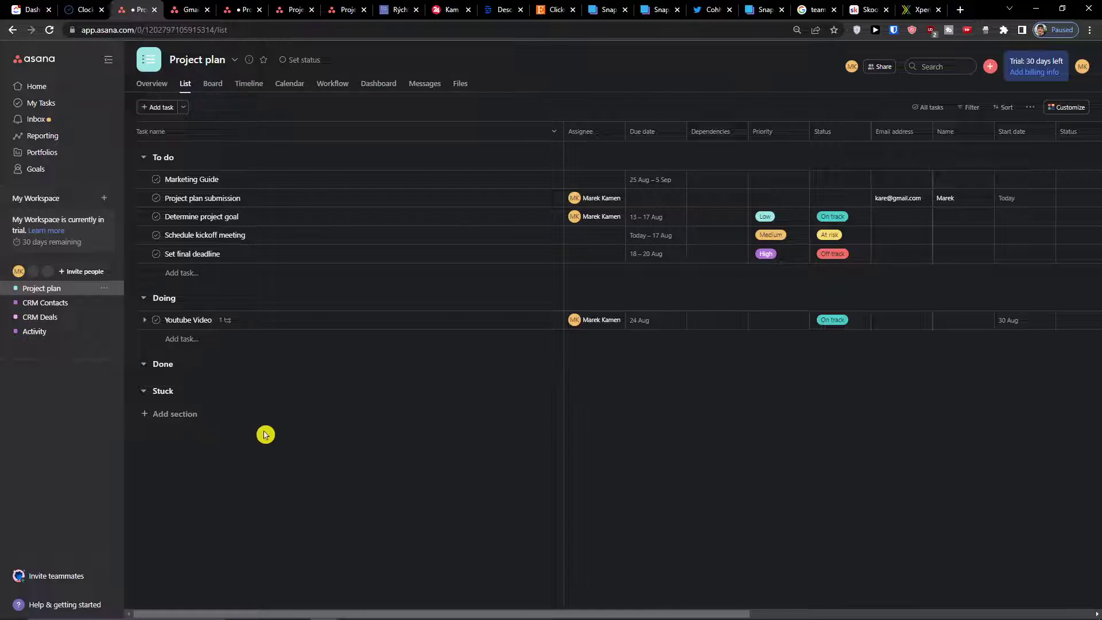
{"action": "mouse_move", "coordinate": [1070, 159]}
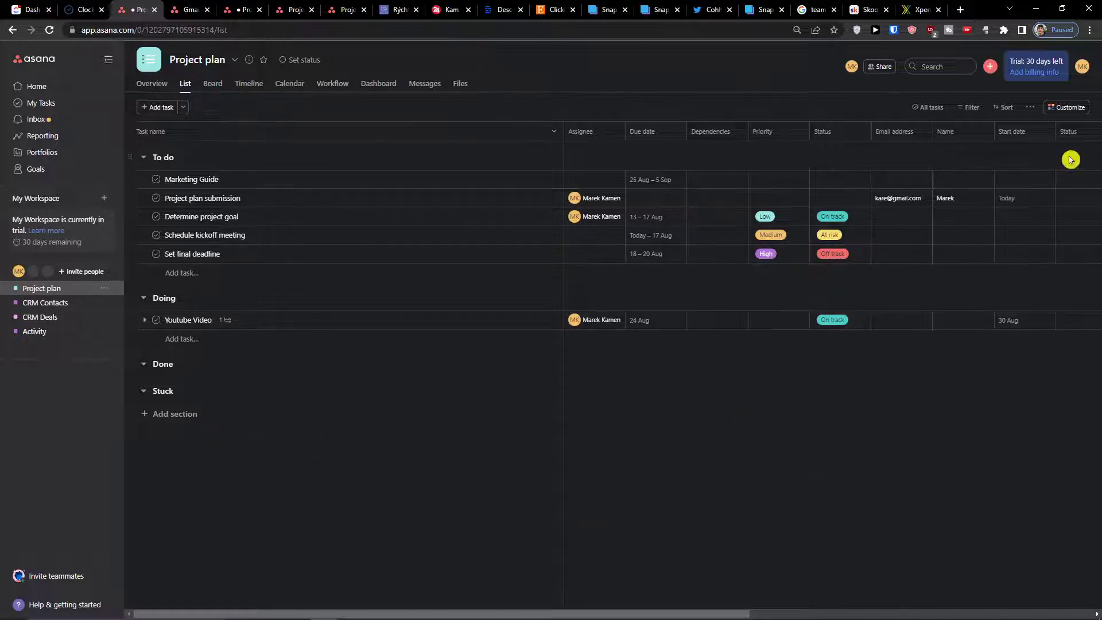
{"action": "mouse_move", "coordinate": [236, 437]}
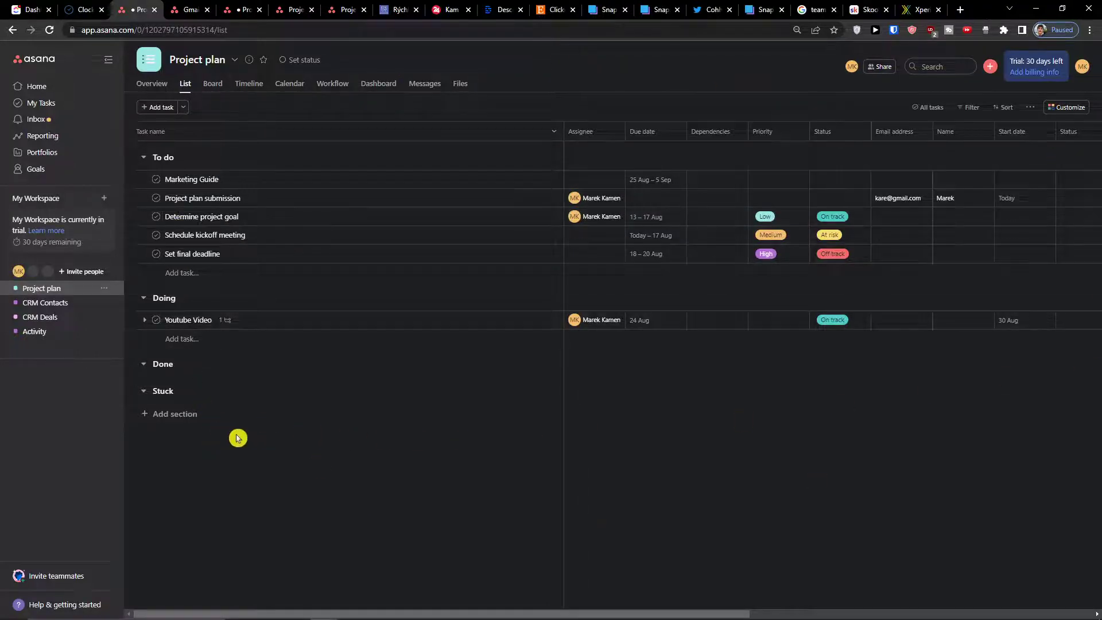
{"action": "mouse_move", "coordinate": [76, 255]}
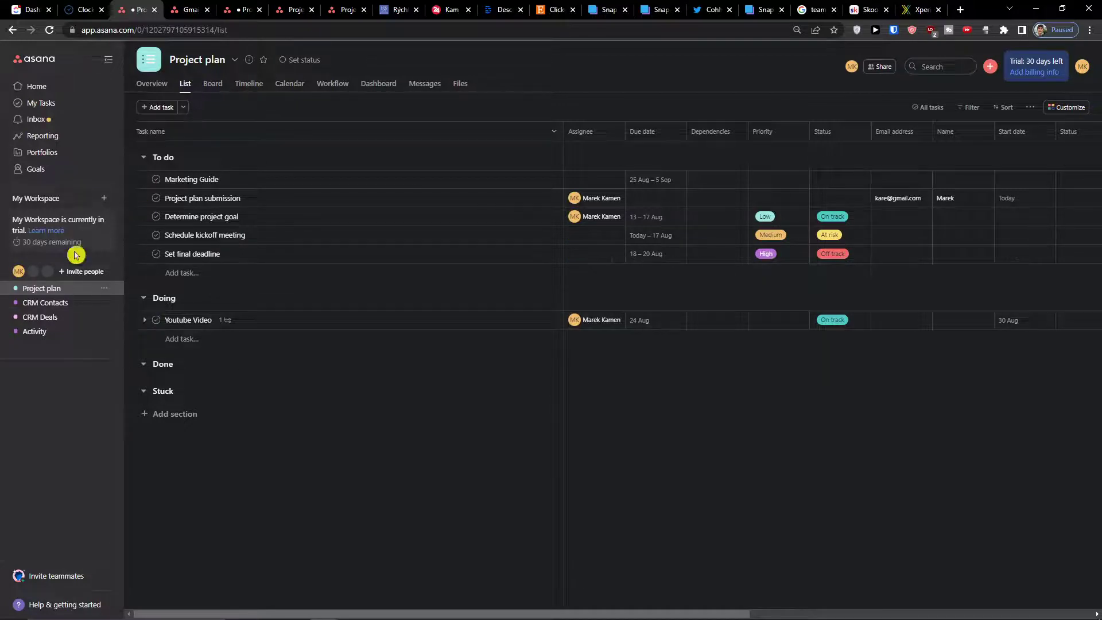
{"action": "mouse_move", "coordinate": [86, 197]}
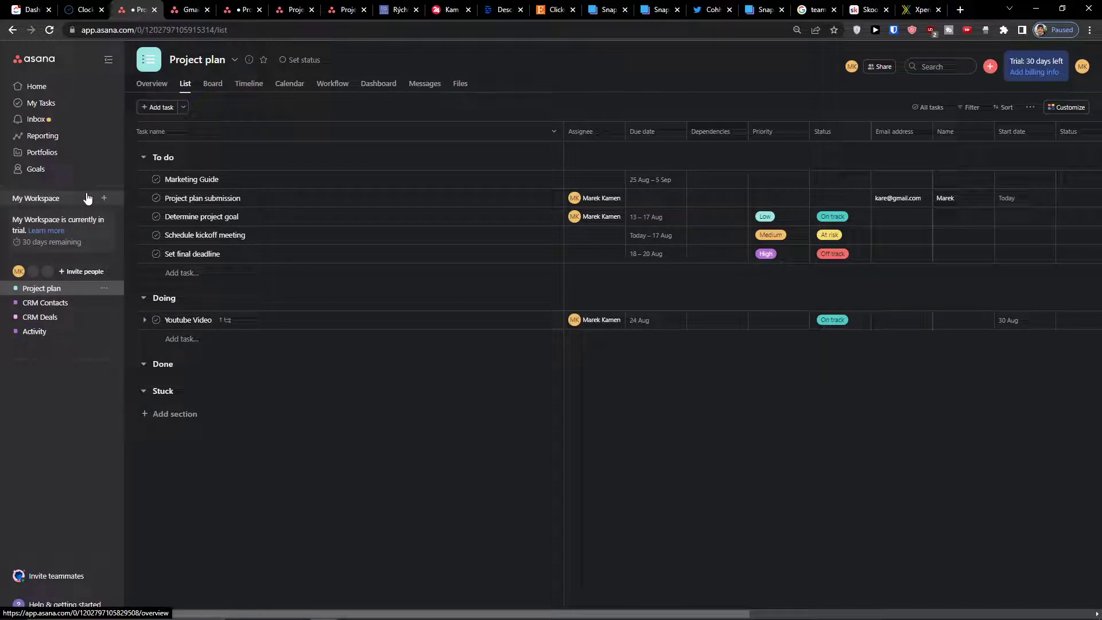
- Create a blank project named 'Task list' in My Workspace and go to it
{"action": "left_click", "coordinate": [103, 199]}
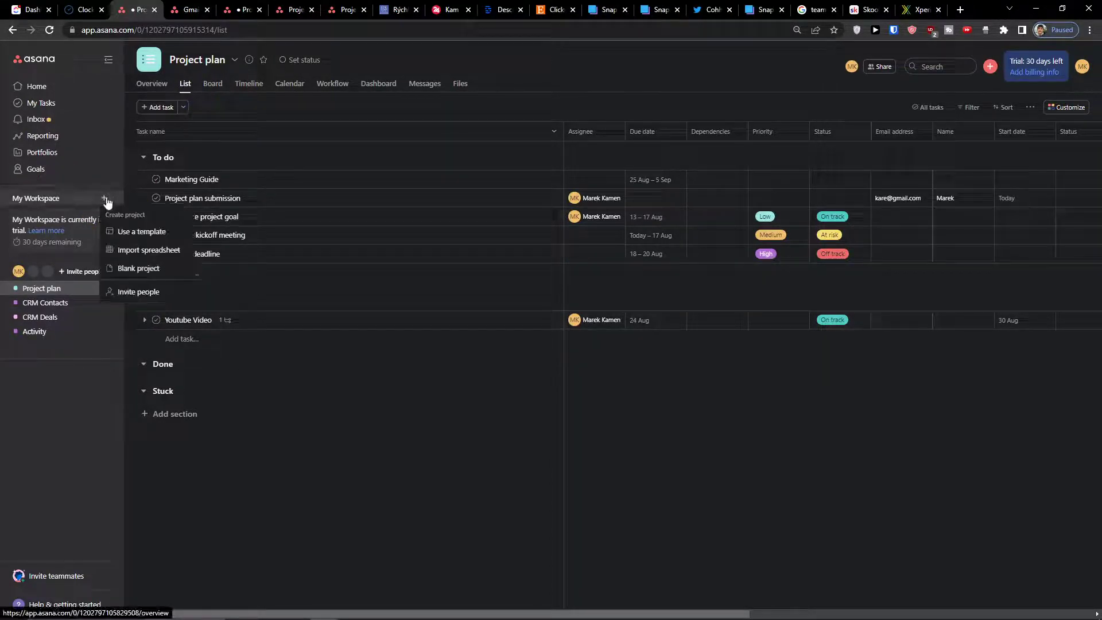
{"action": "left_click", "coordinate": [137, 270]}
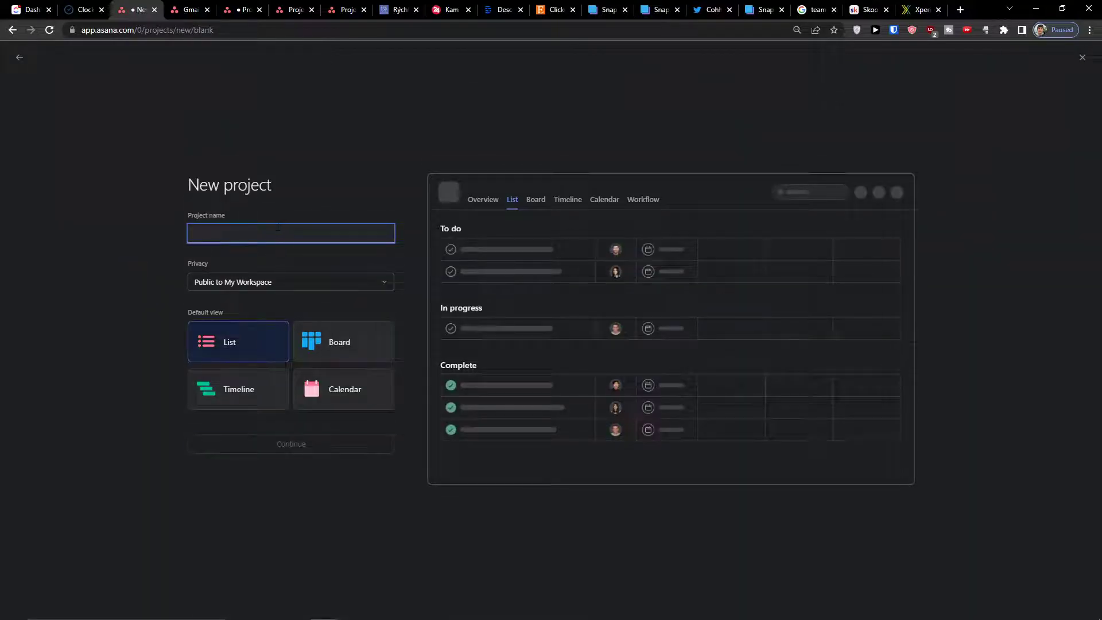
{"action": "type", "text": "Task list"}
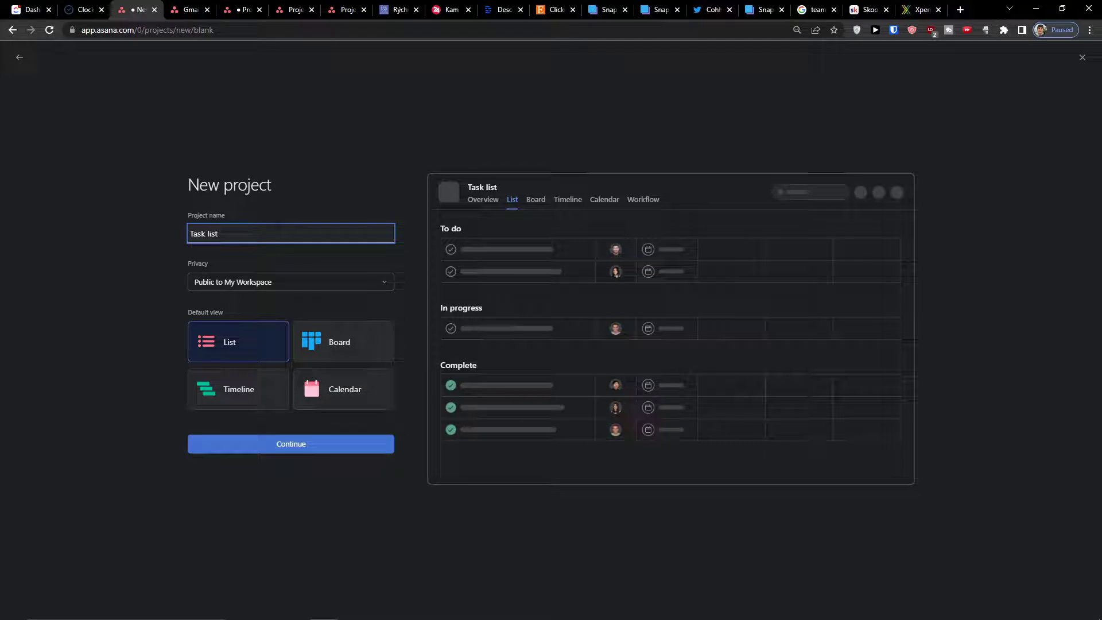
{"action": "left_click", "coordinate": [291, 443]}
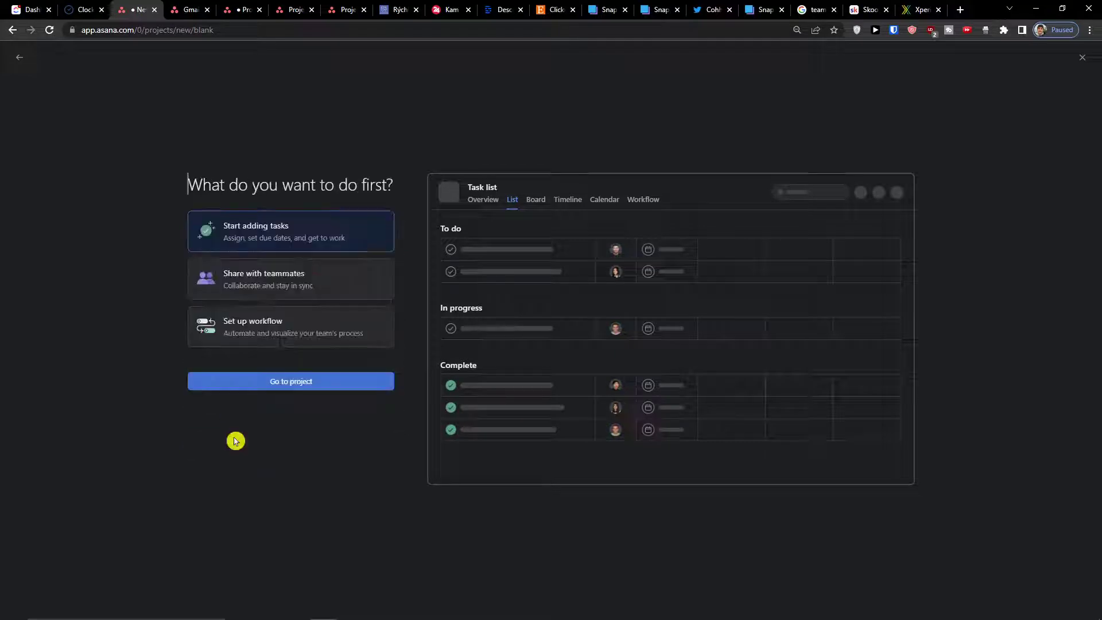
{"action": "left_click", "coordinate": [290, 381]}
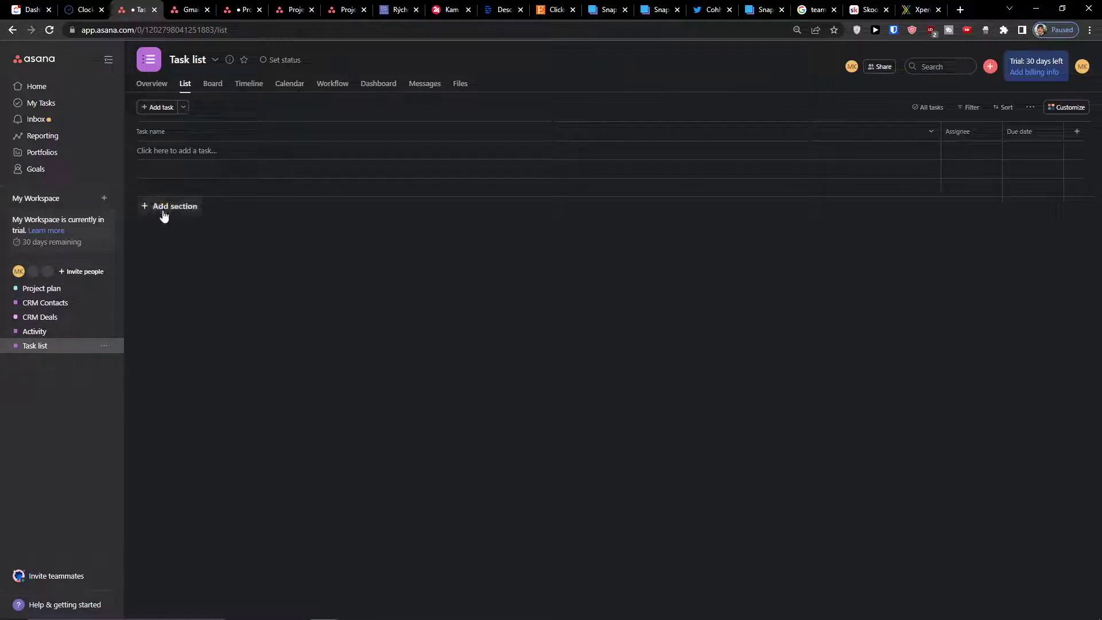
- Add a To do section and an In Progress section, enlarging the page zoom along the way
{"action": "left_click", "coordinate": [173, 206]}
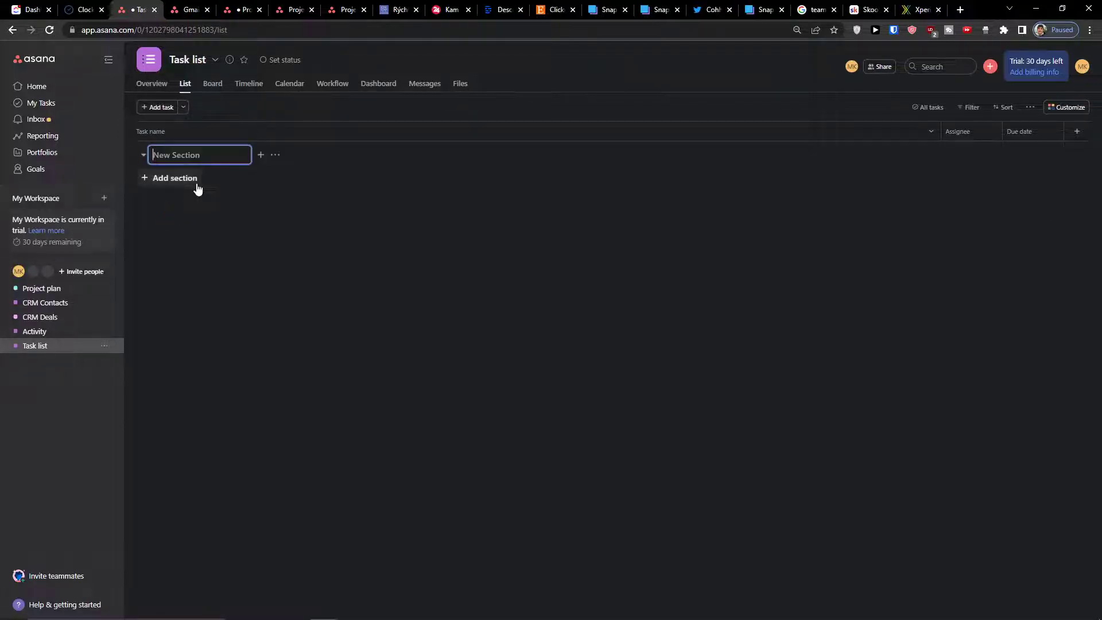
{"action": "type", "text": "To do"}
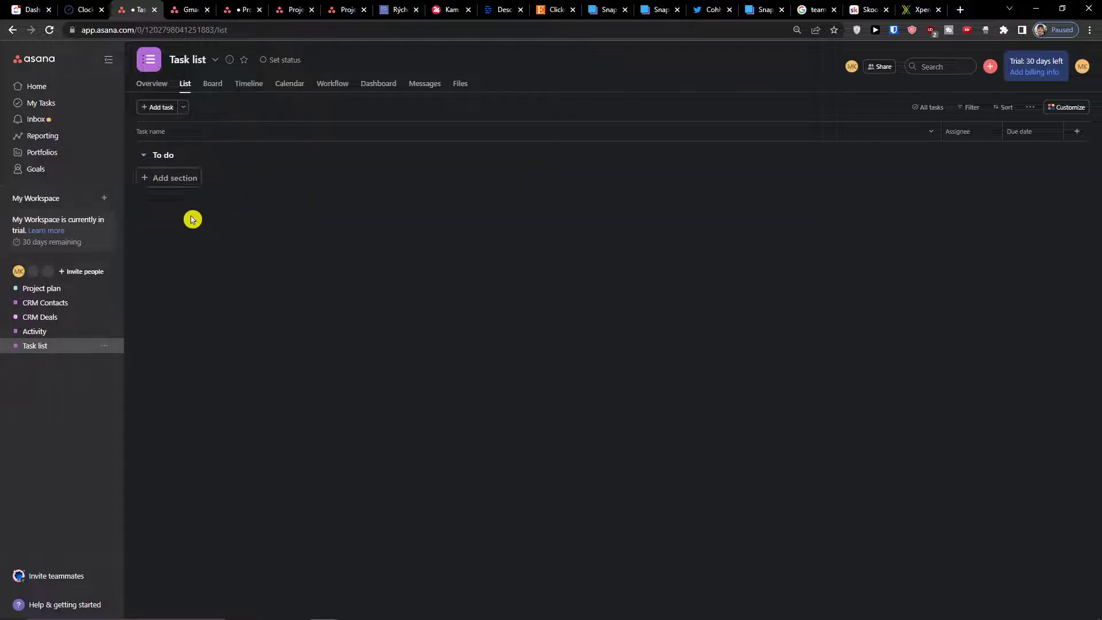
{"action": "mouse_move", "coordinate": [862, 37]}
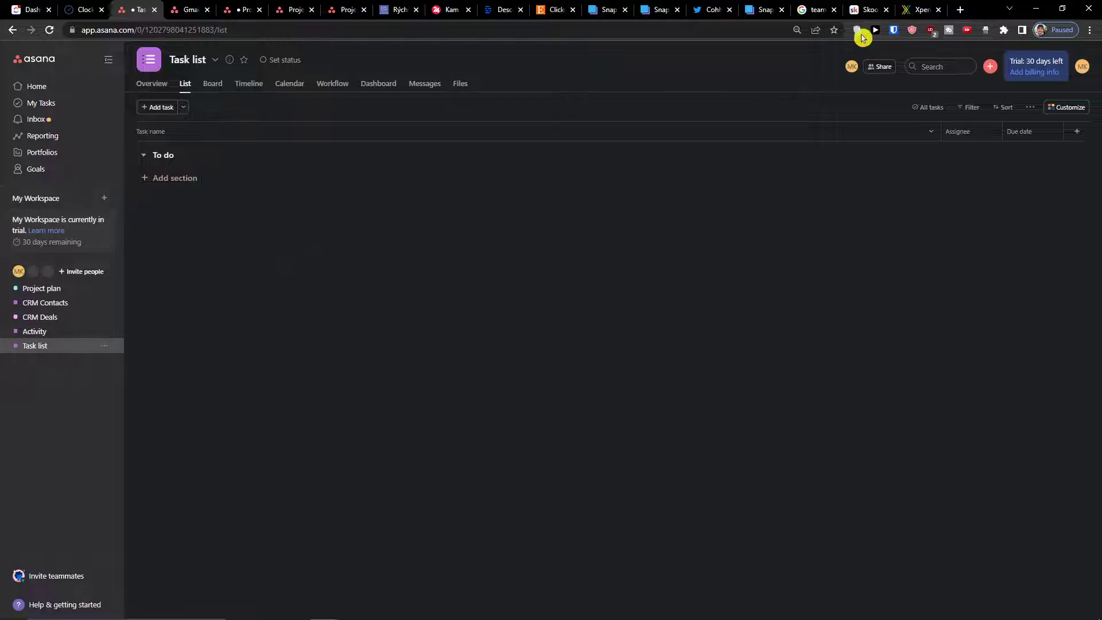
{"action": "left_click", "coordinate": [797, 30]}
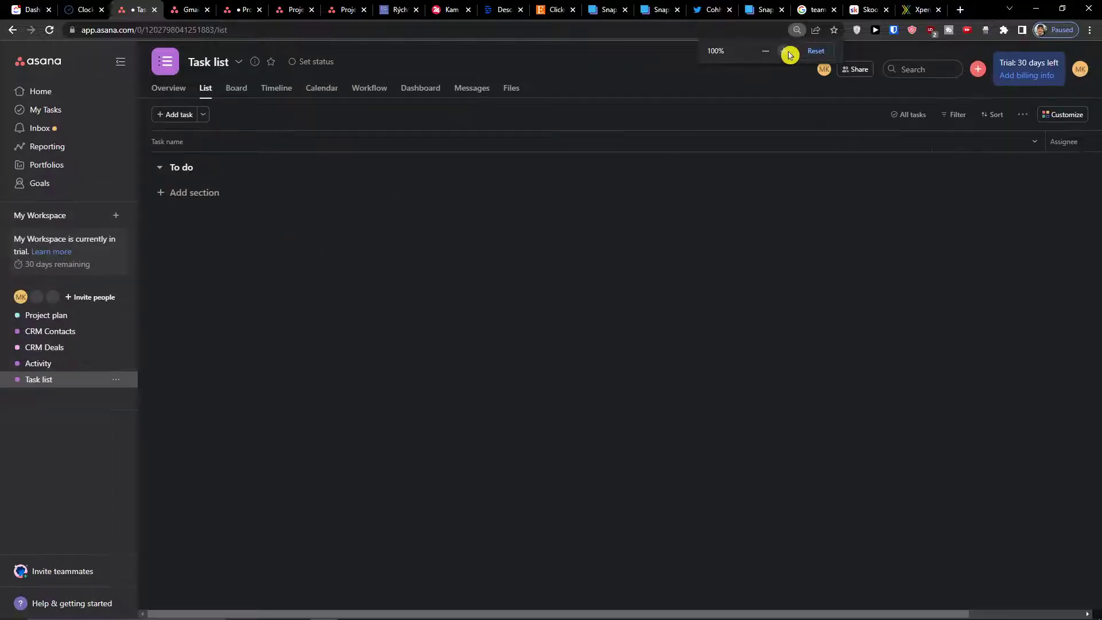
{"action": "left_click", "coordinate": [788, 51]}
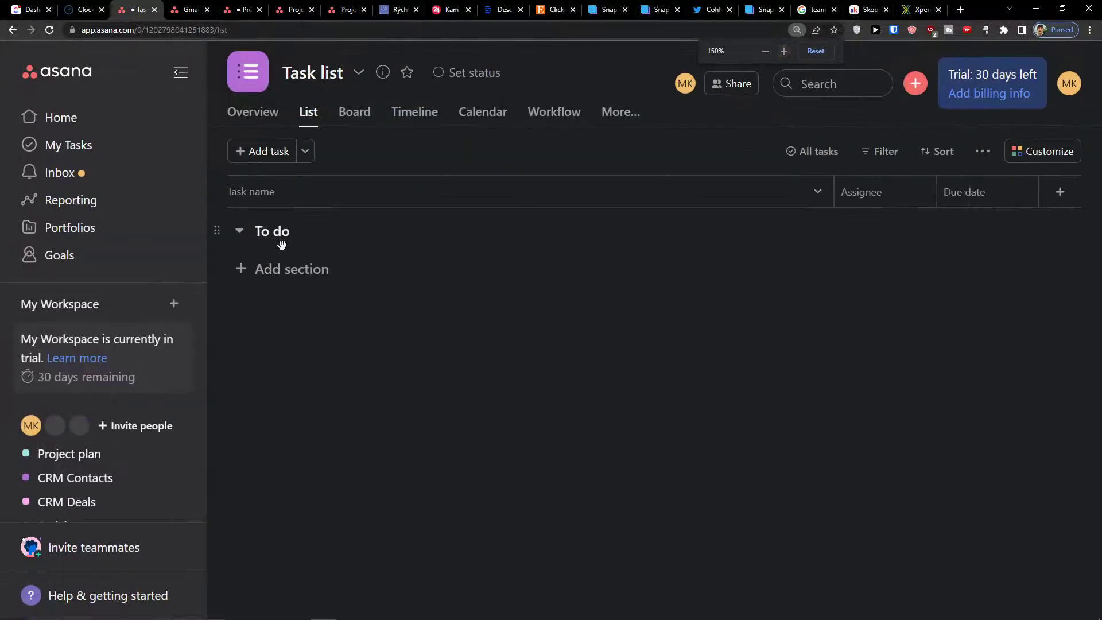
{"action": "left_click", "coordinate": [291, 269]}
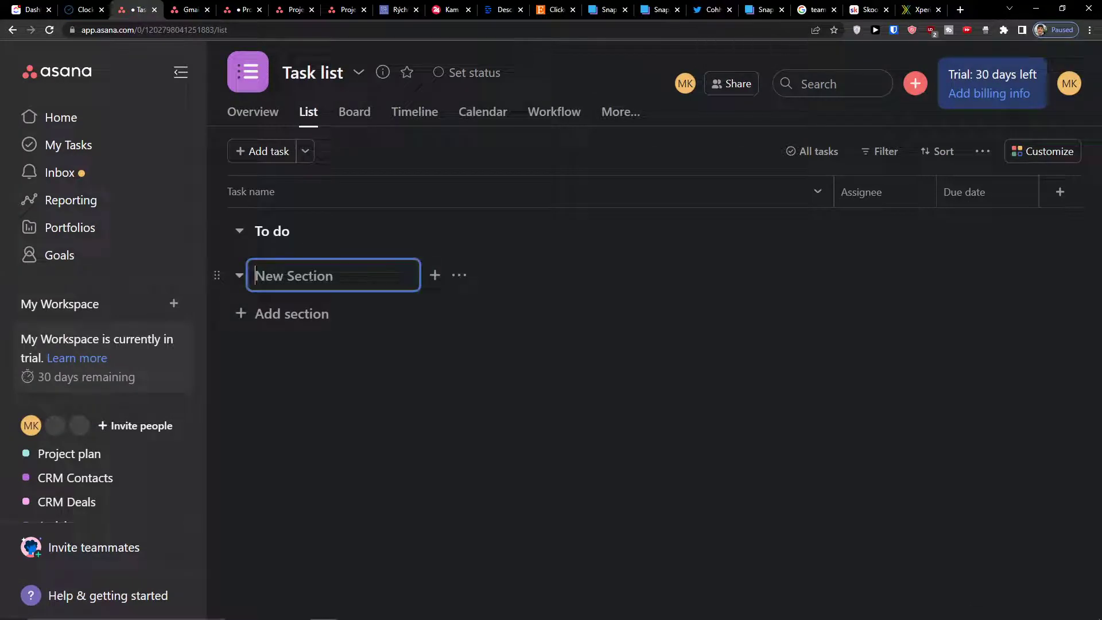
{"action": "type", "text": "In Prog"}
{"action": "type", "text": "Done"}
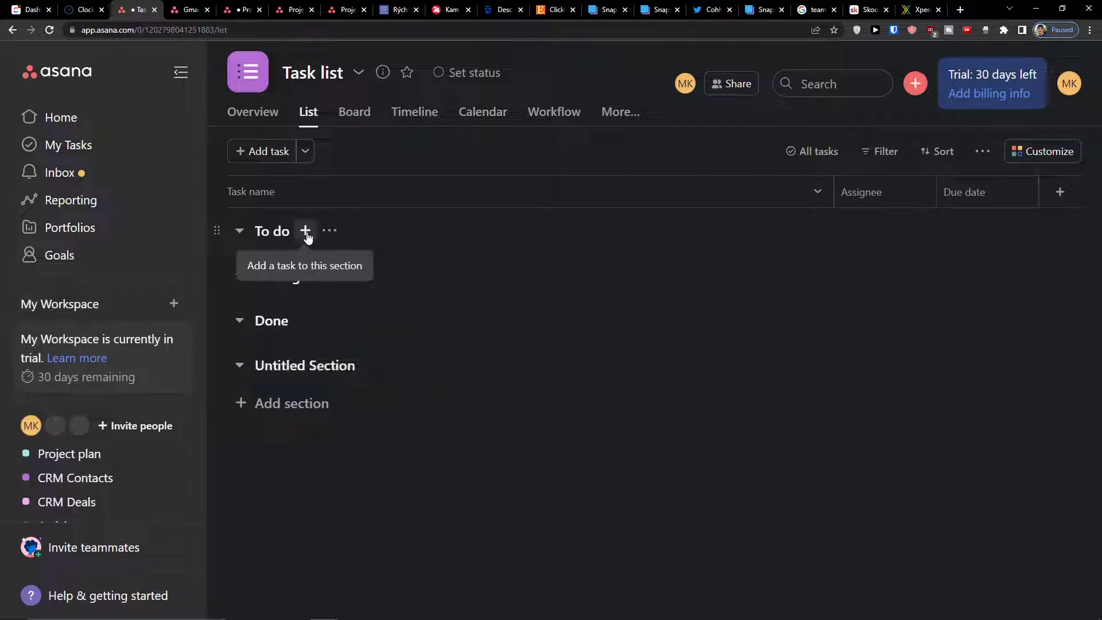
- Add a 'Go swimming' task under To do, then rename it to 'Create a youtube video'
{"action": "left_click", "coordinate": [305, 231]}
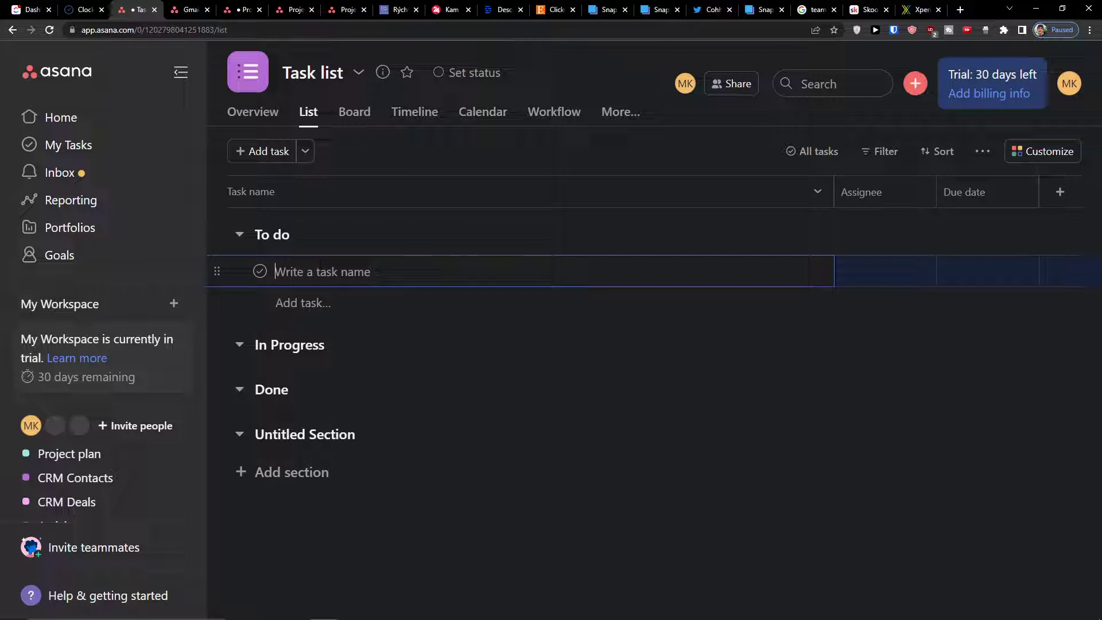
{"action": "type", "text": "Go s"}
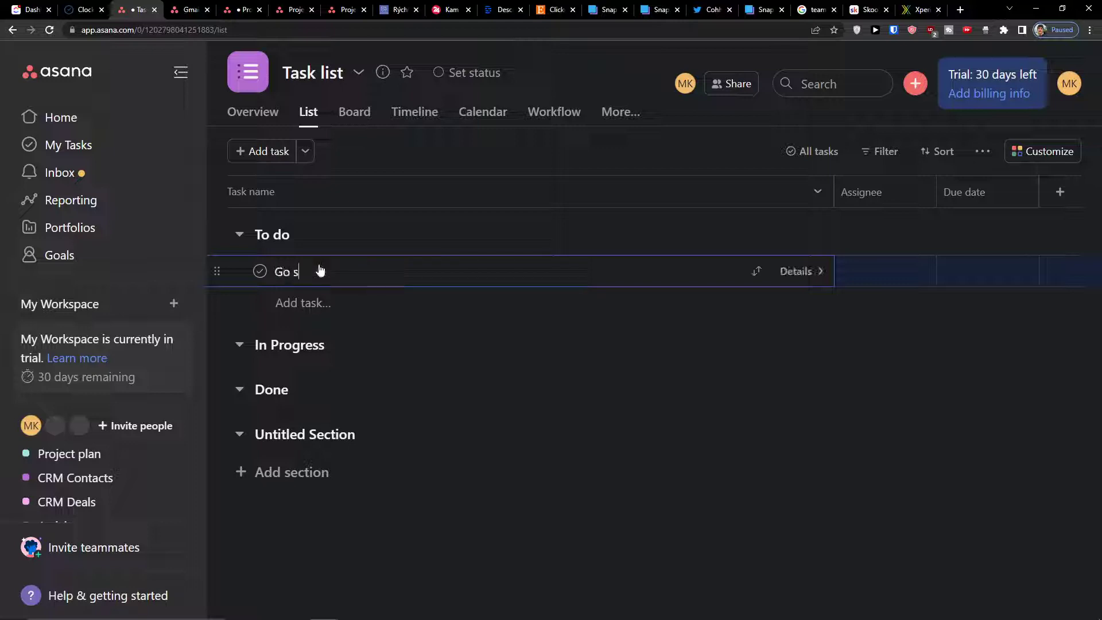
{"action": "key", "text": "Enter"}
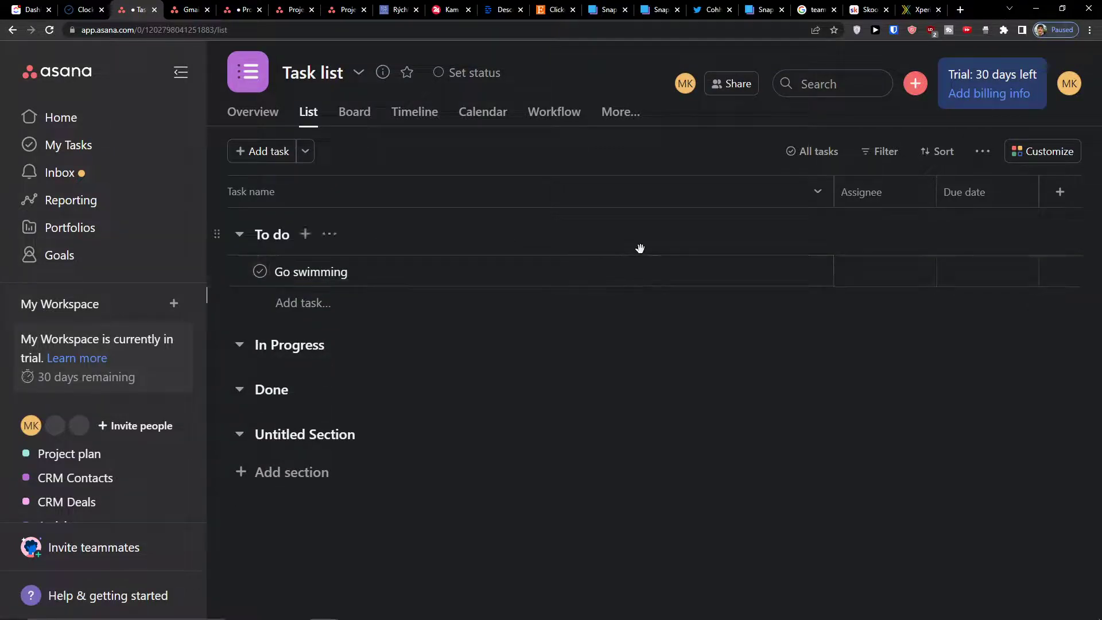
{"action": "double_click", "coordinate": [311, 272]}
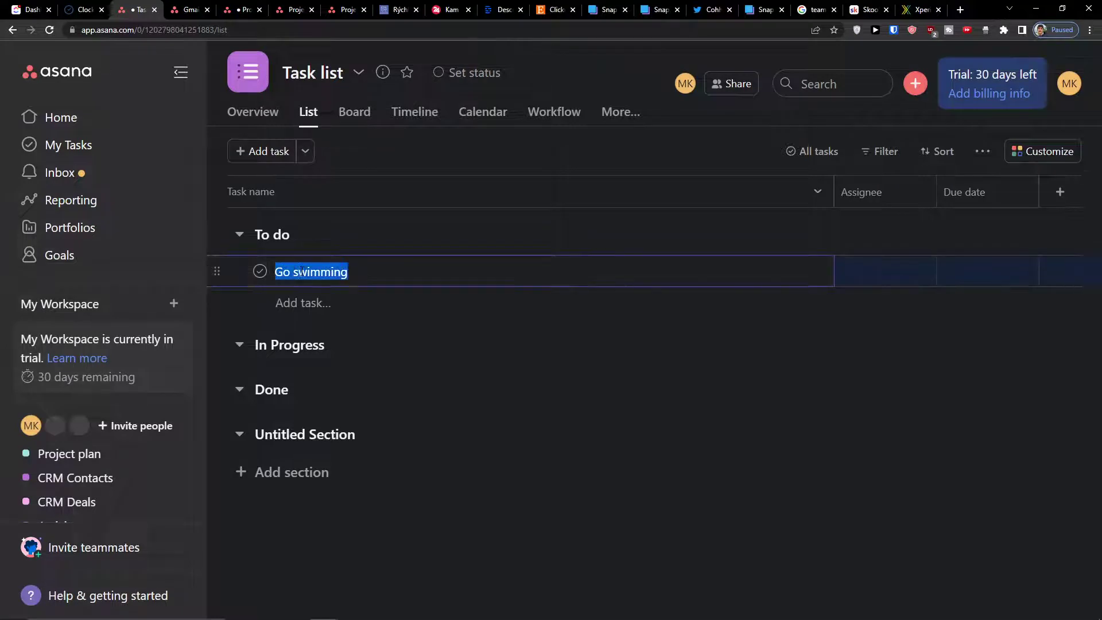
{"action": "type", "text": "Create a youtube video"}
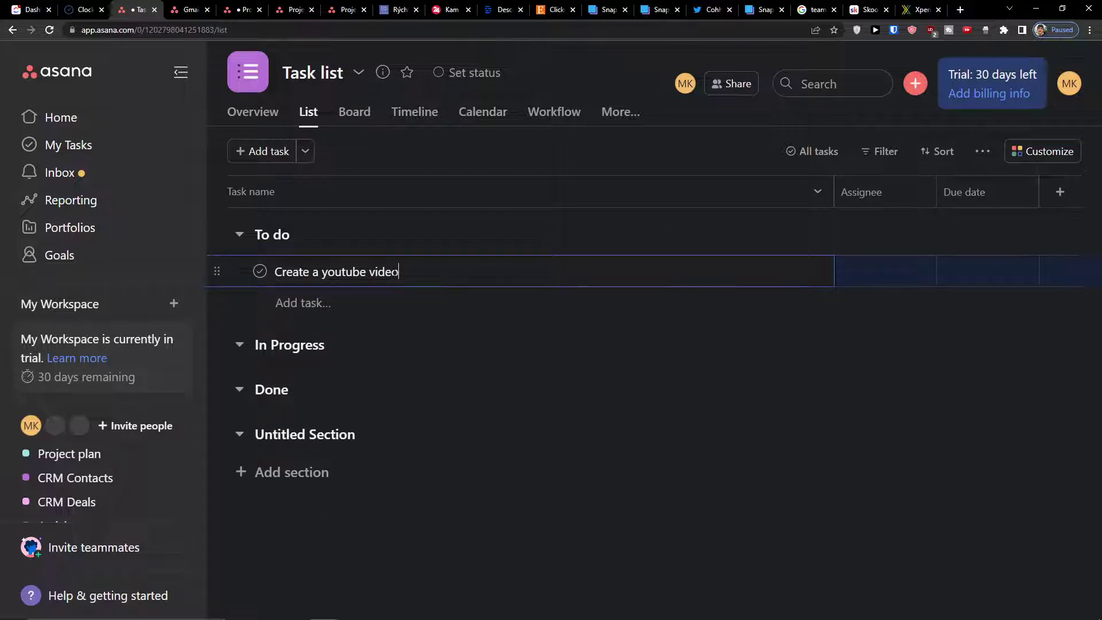
{"action": "key", "text": "Return"}
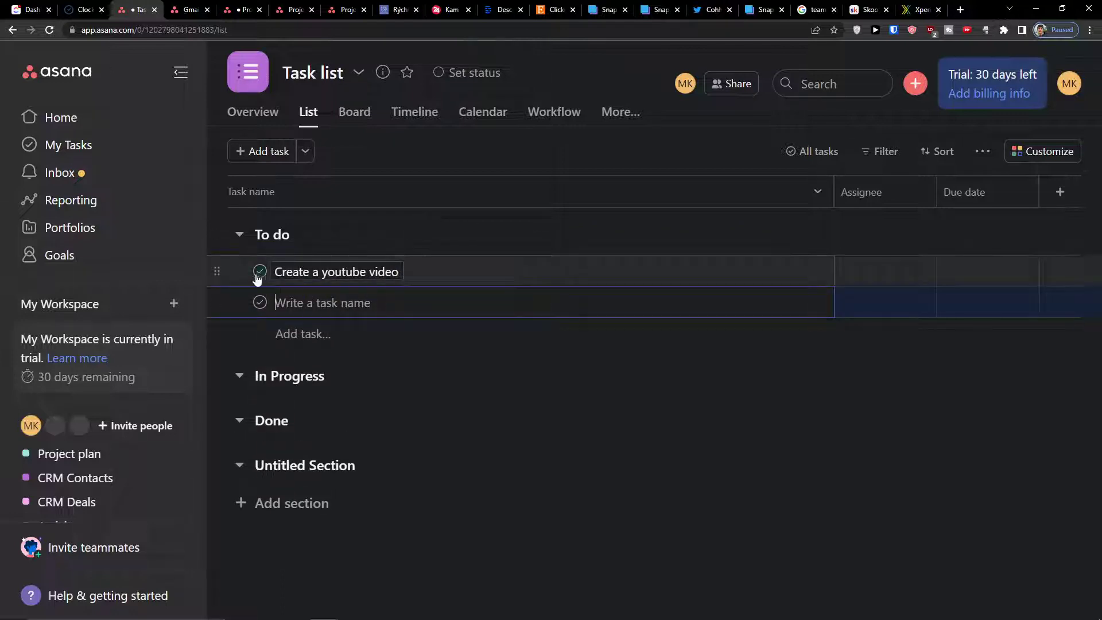
{"action": "mouse_move", "coordinate": [259, 273]}
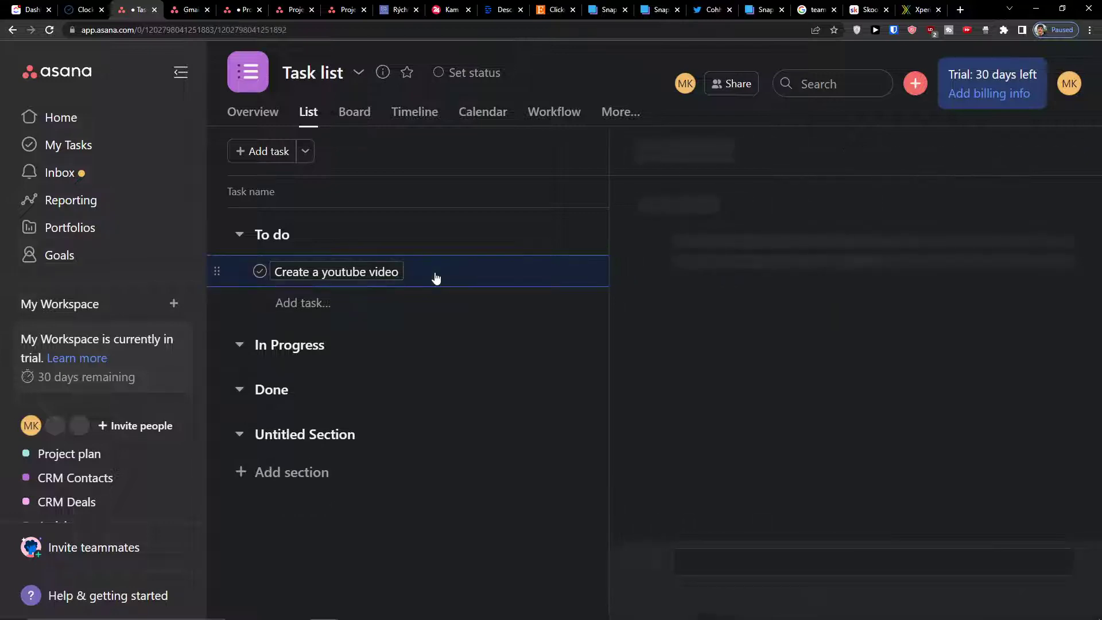
- Assign the Create a youtube video task to yourself and keep it in the To do section
{"action": "left_click", "coordinate": [336, 272]}
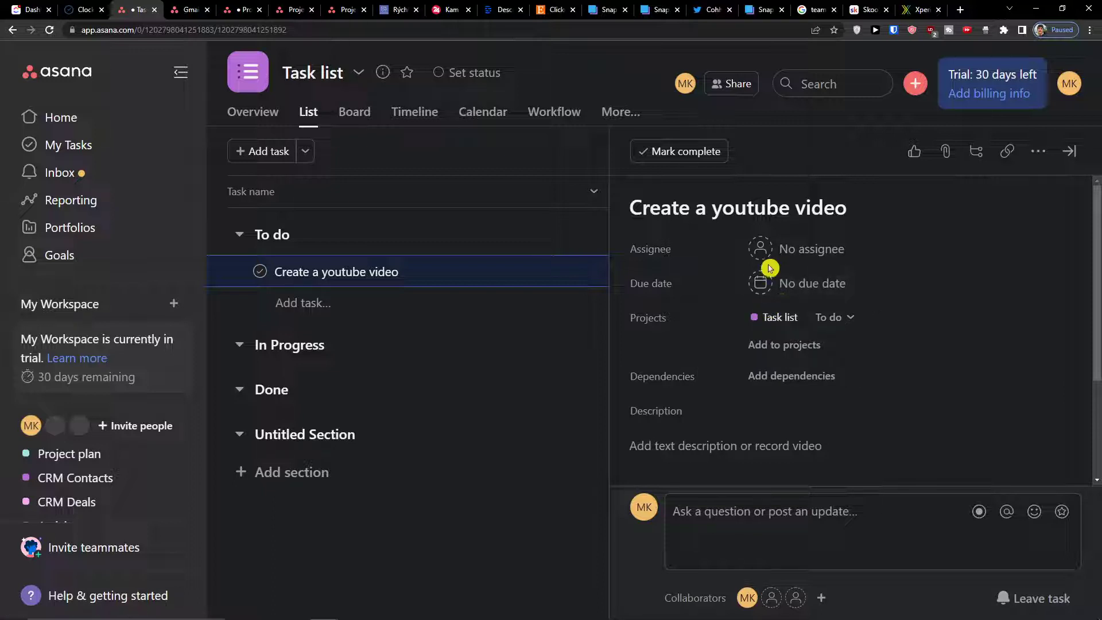
{"action": "mouse_move", "coordinate": [792, 377]}
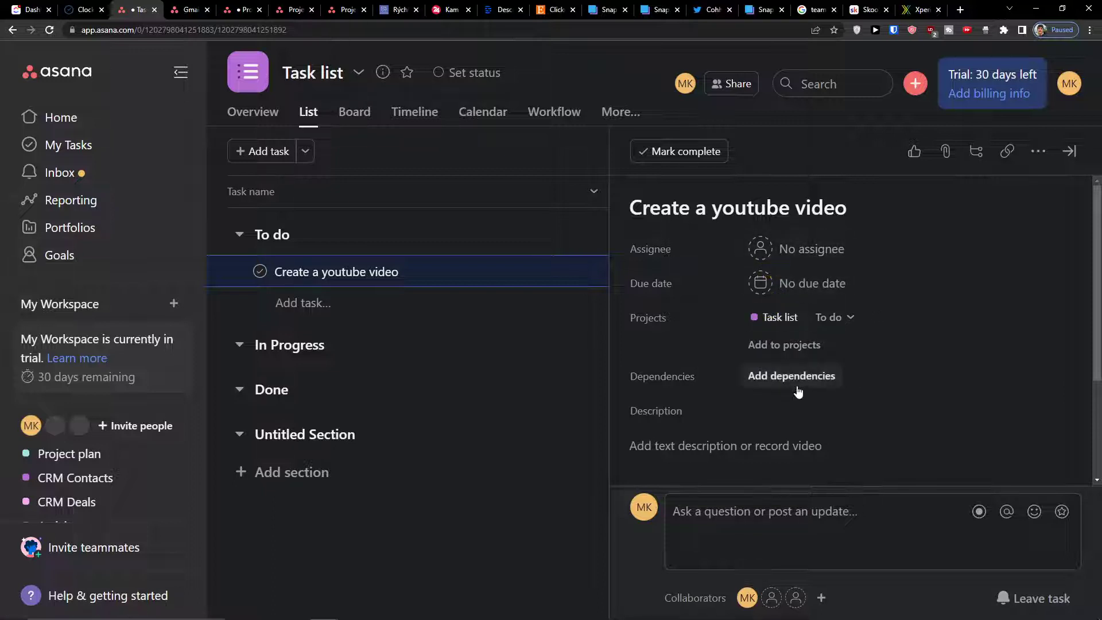
{"action": "mouse_move", "coordinate": [815, 249]}
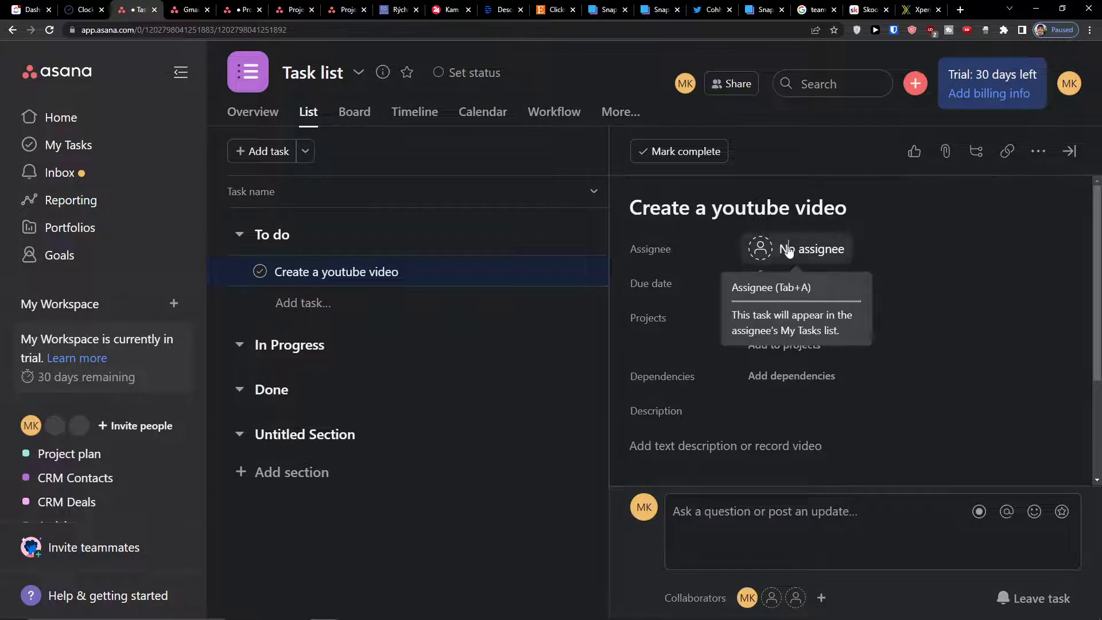
{"action": "left_click", "coordinate": [798, 250]}
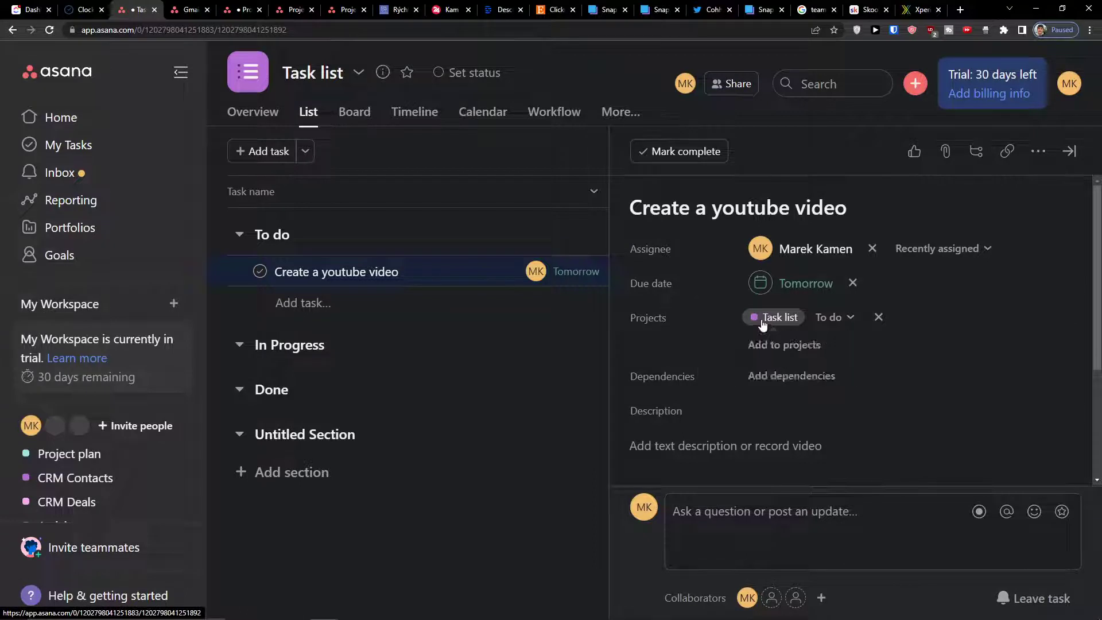
{"action": "left_click", "coordinate": [833, 317]}
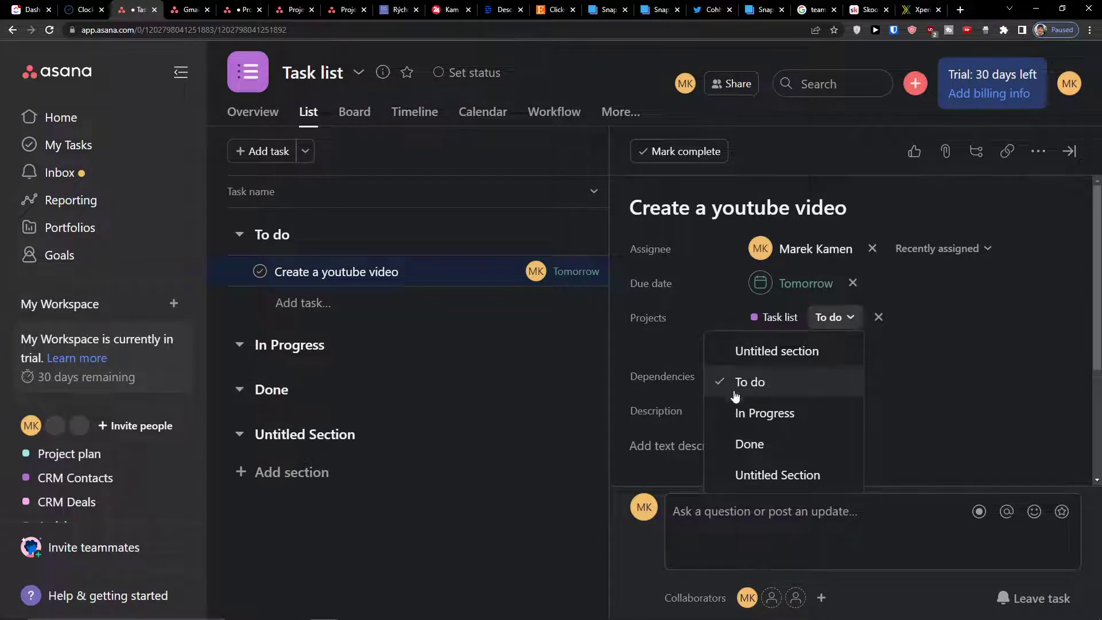
{"action": "left_click", "coordinate": [749, 381]}
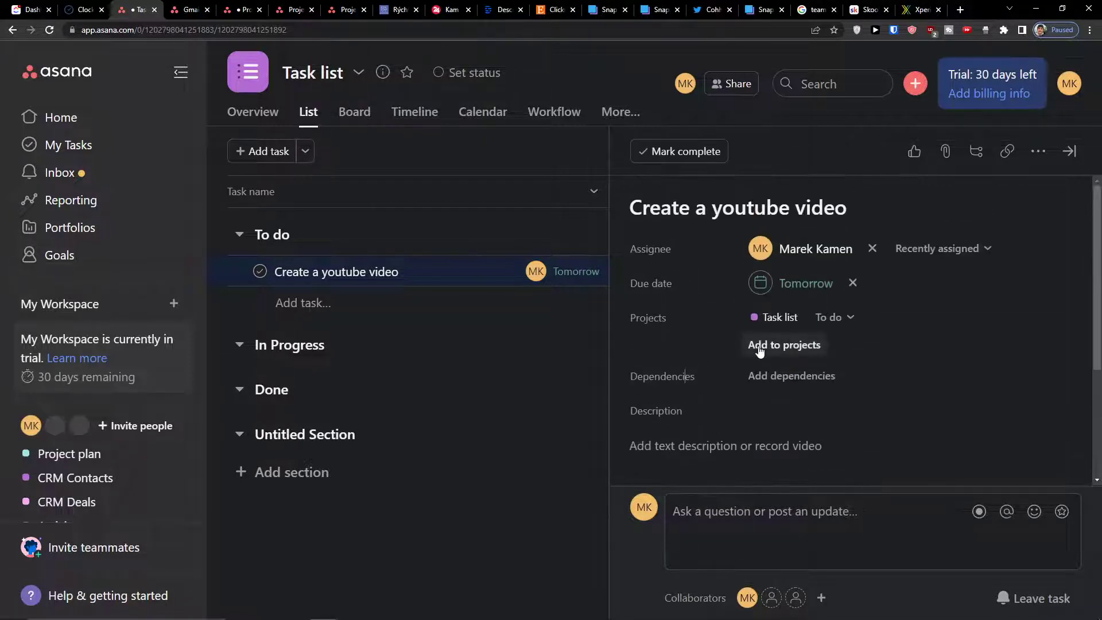
{"action": "mouse_move", "coordinate": [777, 386]}
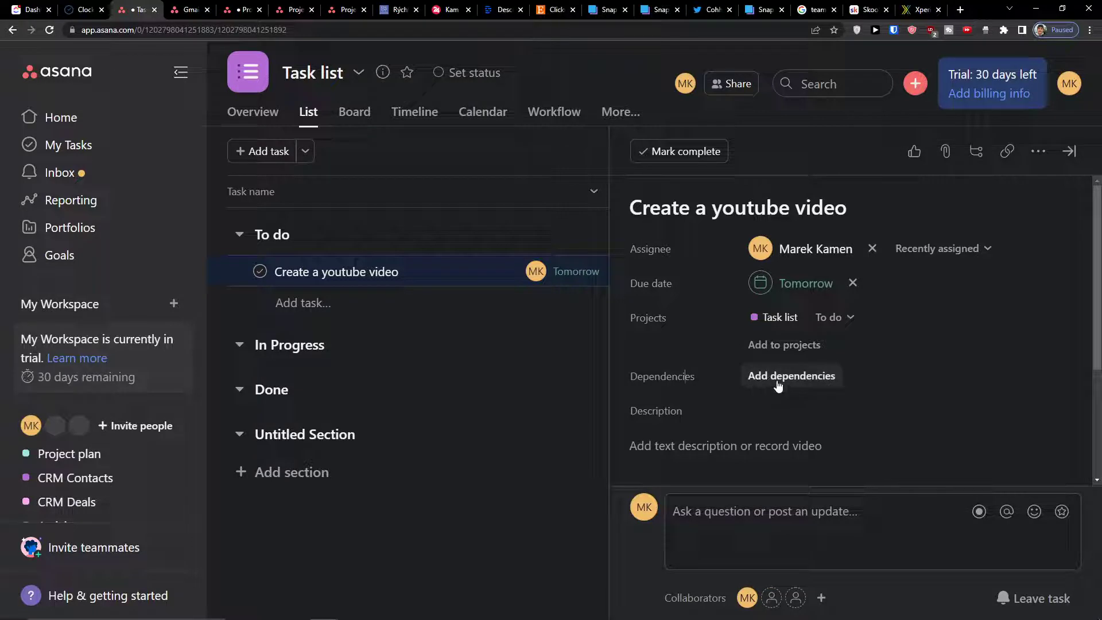
- Start adding a dependency to the task and view the Blocked by dependency types
{"action": "left_click", "coordinate": [791, 375]}
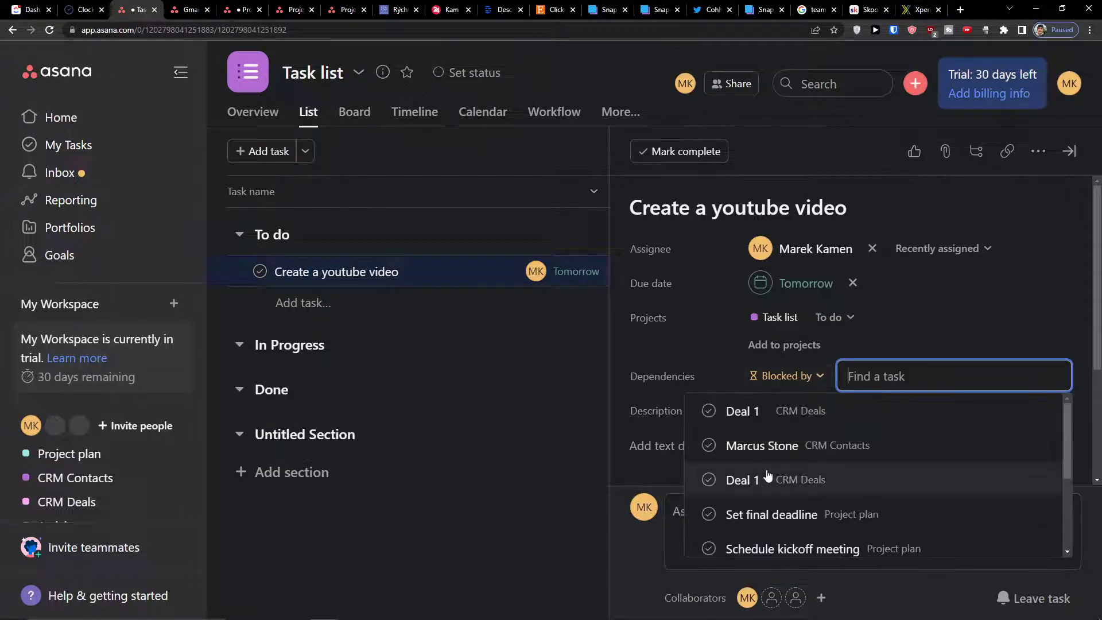
{"action": "left_click", "coordinate": [786, 375]}
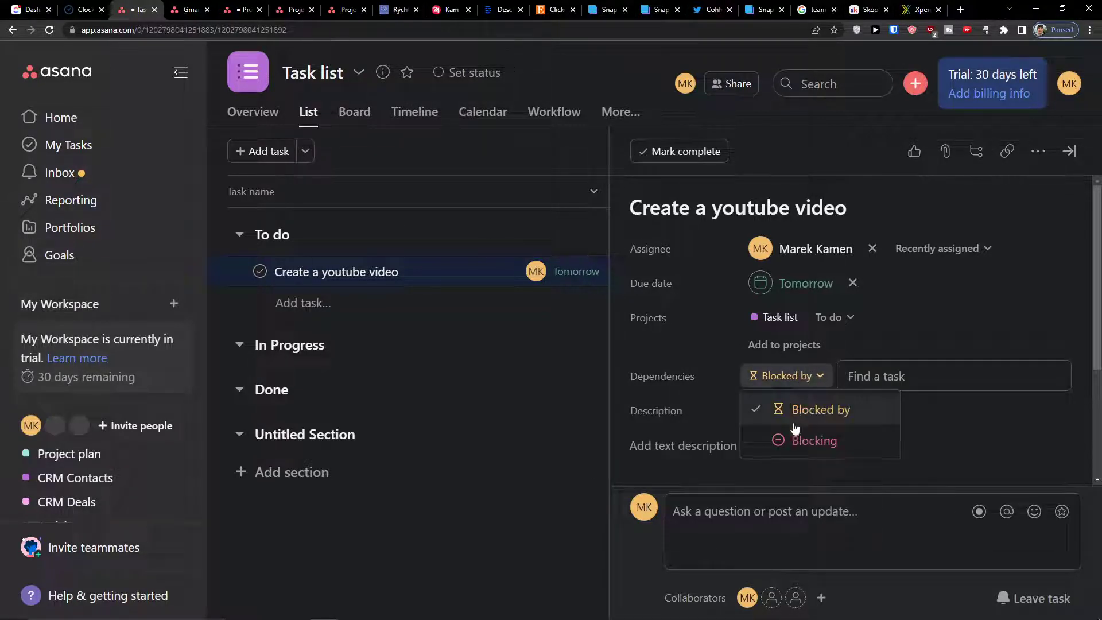
{"action": "mouse_move", "coordinate": [793, 411]}
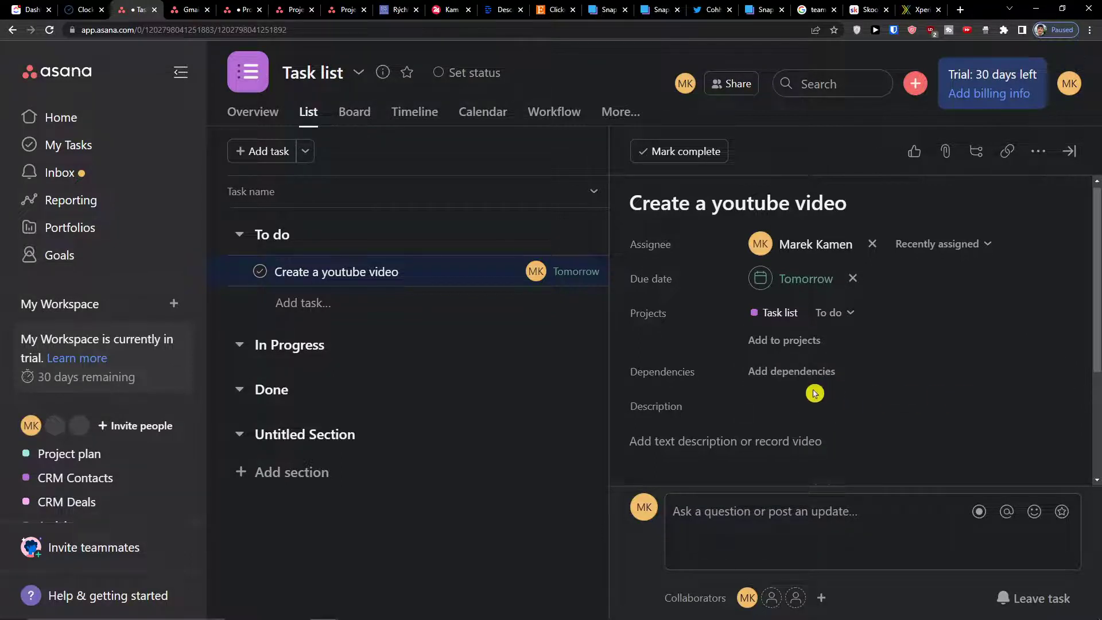
- Add the subtasks Youtube Thumbnail and Youtube Description to the task
{"action": "scroll", "scroll_direction": "down", "scroll_amount": 3}
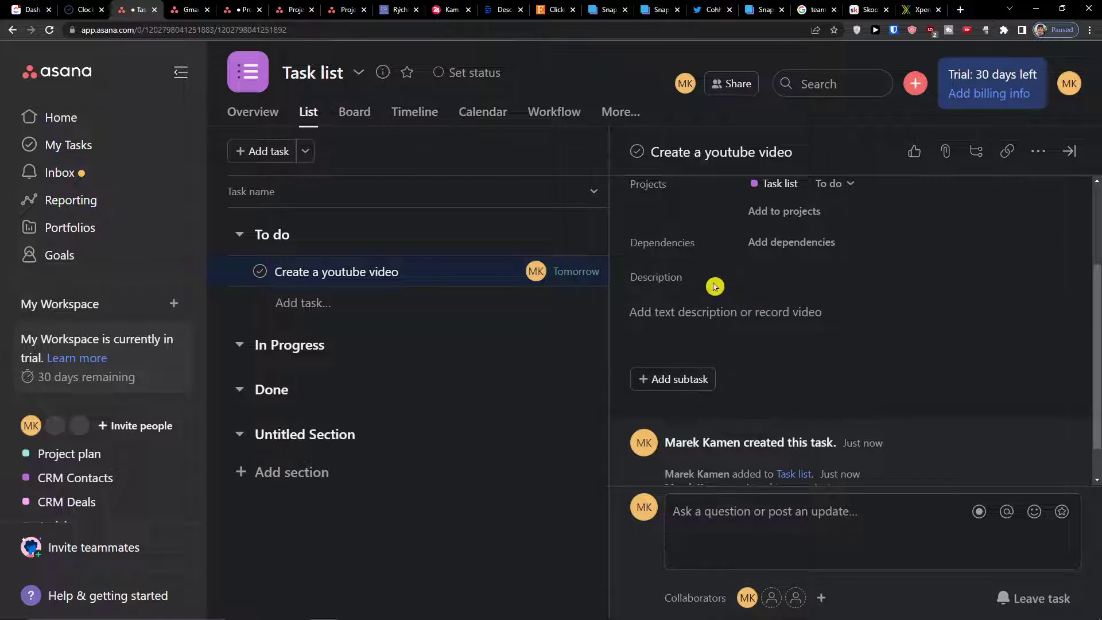
{"action": "mouse_move", "coordinate": [672, 379]}
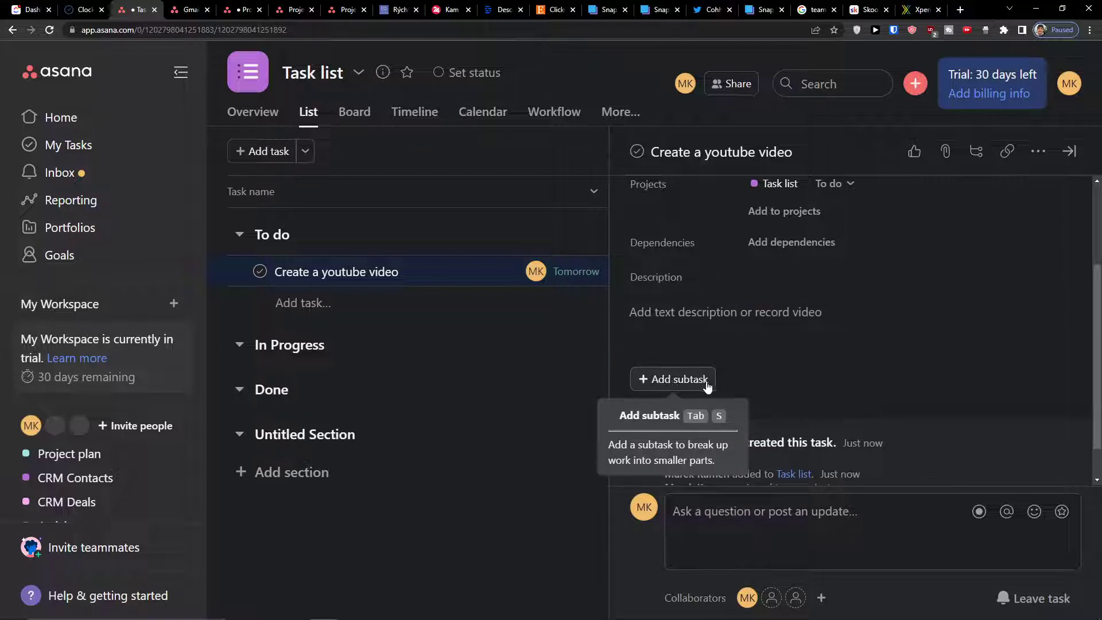
{"action": "mouse_move", "coordinate": [752, 368]}
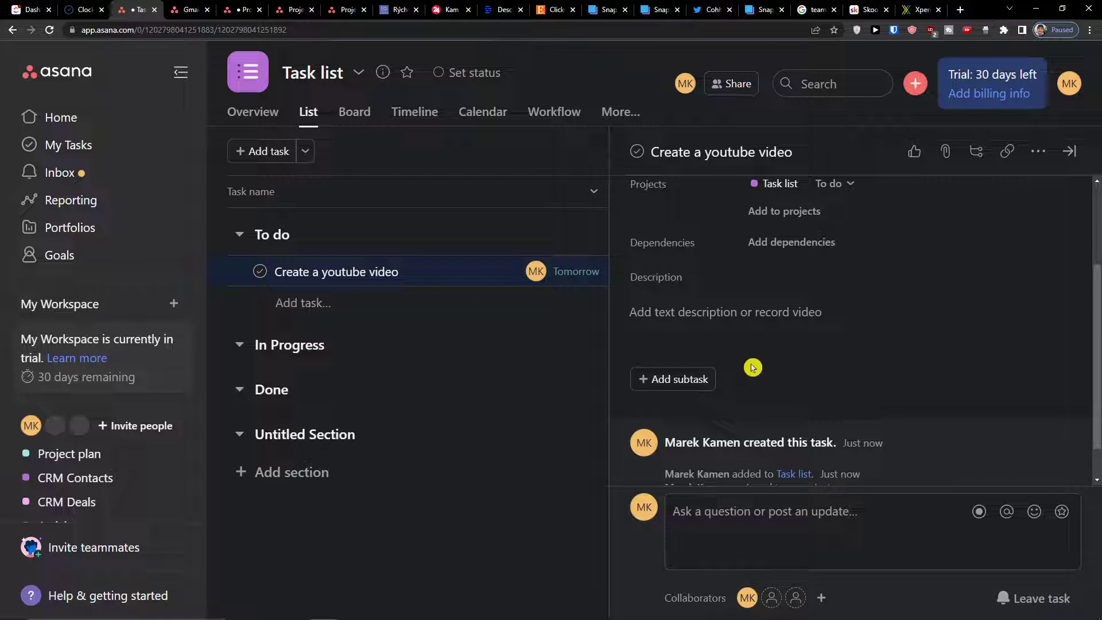
{"action": "left_click", "coordinate": [673, 379]}
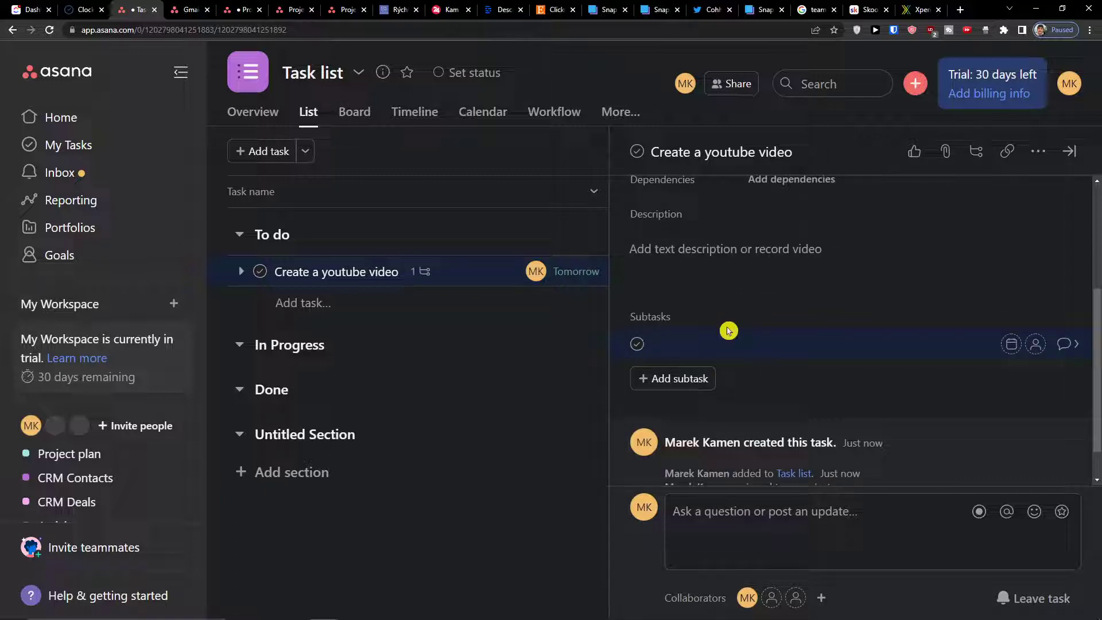
{"action": "type", "text": "Asana Subtas"}
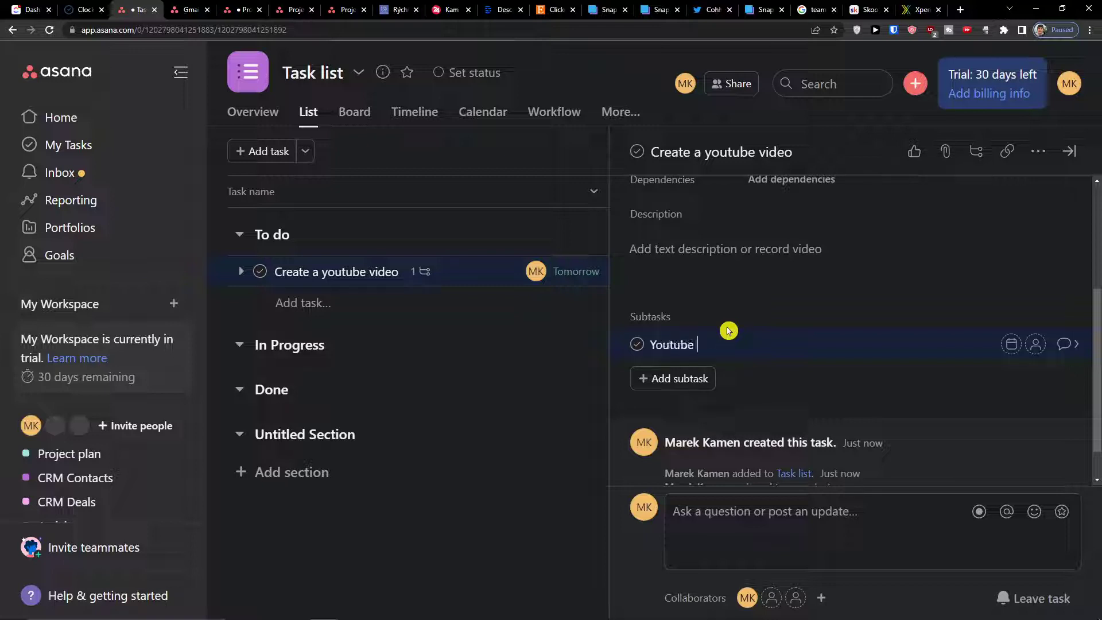
{"action": "key", "text": "Enter"}
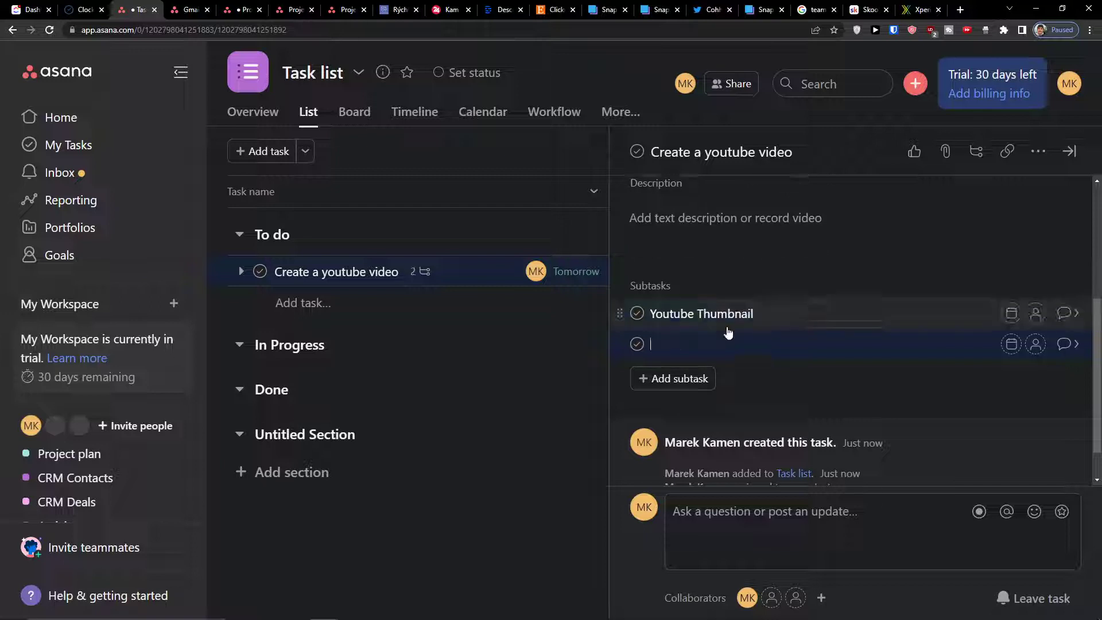
{"action": "type", "text": "Youtube Descr"}
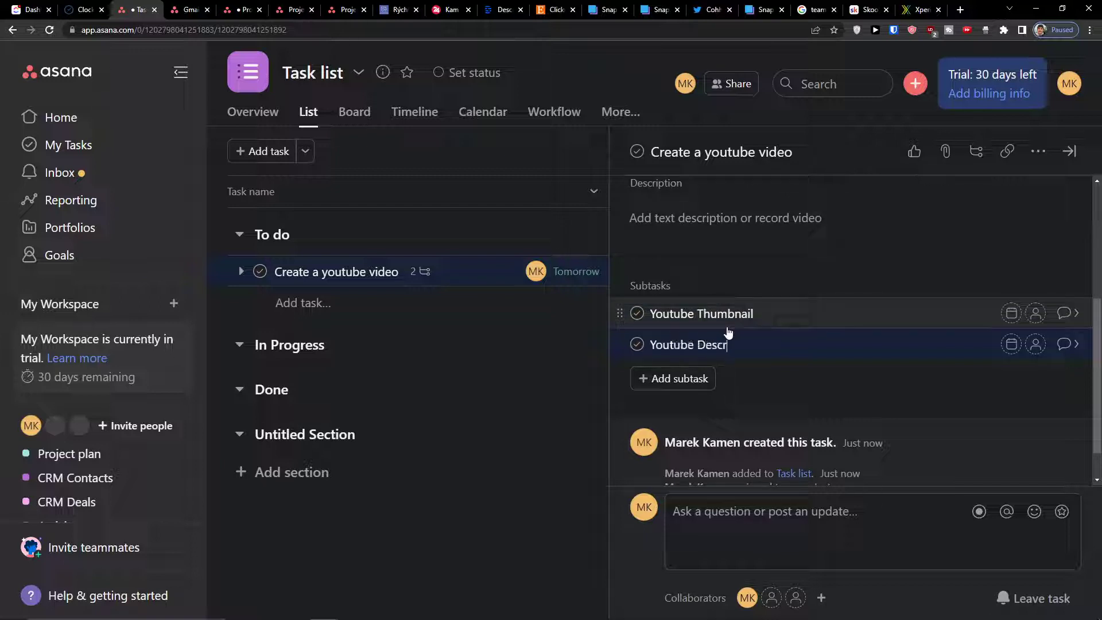
{"action": "key", "text": "Enter"}
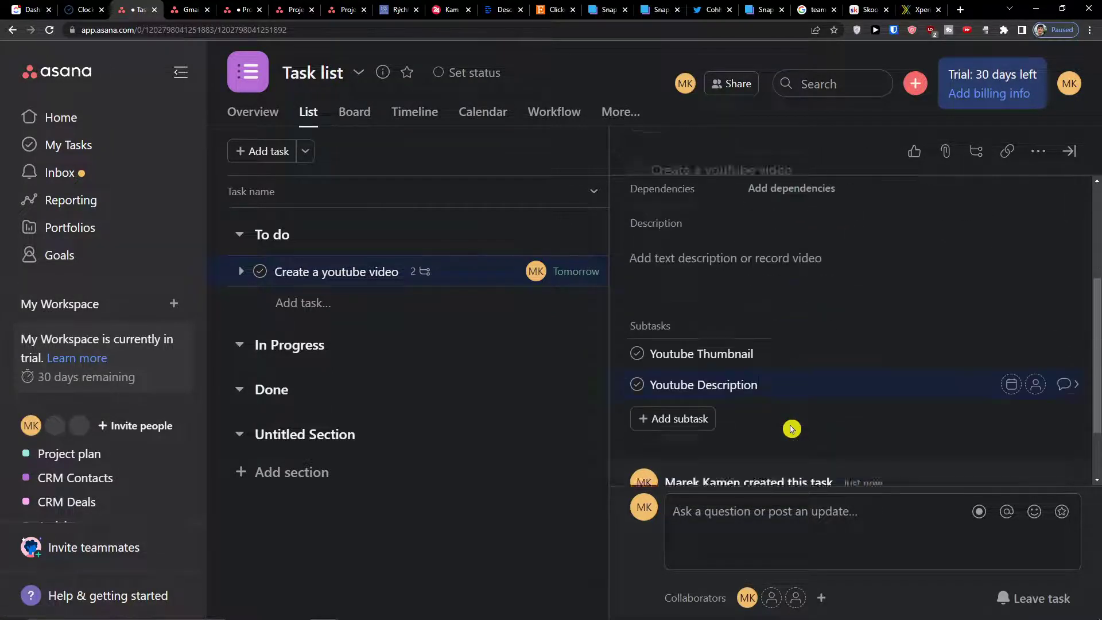
{"action": "scroll", "scroll_direction": "up", "scroll_amount": 3}
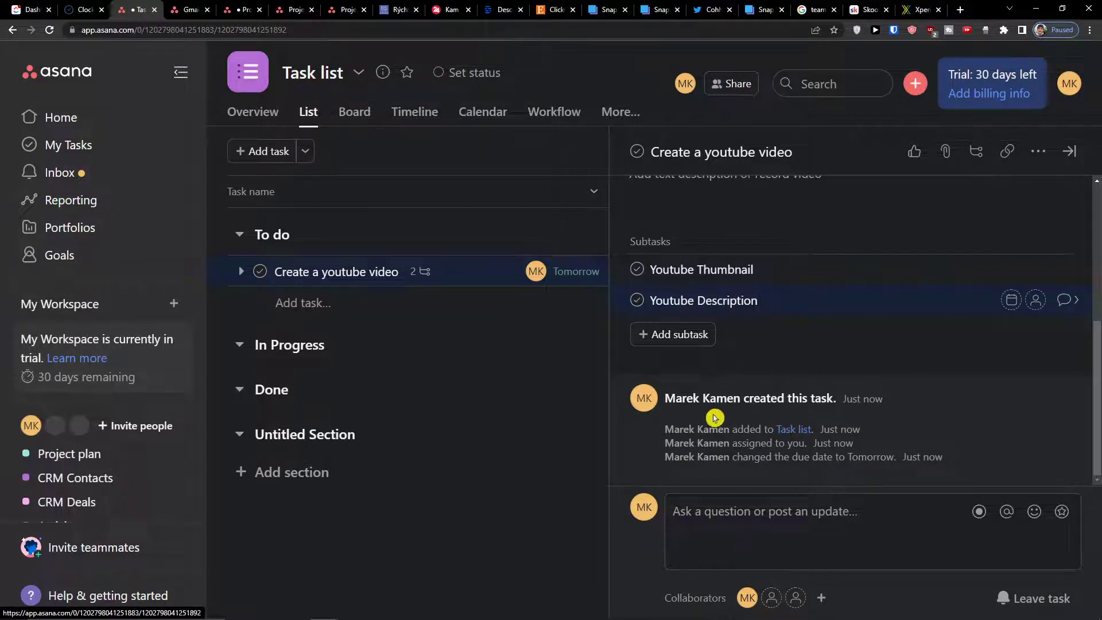
{"action": "mouse_move", "coordinate": [734, 364]}
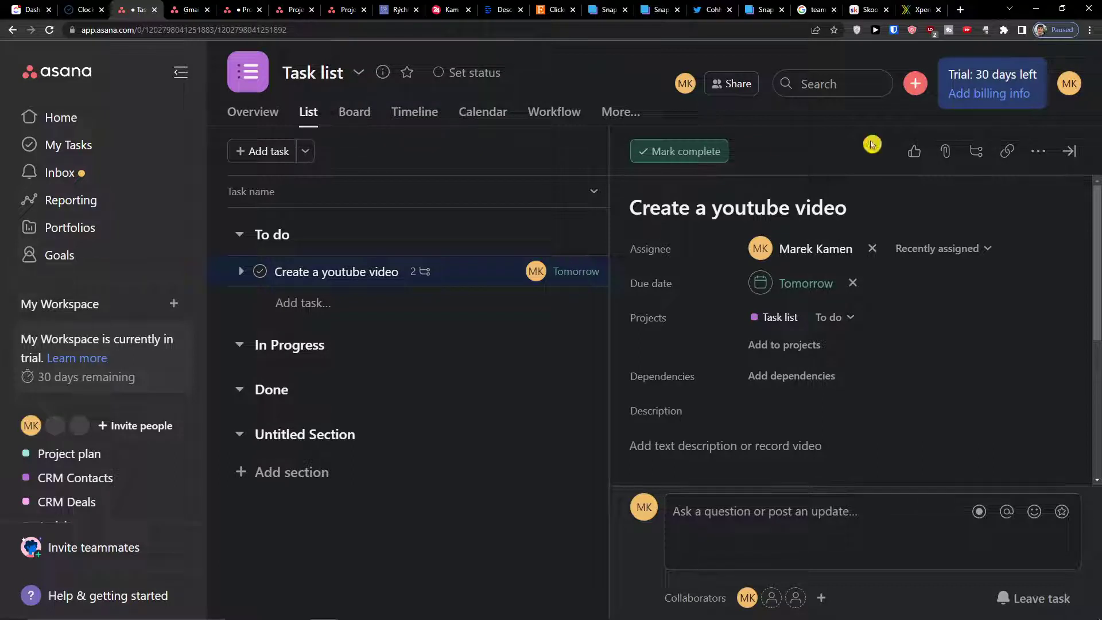
{"action": "mouse_move", "coordinate": [945, 152]}
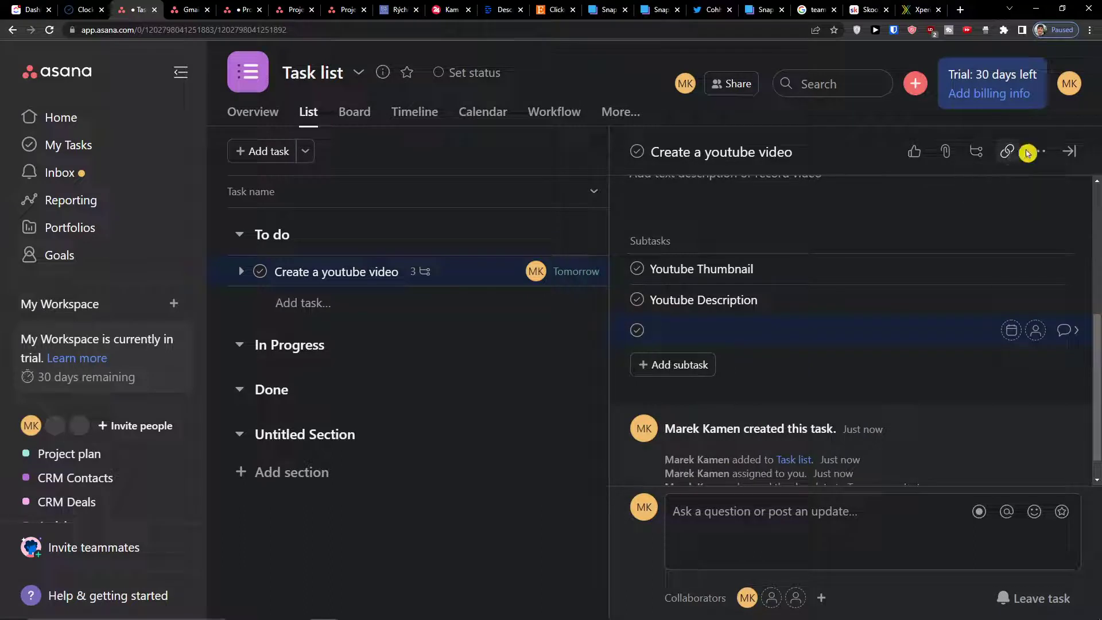
{"action": "left_click", "coordinate": [1038, 151]}
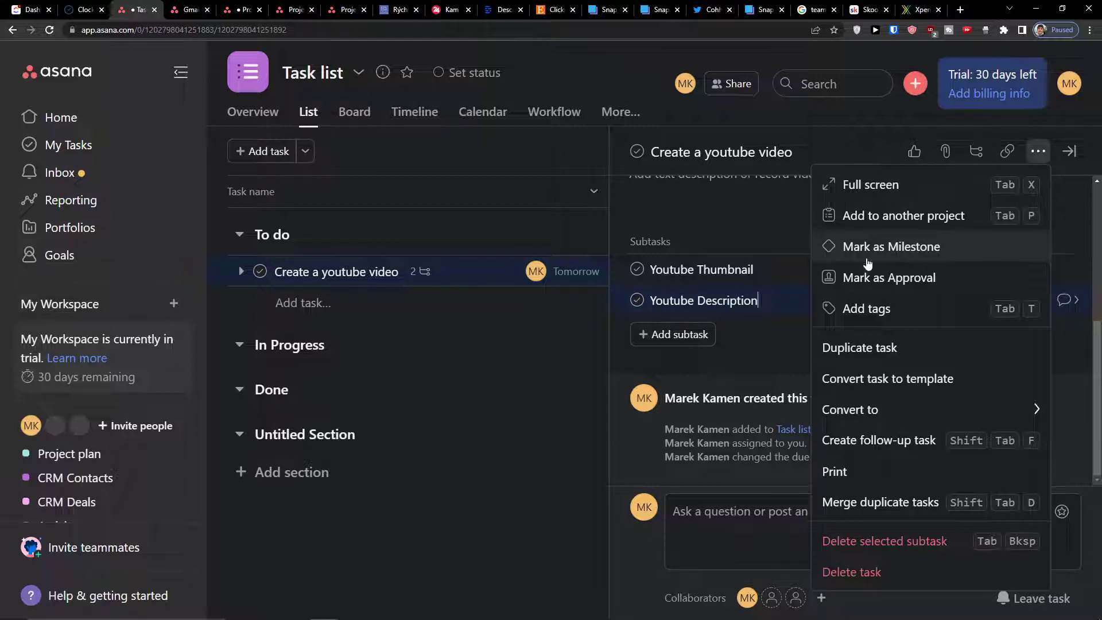
{"action": "mouse_move", "coordinate": [875, 328]}
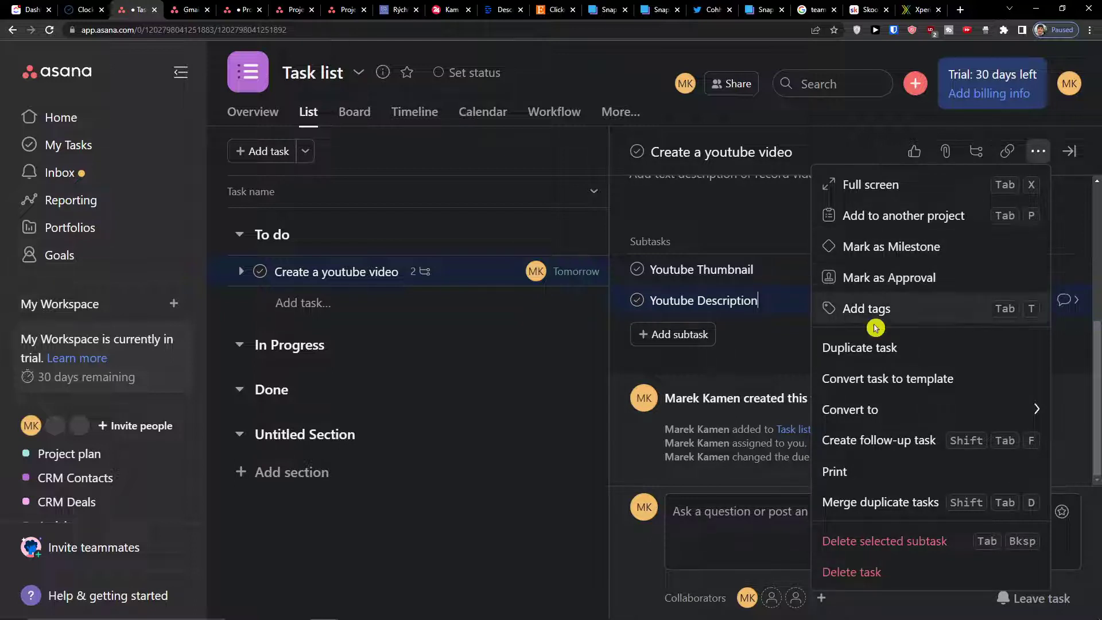
{"action": "left_click", "coordinate": [850, 410]}
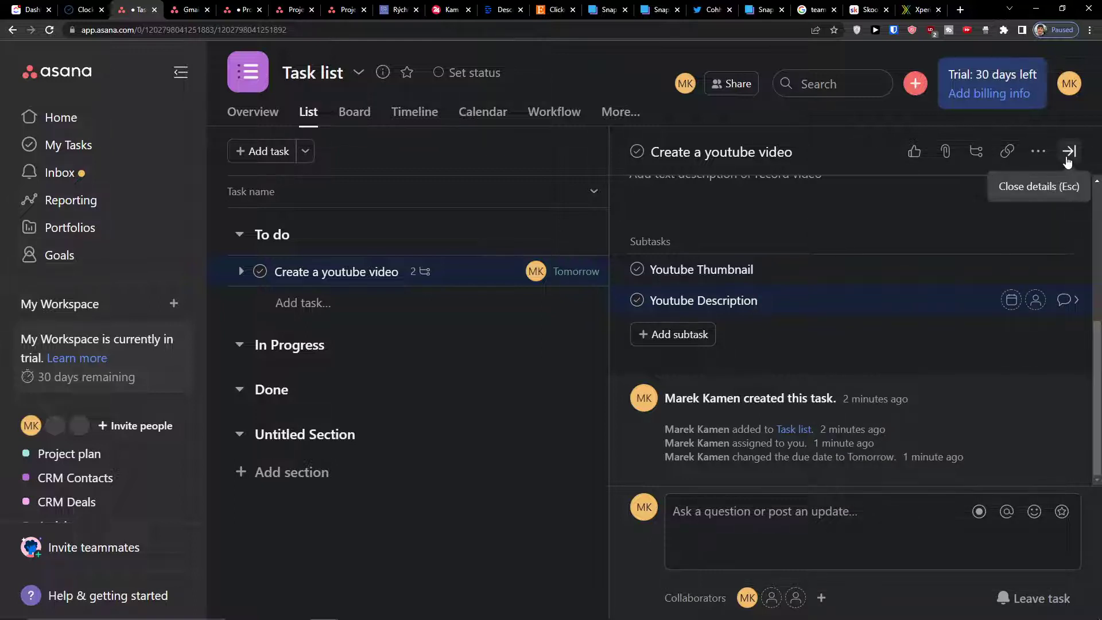
- In Customize, show the Created by and Created on fields as columns in the list
{"action": "left_click", "coordinate": [1069, 152]}
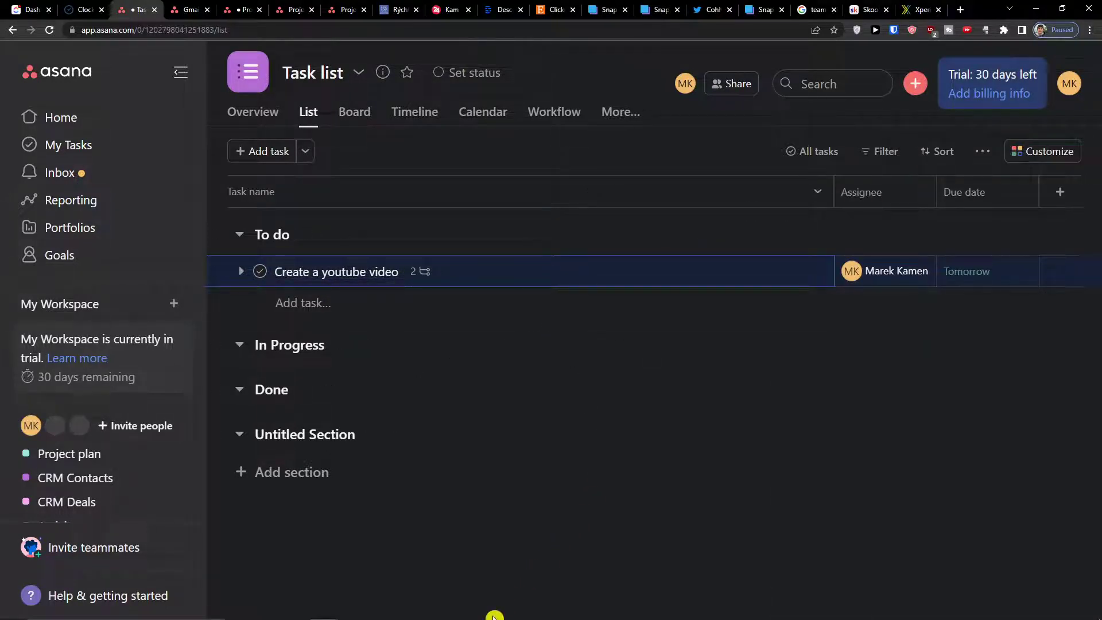
{"action": "mouse_move", "coordinate": [858, 249]}
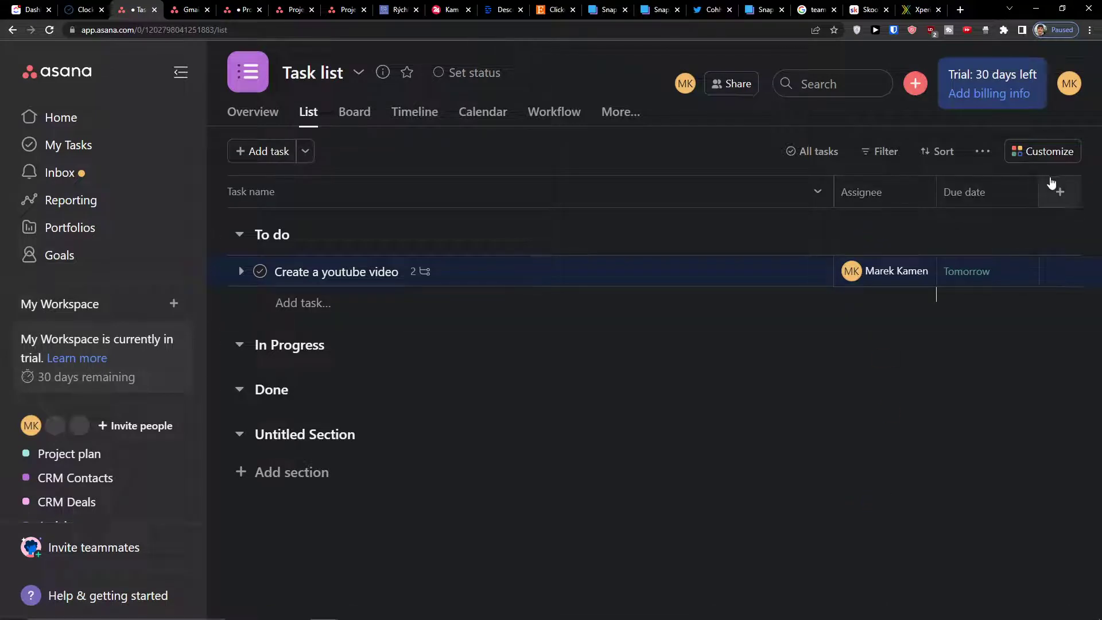
{"action": "left_click", "coordinate": [1060, 192]}
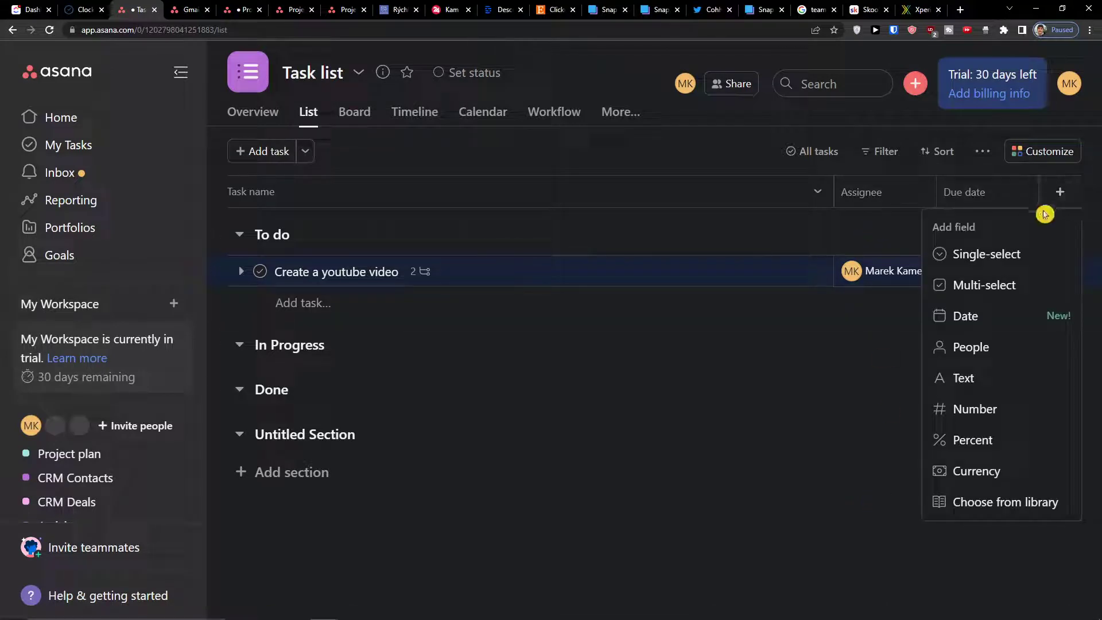
{"action": "mouse_move", "coordinate": [991, 241]}
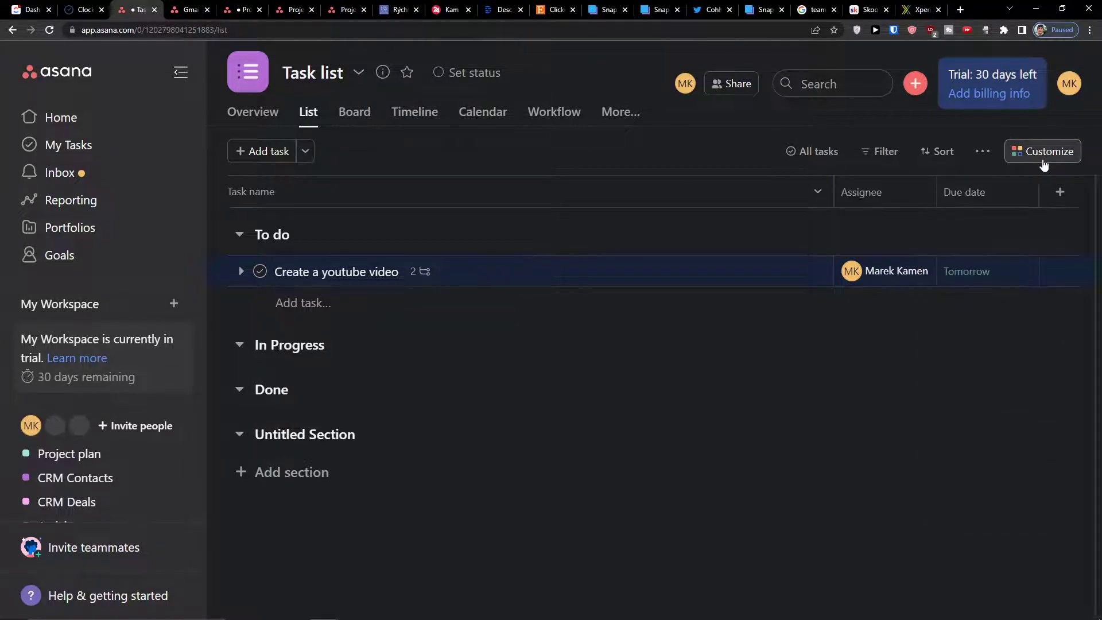
{"action": "left_click", "coordinate": [1042, 151]}
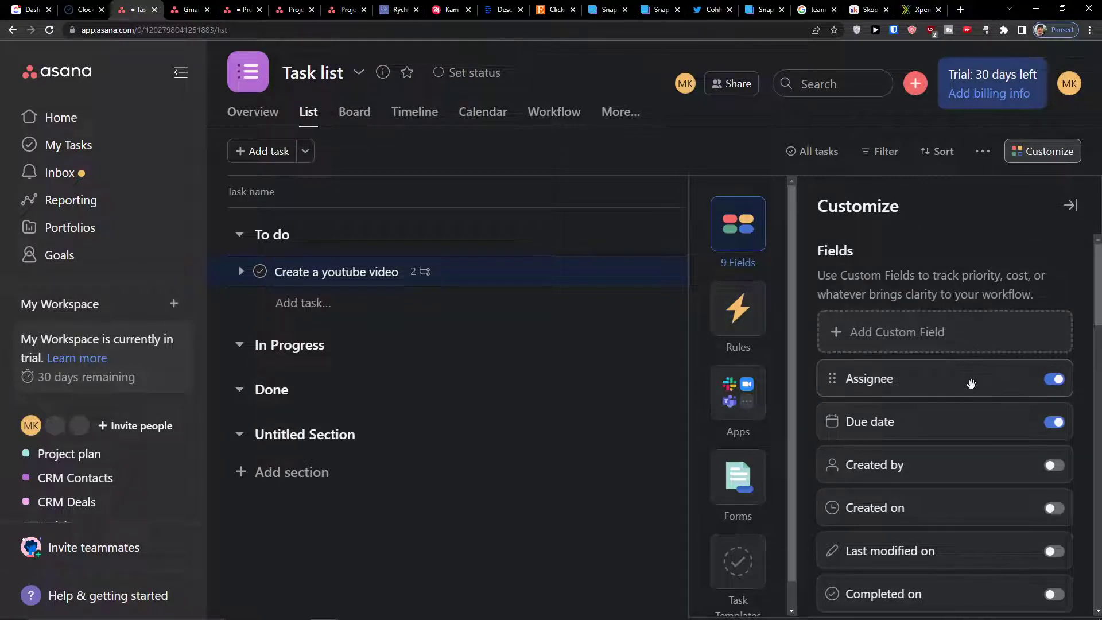
{"action": "mouse_move", "coordinate": [998, 431]}
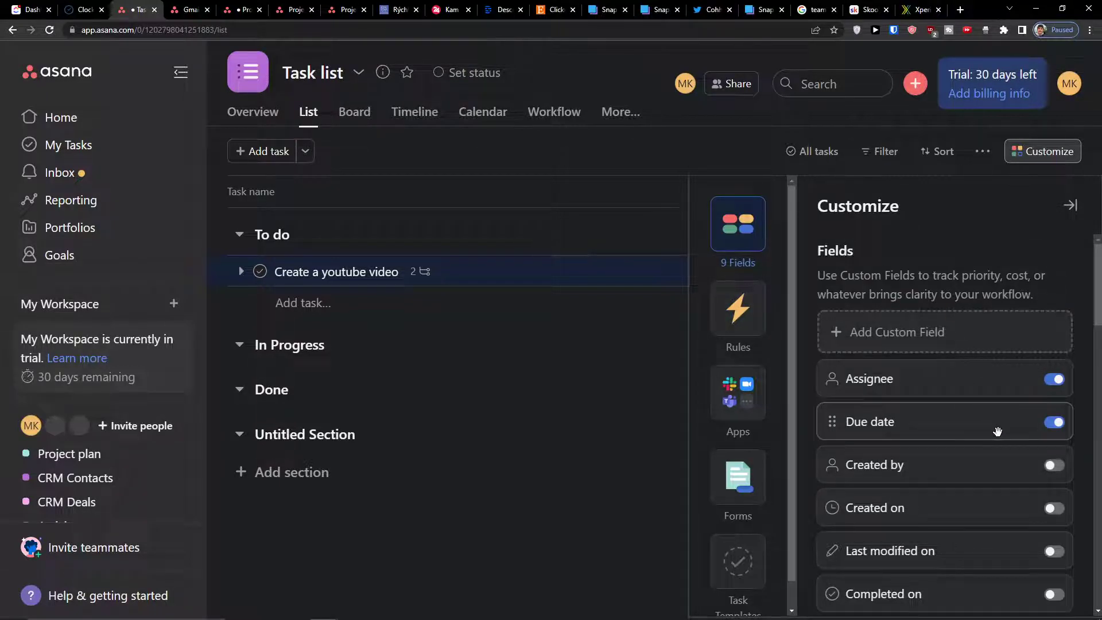
{"action": "scroll", "scroll_direction": "down", "scroll_amount": 3}
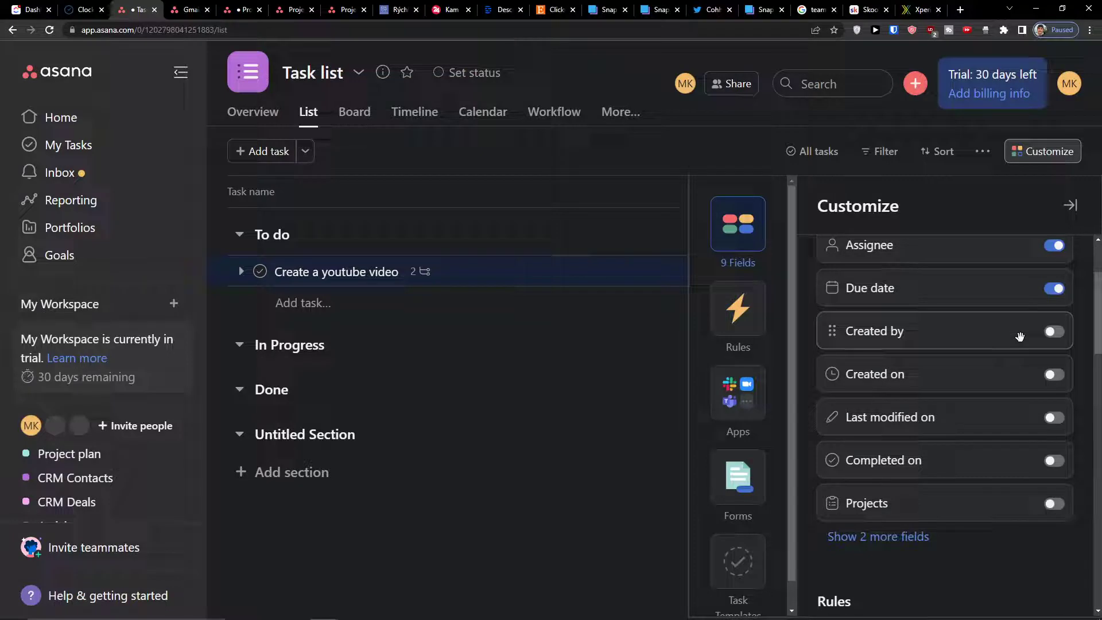
{"action": "mouse_move", "coordinate": [1007, 391]}
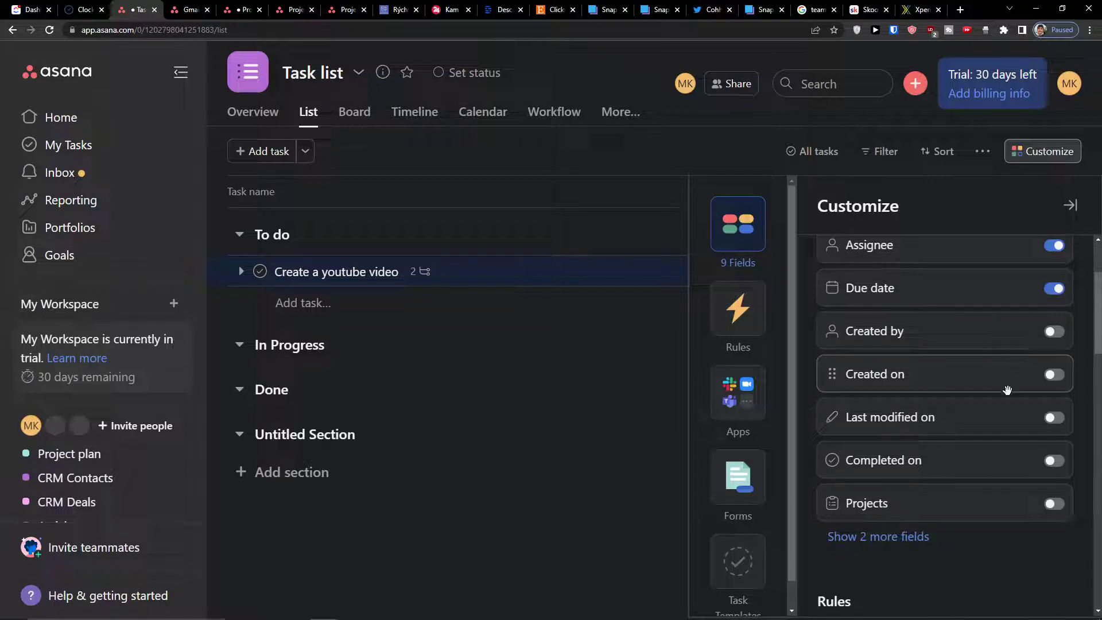
{"action": "mouse_move", "coordinate": [1000, 490]}
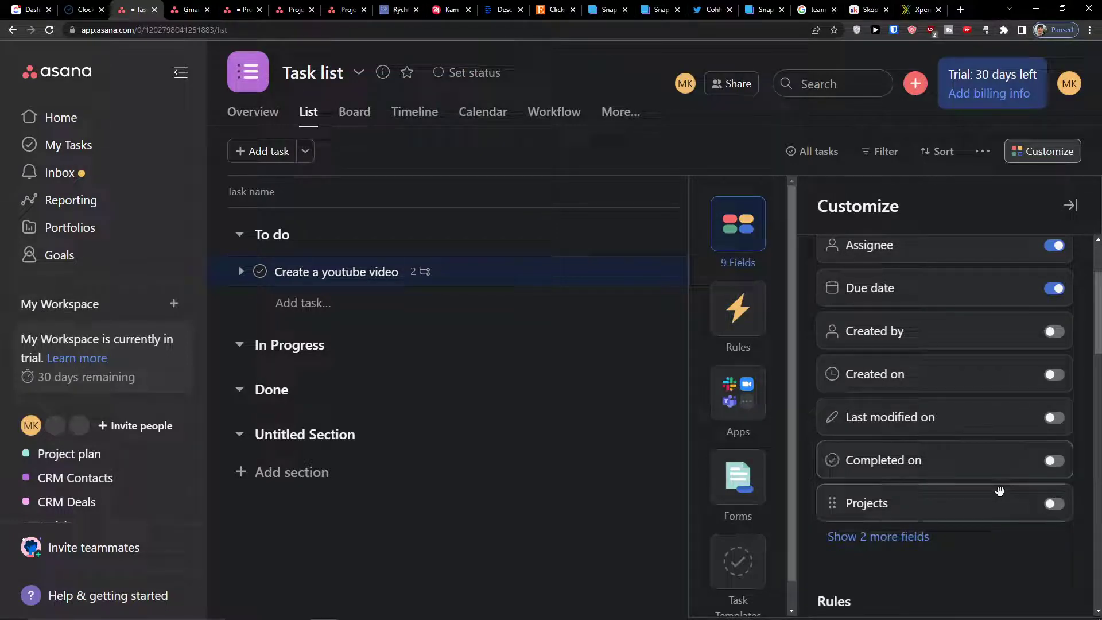
{"action": "scroll", "scroll_direction": "up", "scroll_amount": 3}
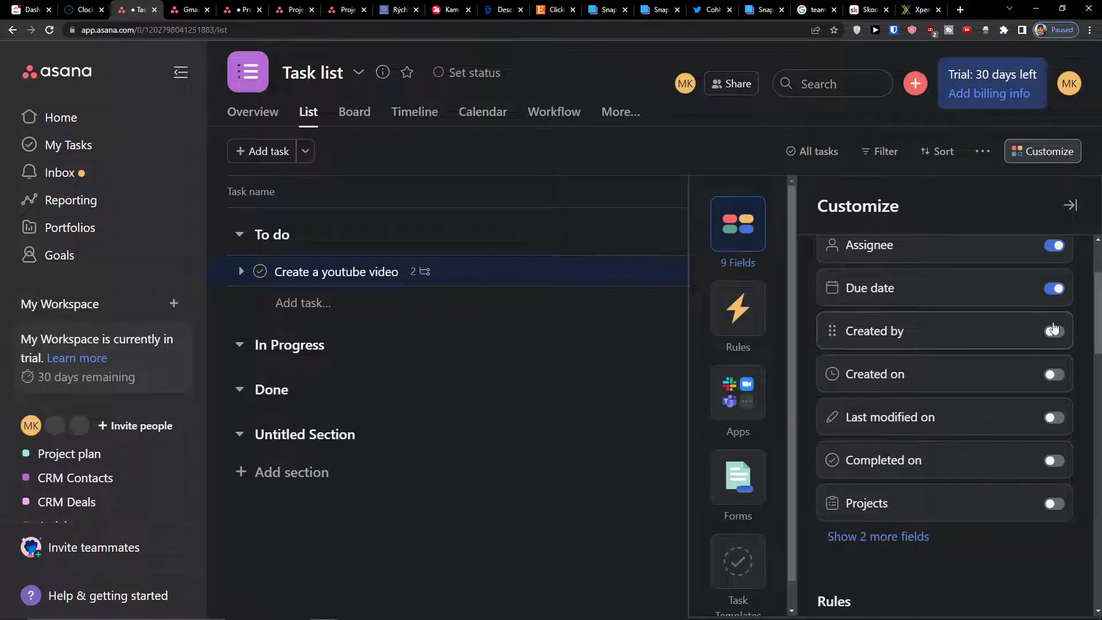
{"action": "left_click", "coordinate": [1054, 330]}
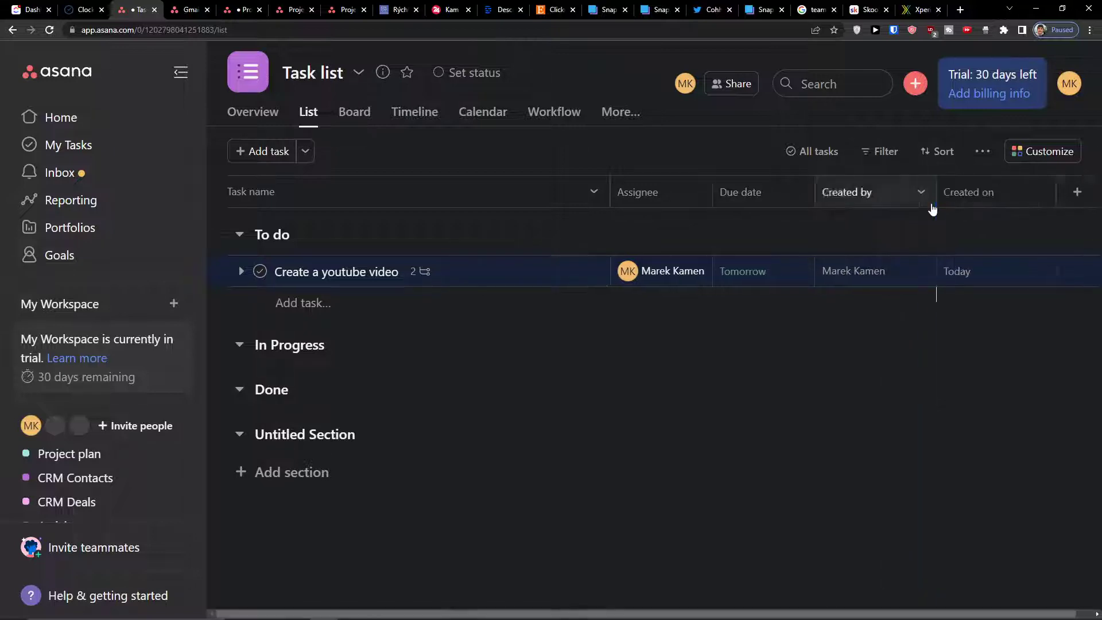
- Create a single-select Priority field with High, Medium and Low options
{"action": "left_click", "coordinate": [1077, 191]}
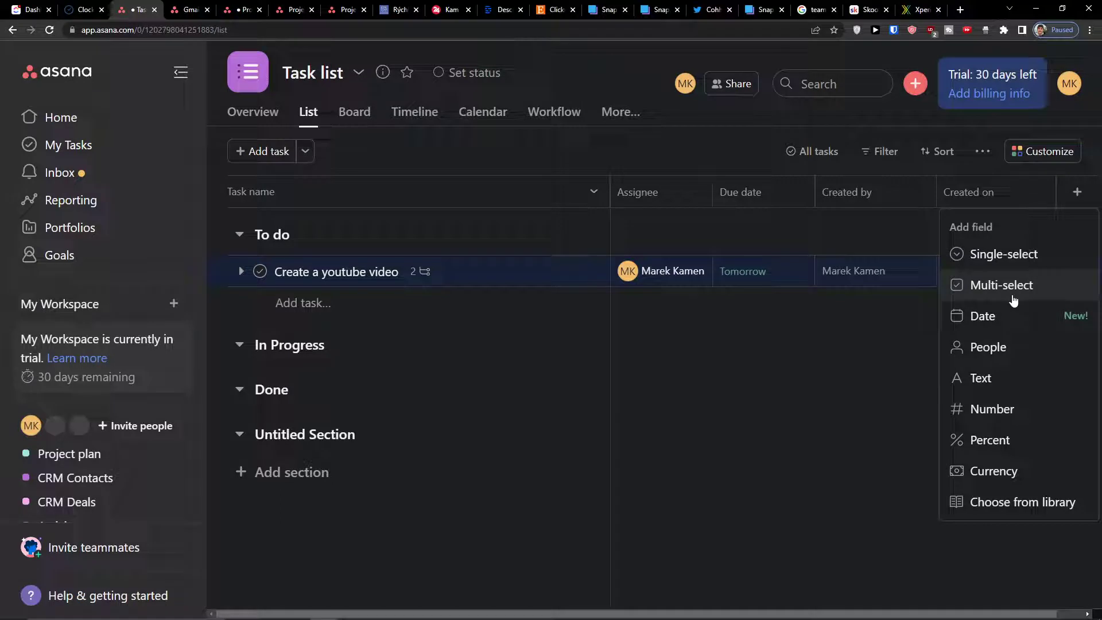
{"action": "mouse_move", "coordinate": [984, 340]}
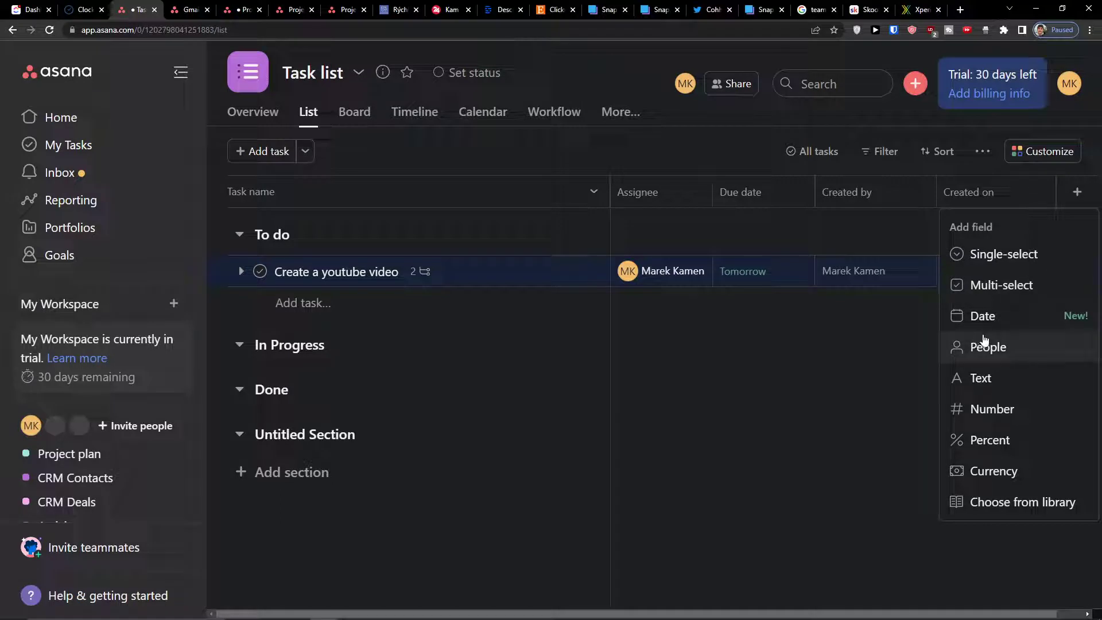
{"action": "mouse_move", "coordinate": [1018, 306]}
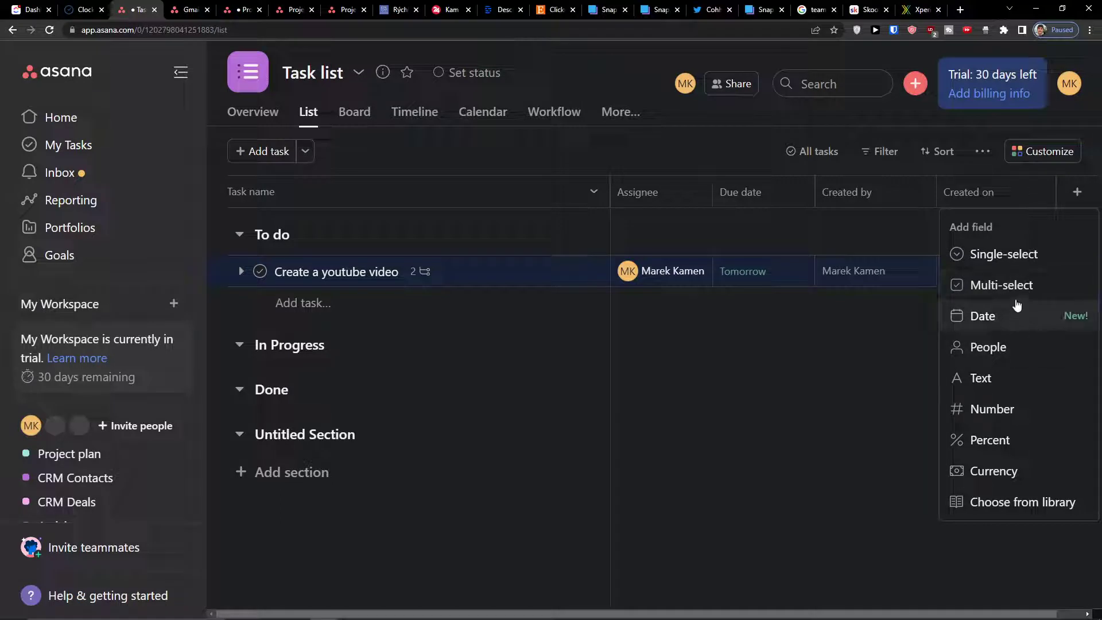
{"action": "left_click", "coordinate": [1003, 254]}
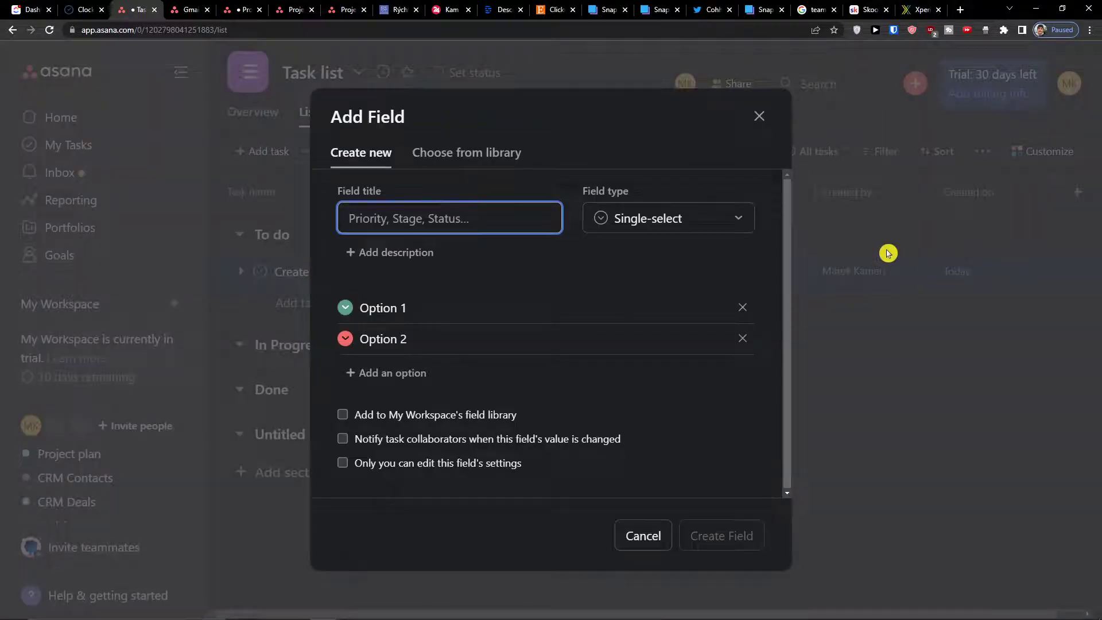
{"action": "type", "text": "Pri"}
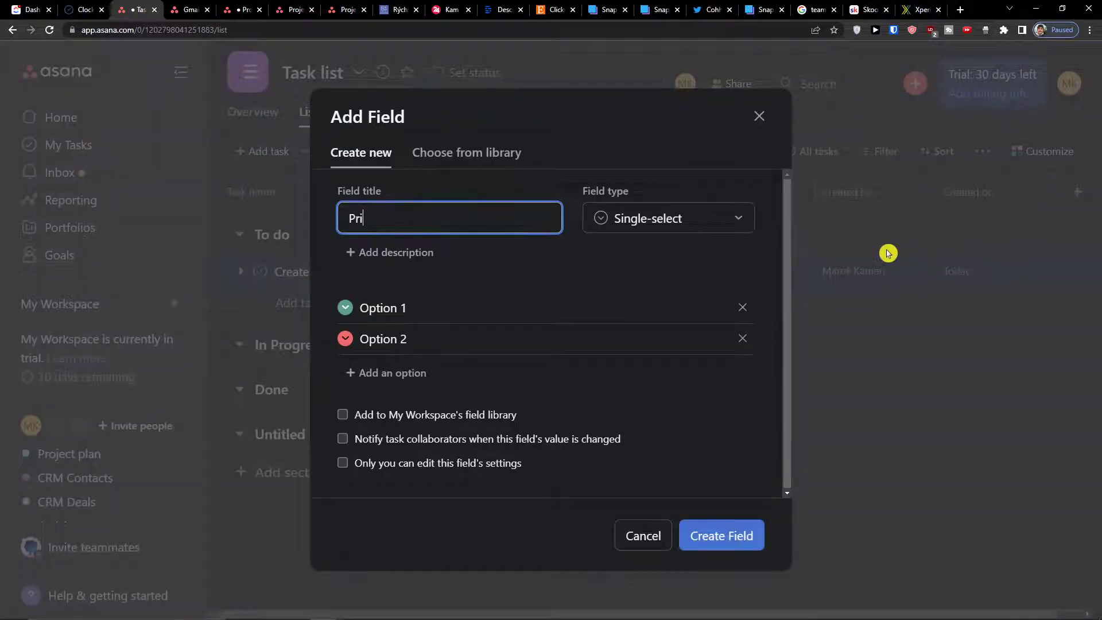
{"action": "type", "text": "ority"}
{"action": "type", "text": "M"}
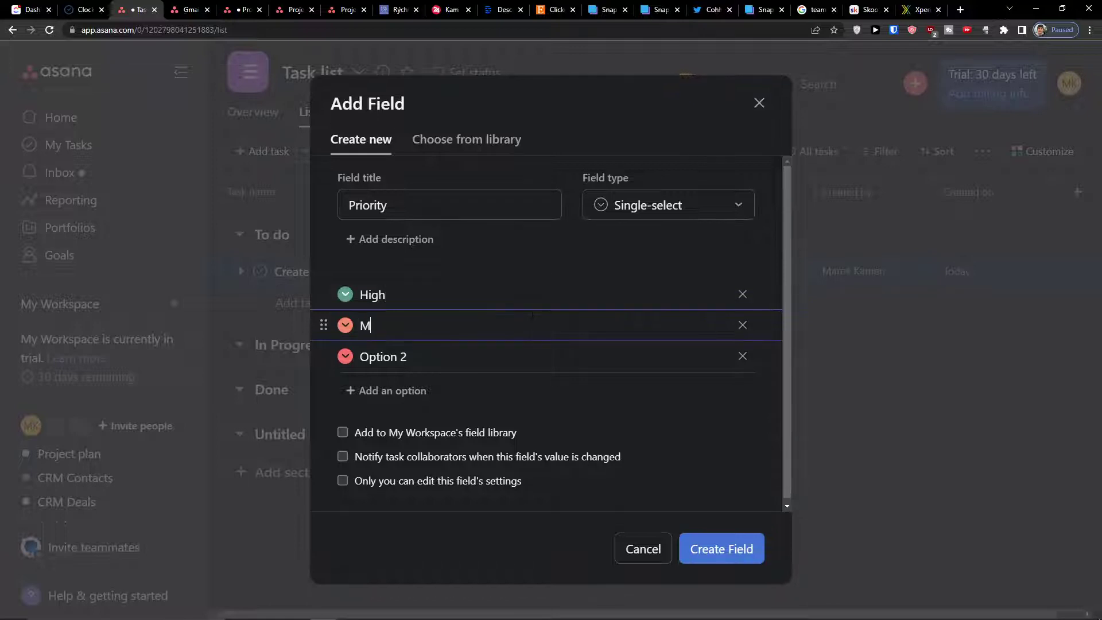
{"action": "type", "text": "edium"}
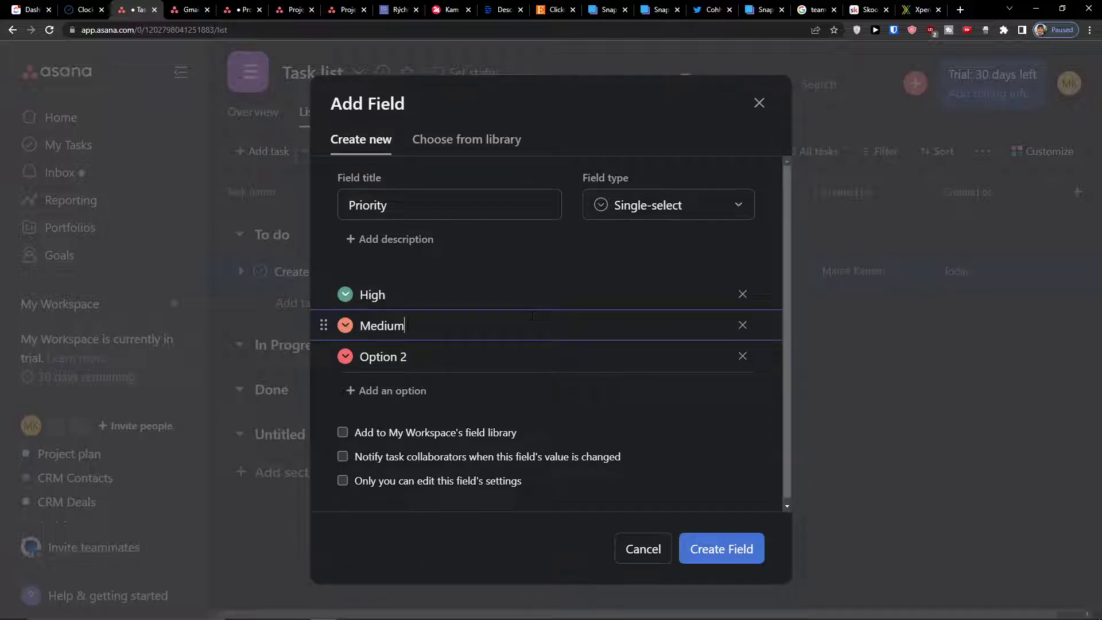
{"action": "type", "text": "Low"}
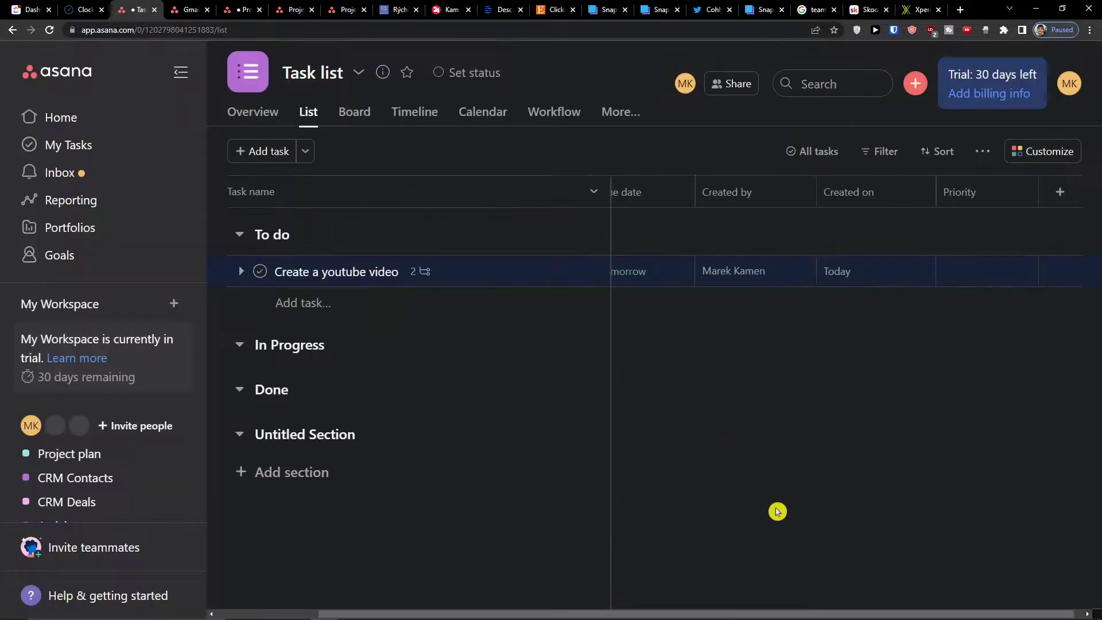
- Set the youtube video task's Priority to High, then start another single-select field
{"action": "left_click", "coordinate": [984, 271]}
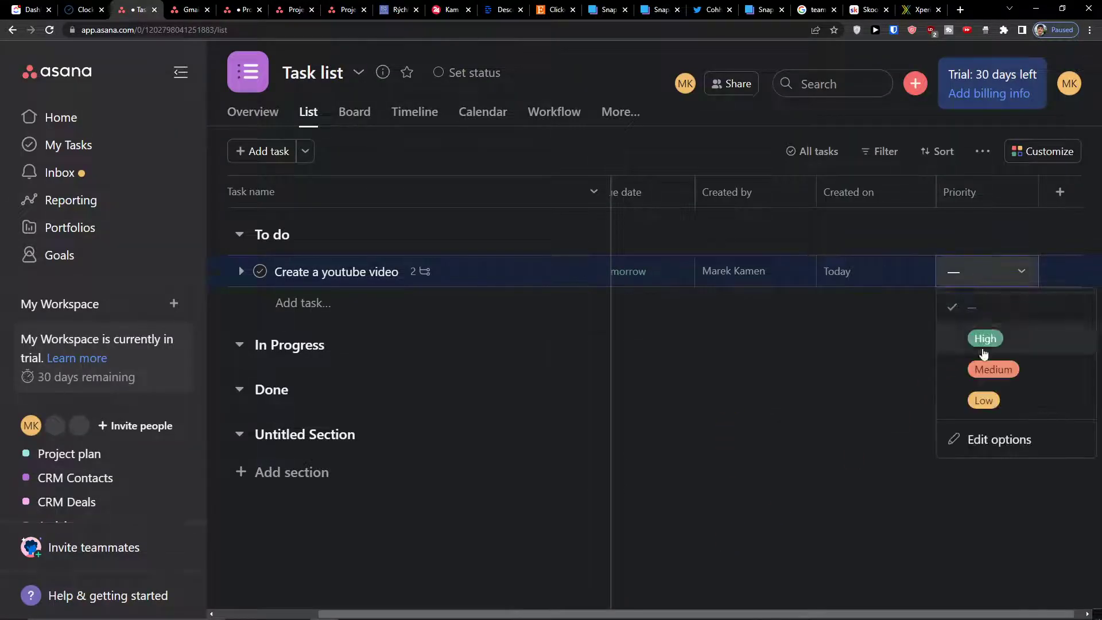
{"action": "left_click", "coordinate": [993, 369]}
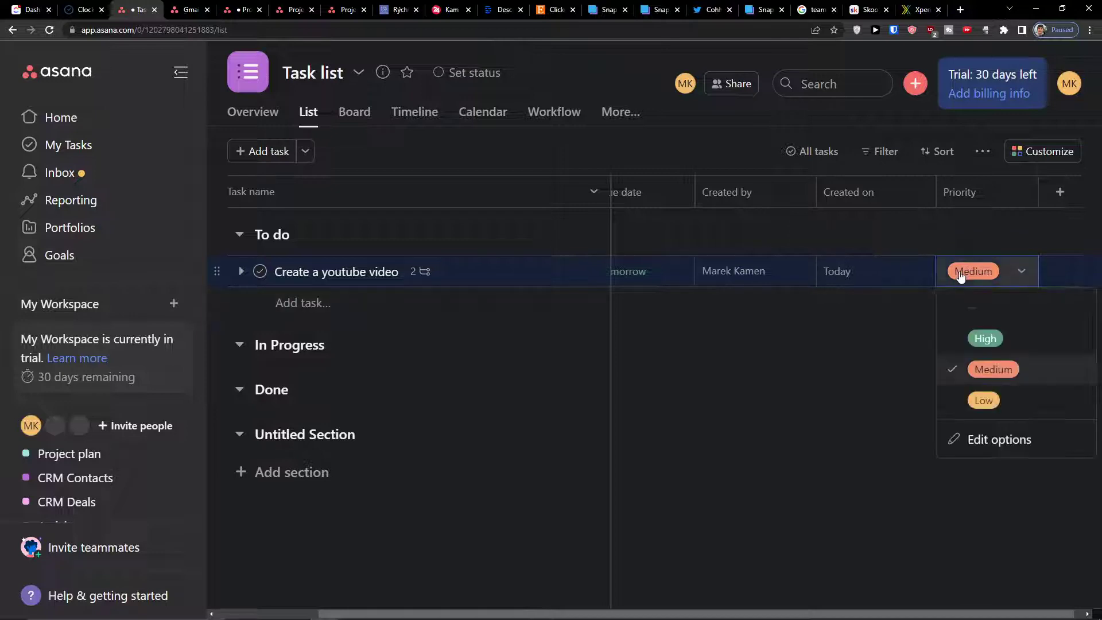
{"action": "left_click", "coordinate": [1060, 192]}
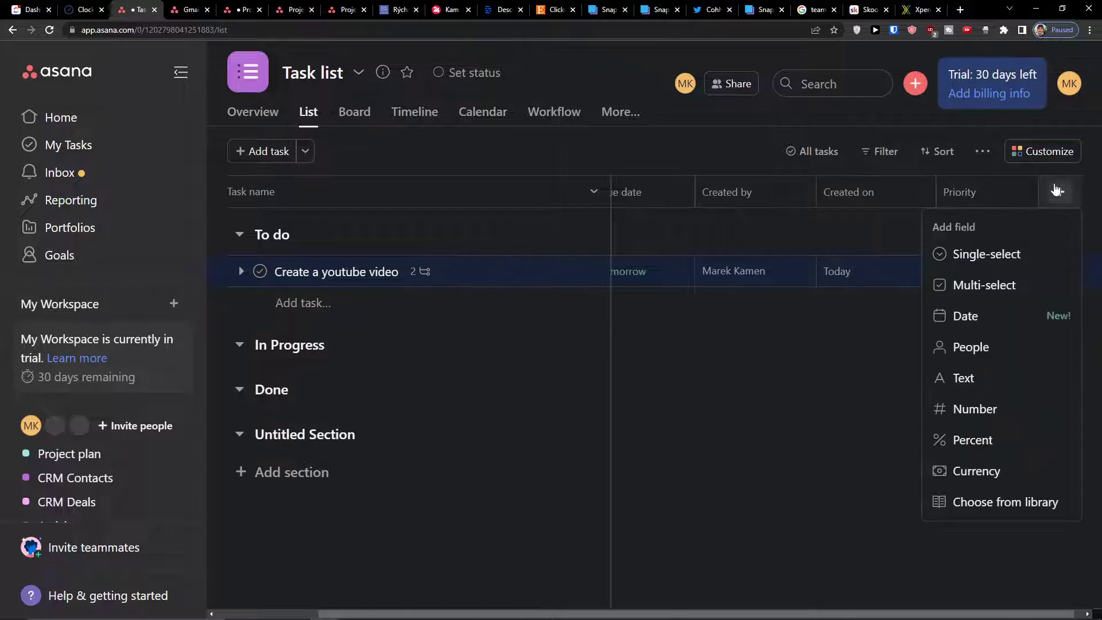
{"action": "mouse_move", "coordinate": [984, 285]}
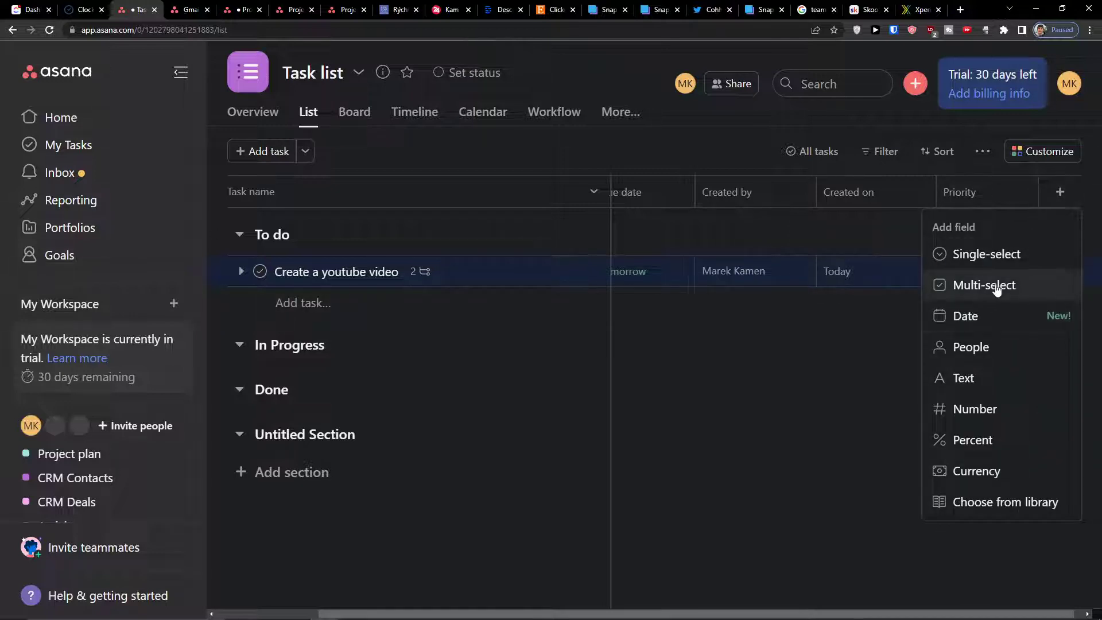
{"action": "mouse_move", "coordinate": [985, 254]}
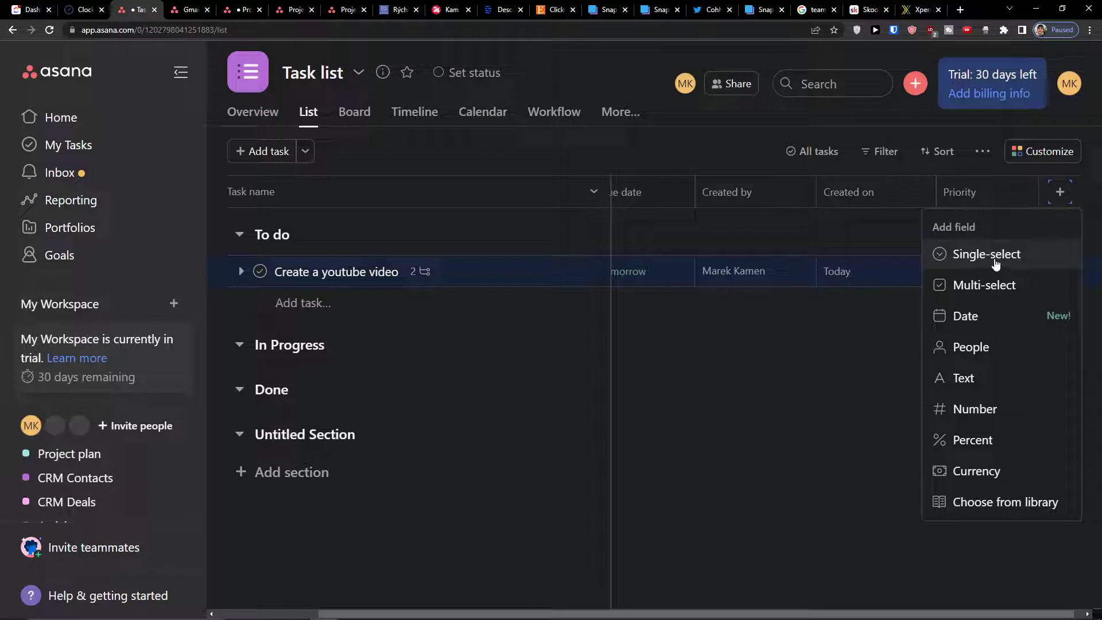
{"action": "left_click", "coordinate": [987, 254]}
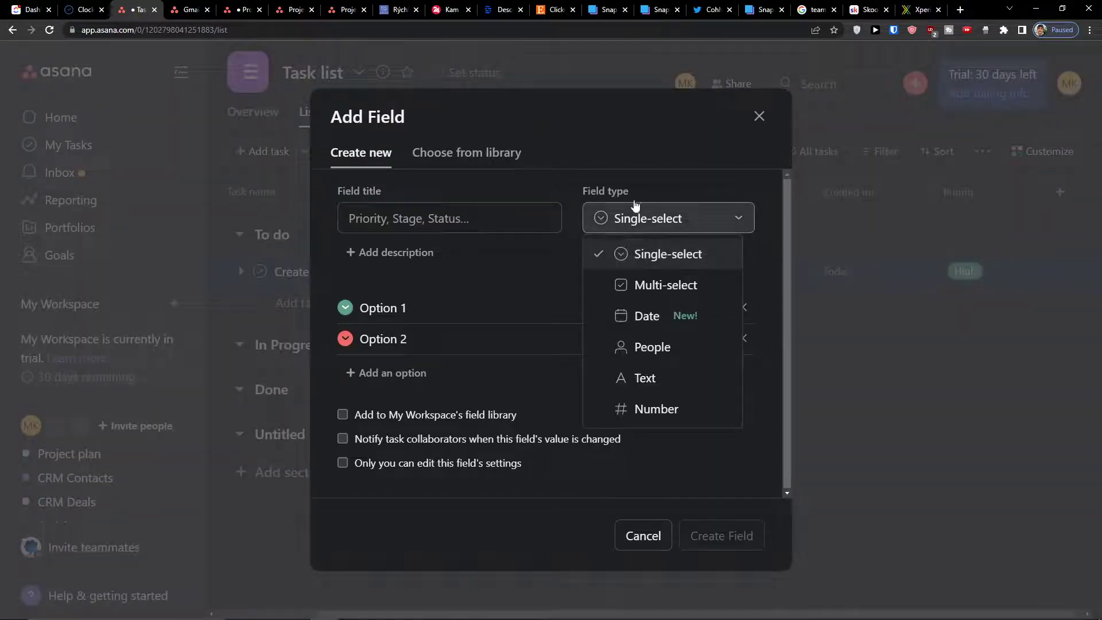
{"action": "mouse_move", "coordinate": [713, 150]}
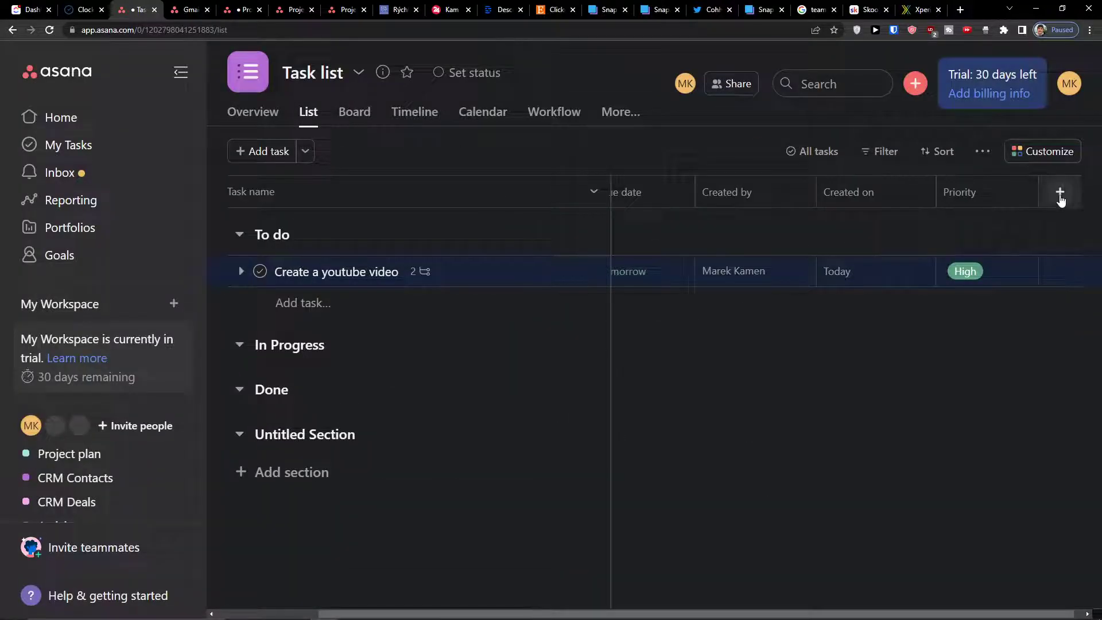
- Create a Cost number field formatted in € EUR with 2 decimals
{"action": "left_click", "coordinate": [1060, 192]}
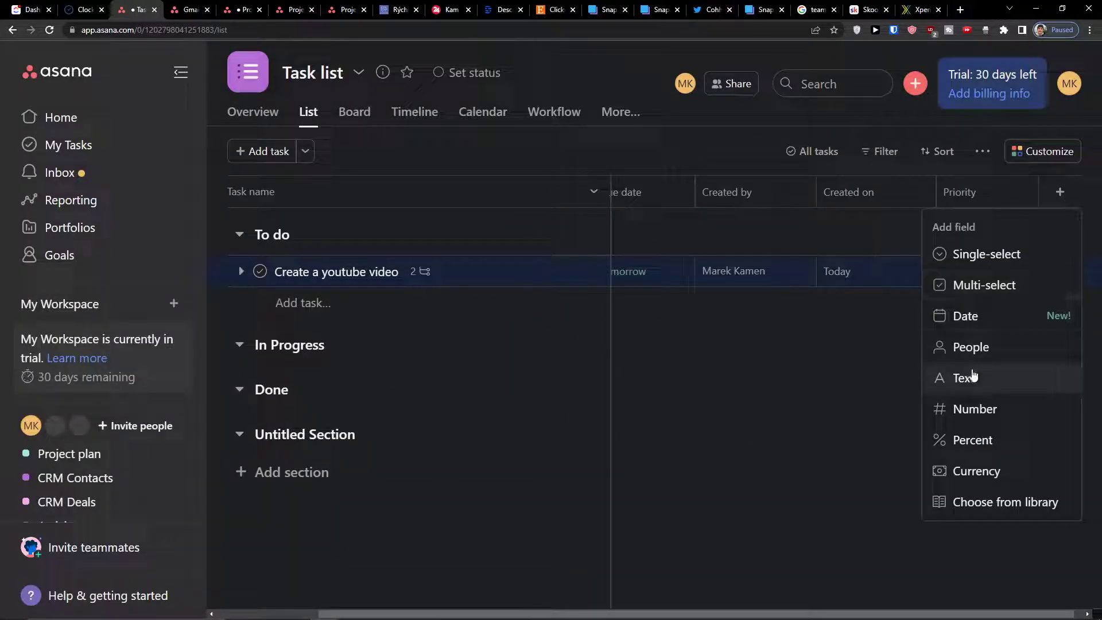
{"action": "left_click", "coordinate": [976, 409]}
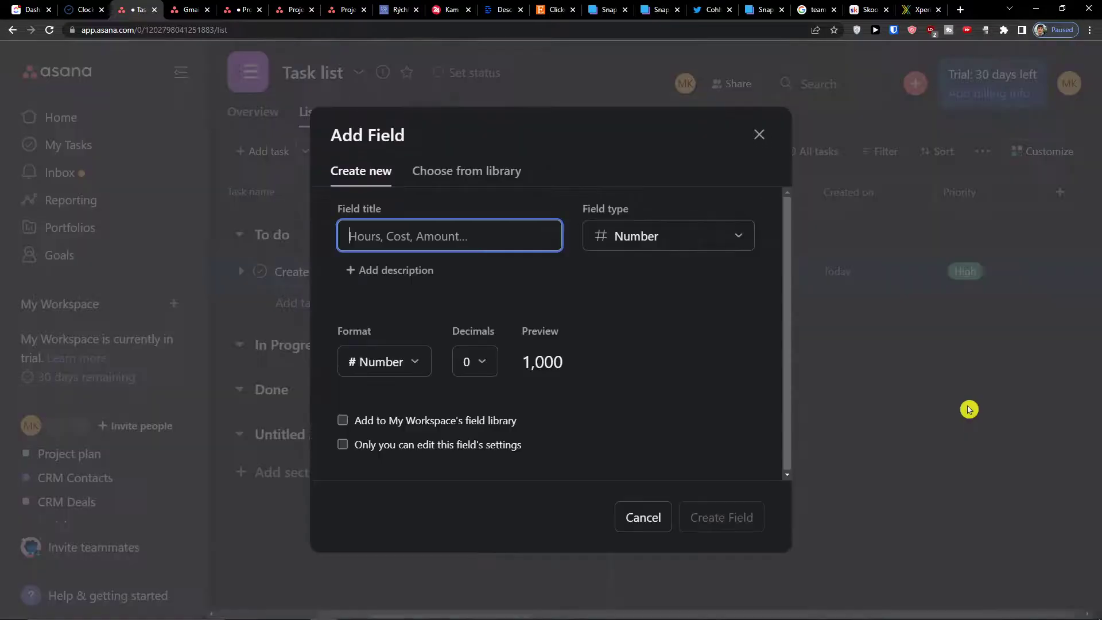
{"action": "mouse_move", "coordinate": [464, 258]}
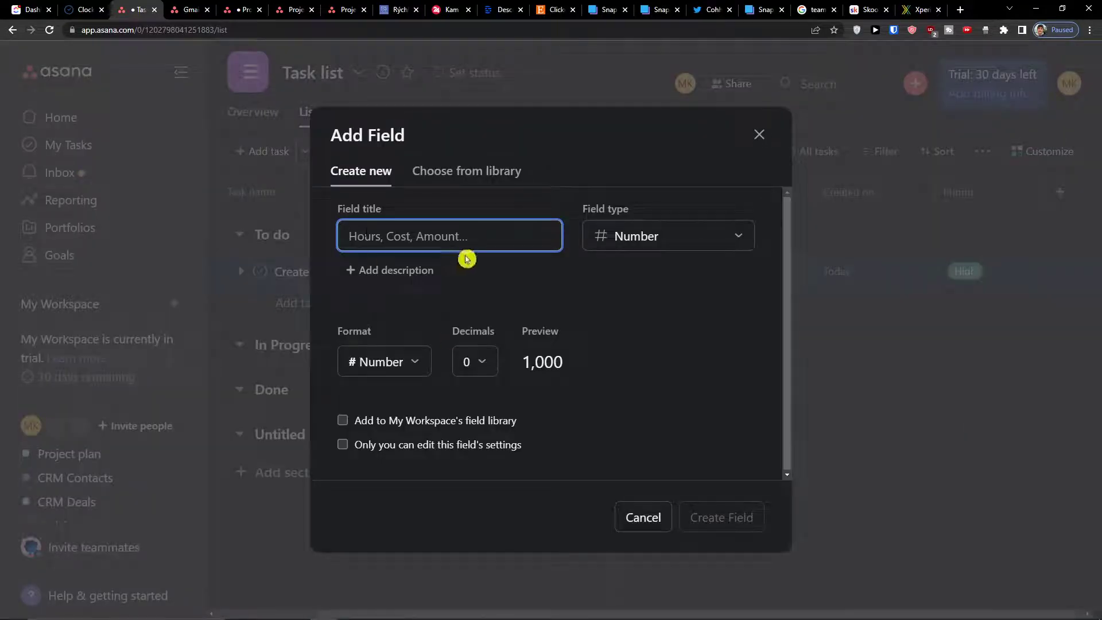
{"action": "type", "text": "Cost"}
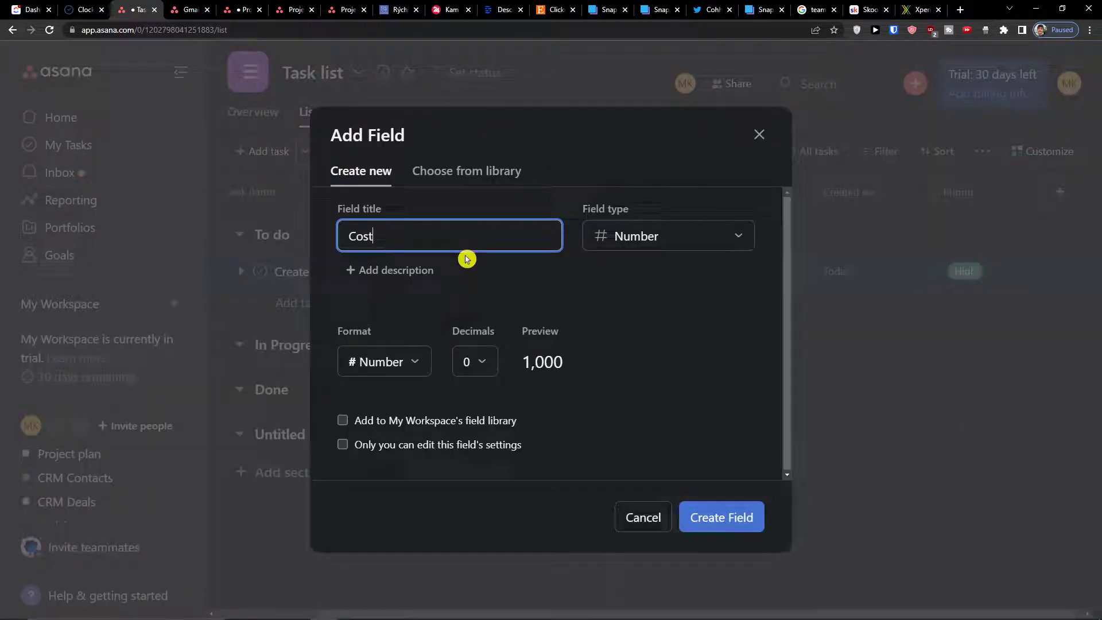
{"action": "left_click", "coordinate": [384, 362]}
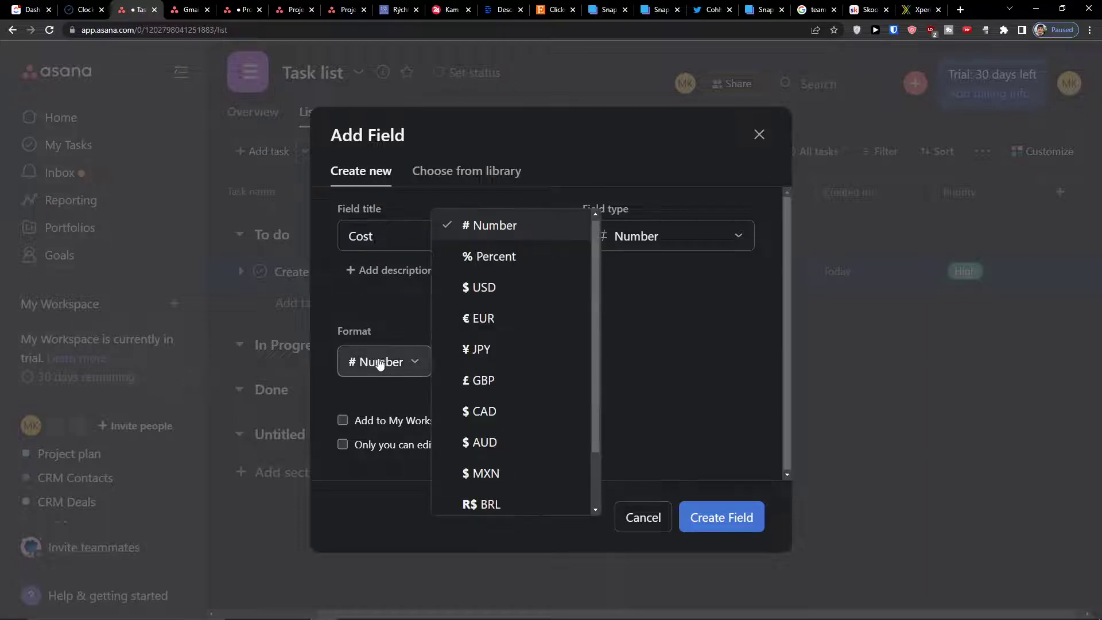
{"action": "mouse_move", "coordinate": [494, 258]}
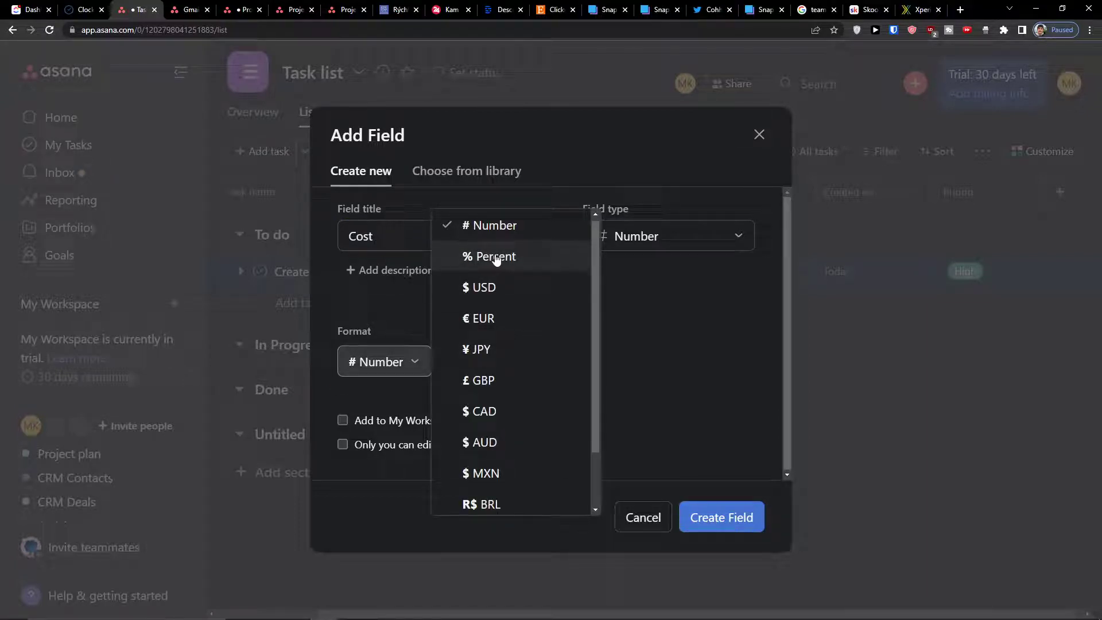
{"action": "mouse_move", "coordinate": [480, 318]}
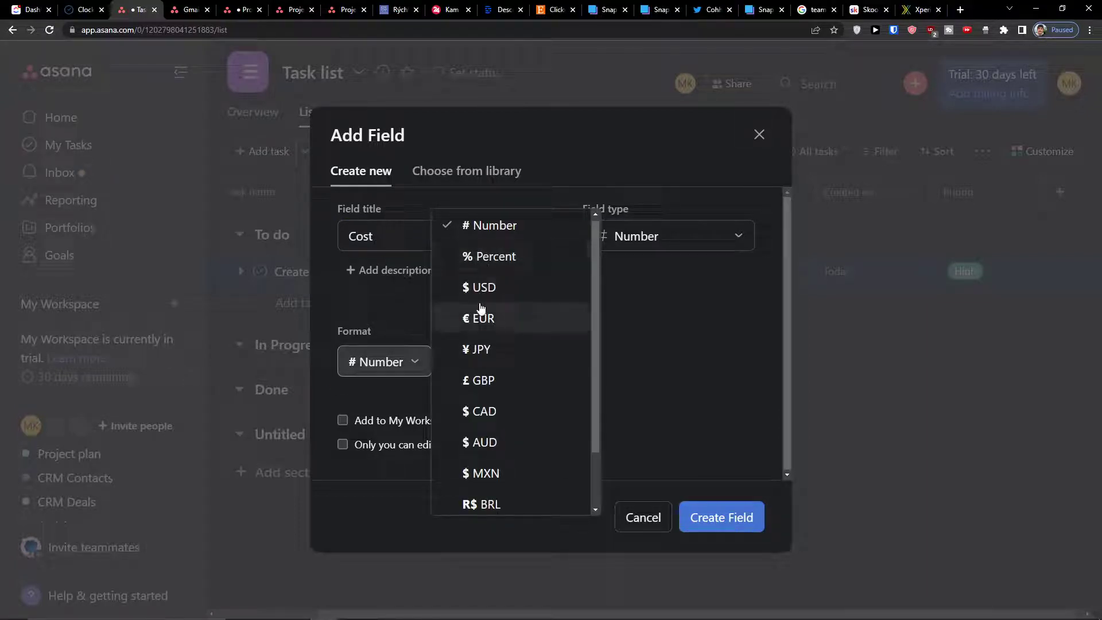
{"action": "scroll", "scroll_direction": "down", "scroll_amount": 3}
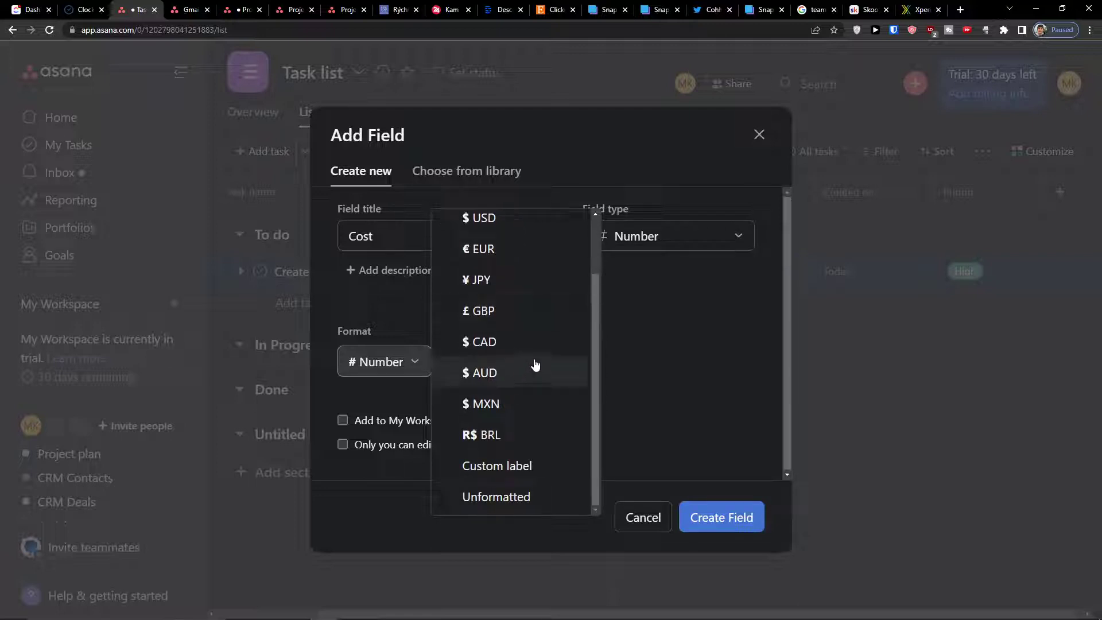
{"action": "mouse_move", "coordinate": [507, 403]}
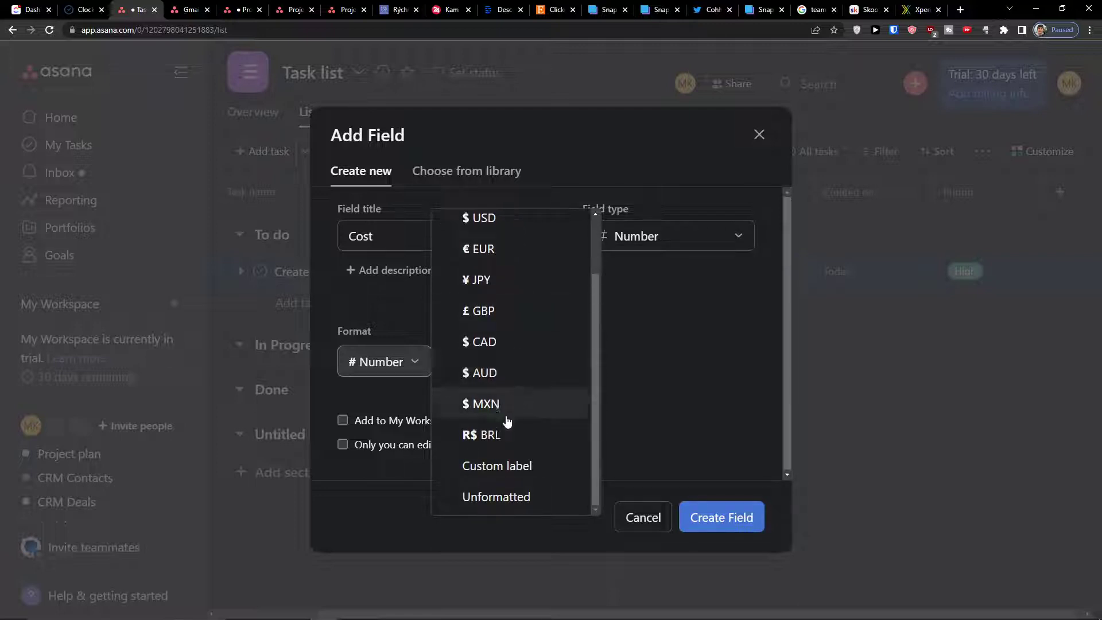
{"action": "mouse_move", "coordinate": [508, 502]}
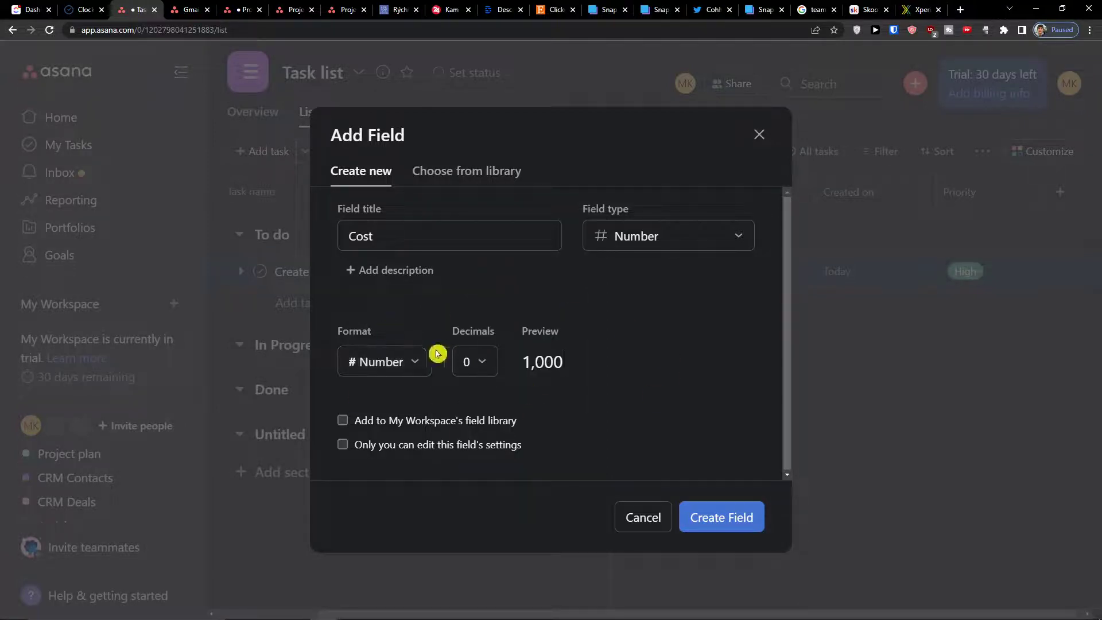
{"action": "left_click", "coordinate": [383, 362]}
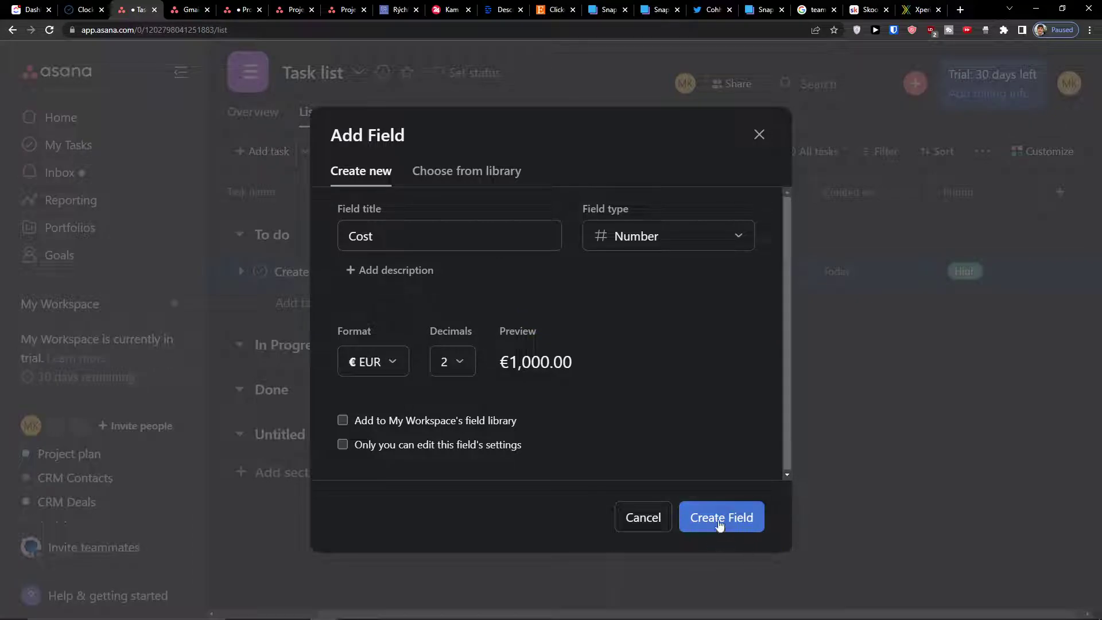
{"action": "left_click", "coordinate": [721, 517]}
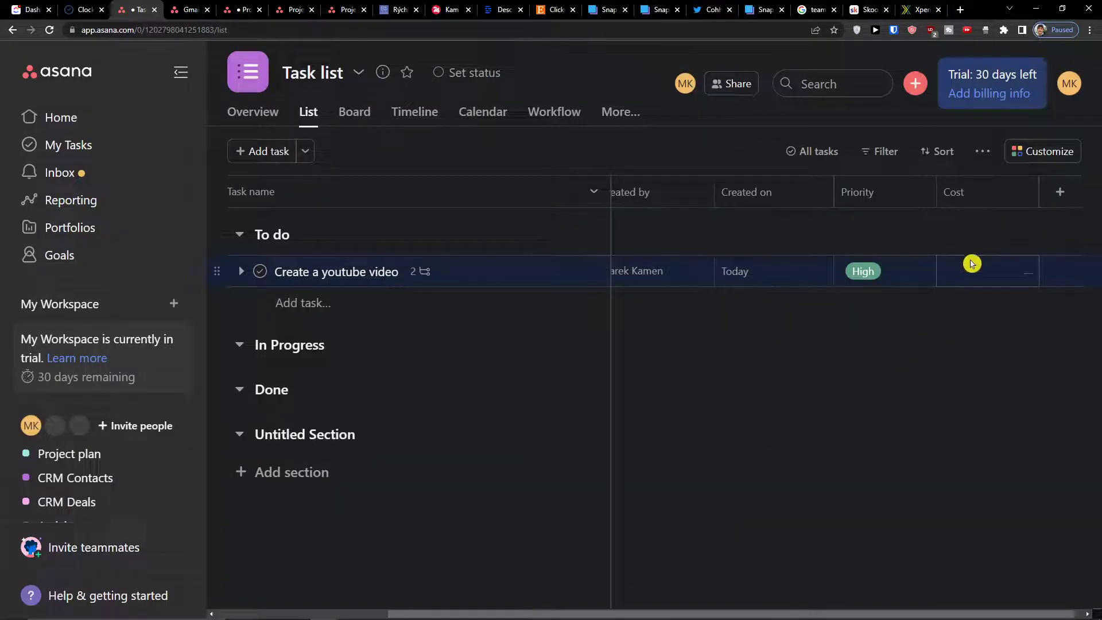
{"action": "mouse_move", "coordinate": [951, 262]}
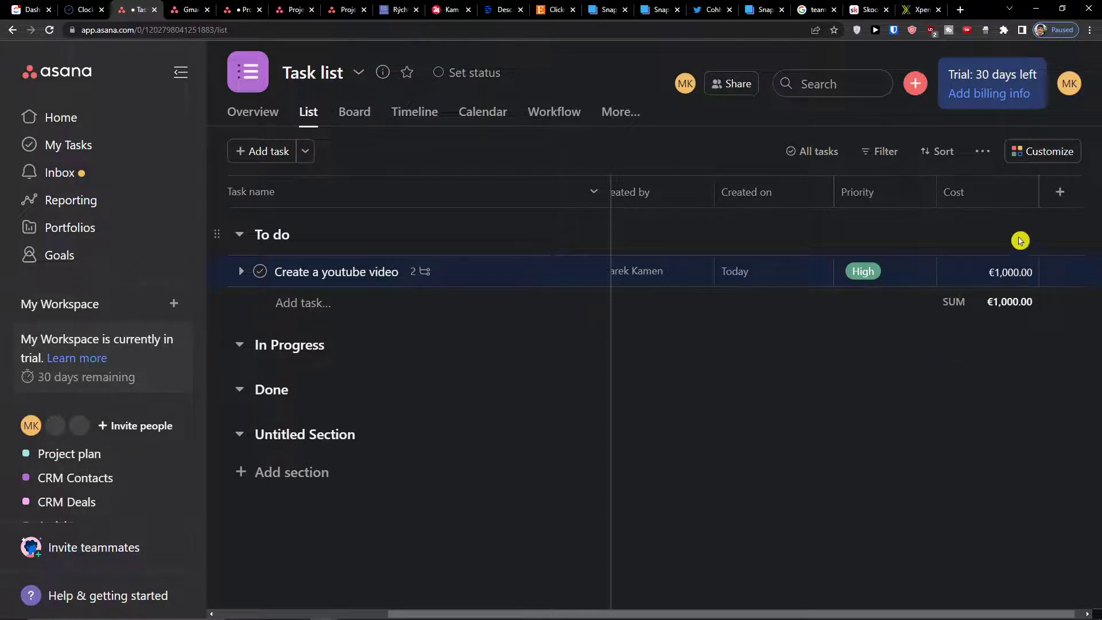
- Add a 'Create marketing youtube video' task in To do costing €2,000, alongside the first task's €1,000
{"action": "left_click", "coordinate": [1060, 192]}
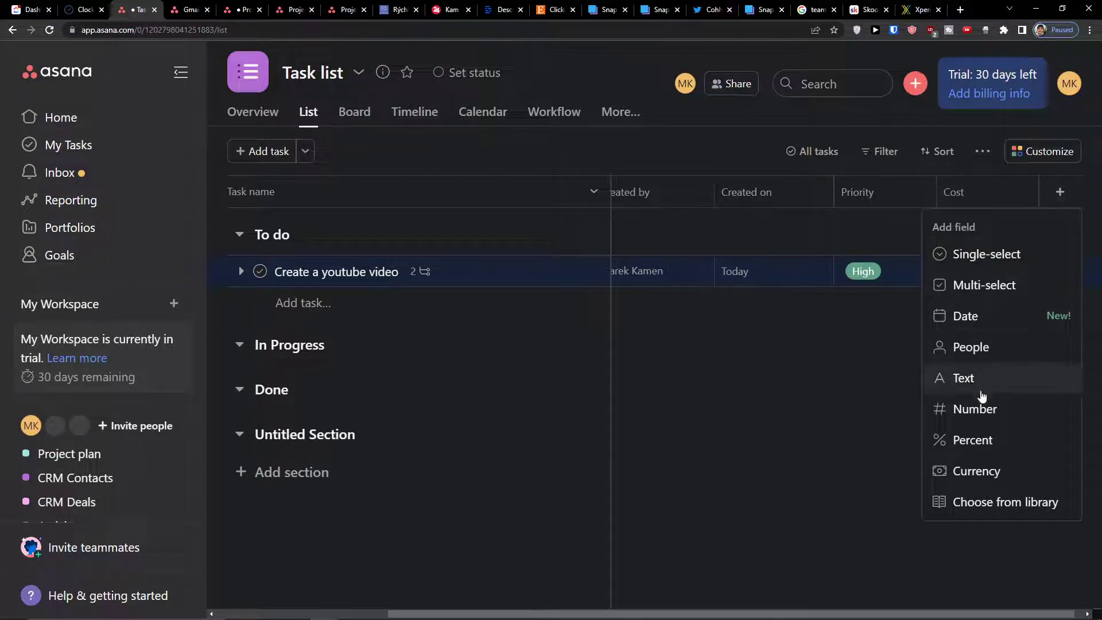
{"action": "mouse_move", "coordinate": [975, 440]}
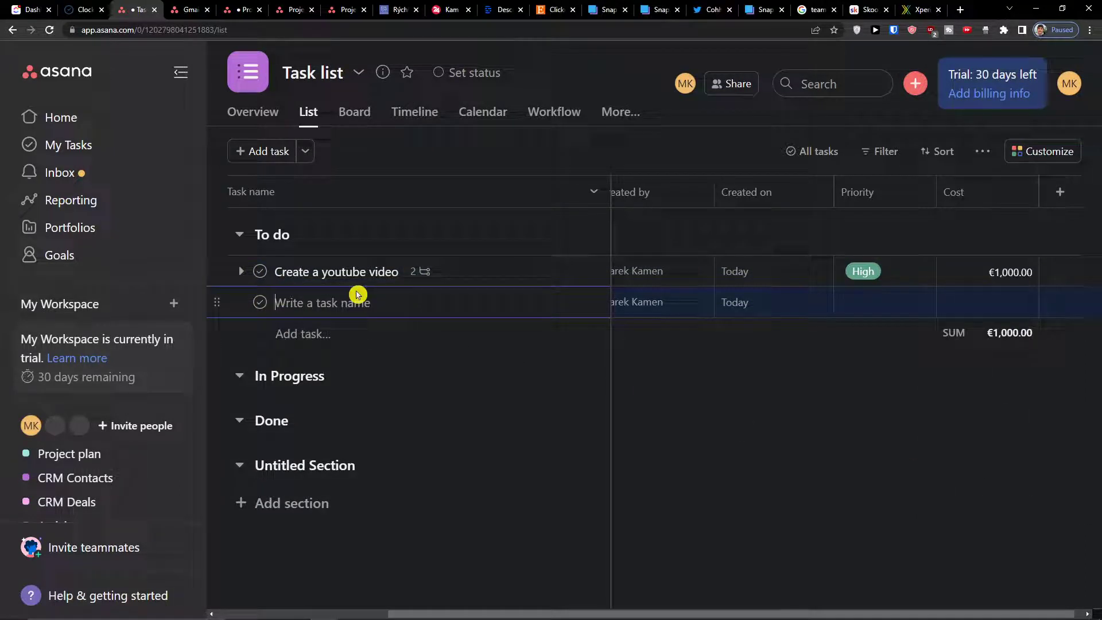
{"action": "type", "text": "Create marketing youtube video"}
{"action": "left_click", "coordinate": [988, 302]}
{"action": "type", "text": "2"}
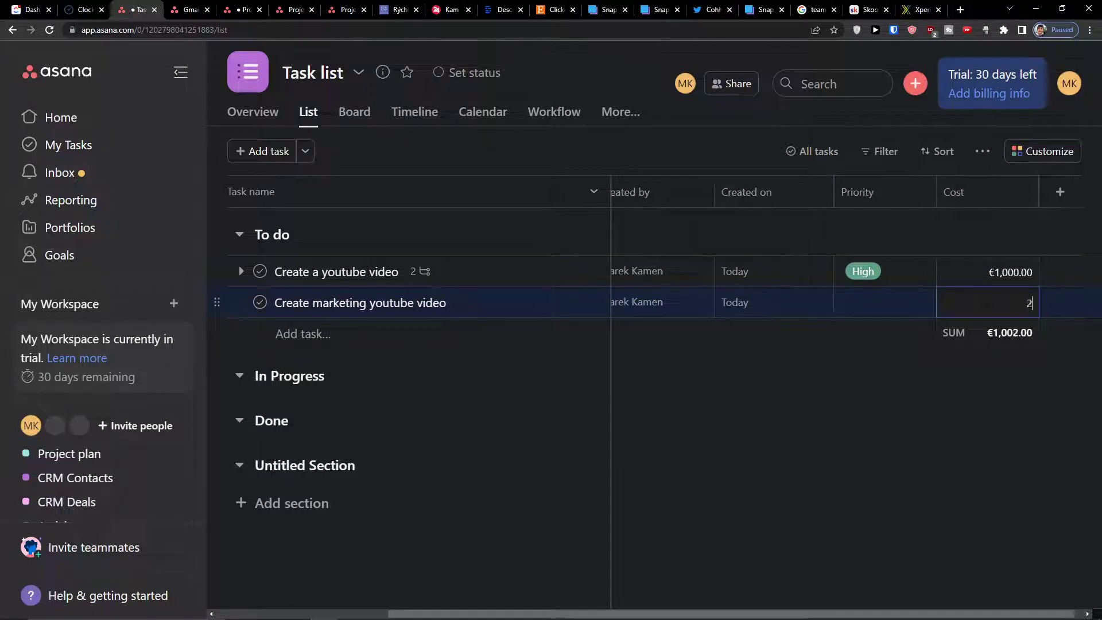
{"action": "key", "text": "Enter"}
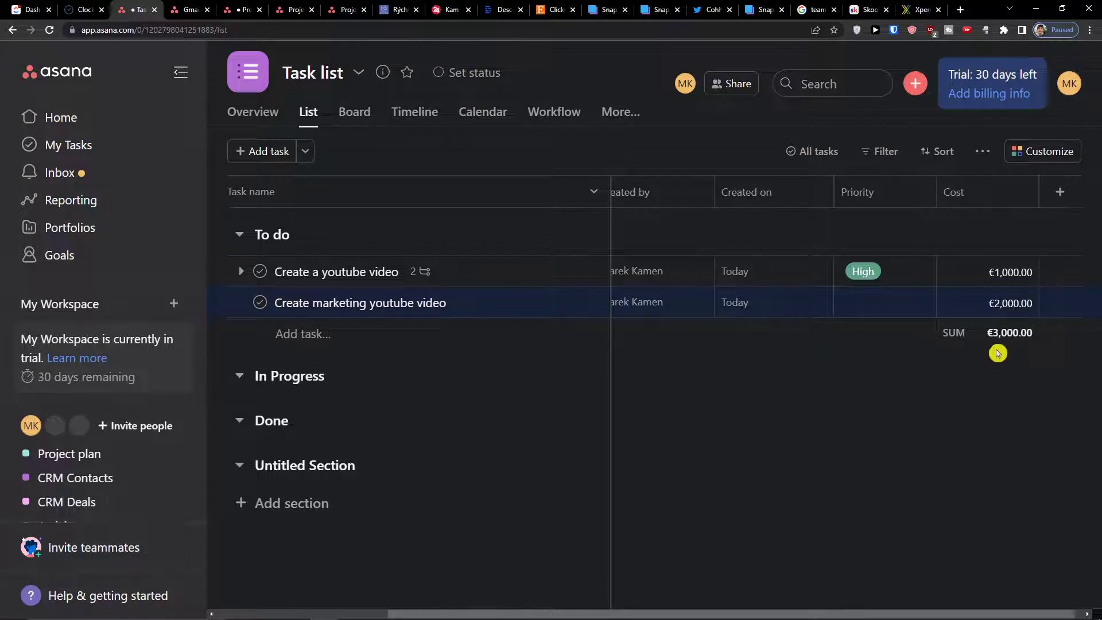
- Switch the Cost column total from sum to average (€1,500.00), after previewing minimum and maximum
{"action": "left_click", "coordinate": [997, 333]}
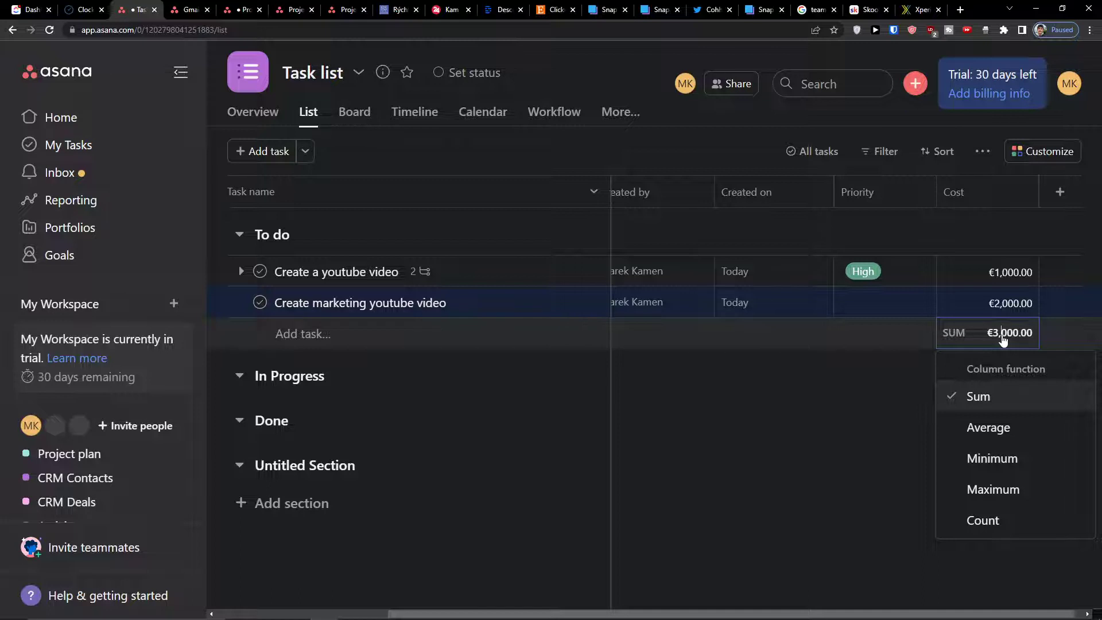
{"action": "mouse_move", "coordinate": [984, 458]}
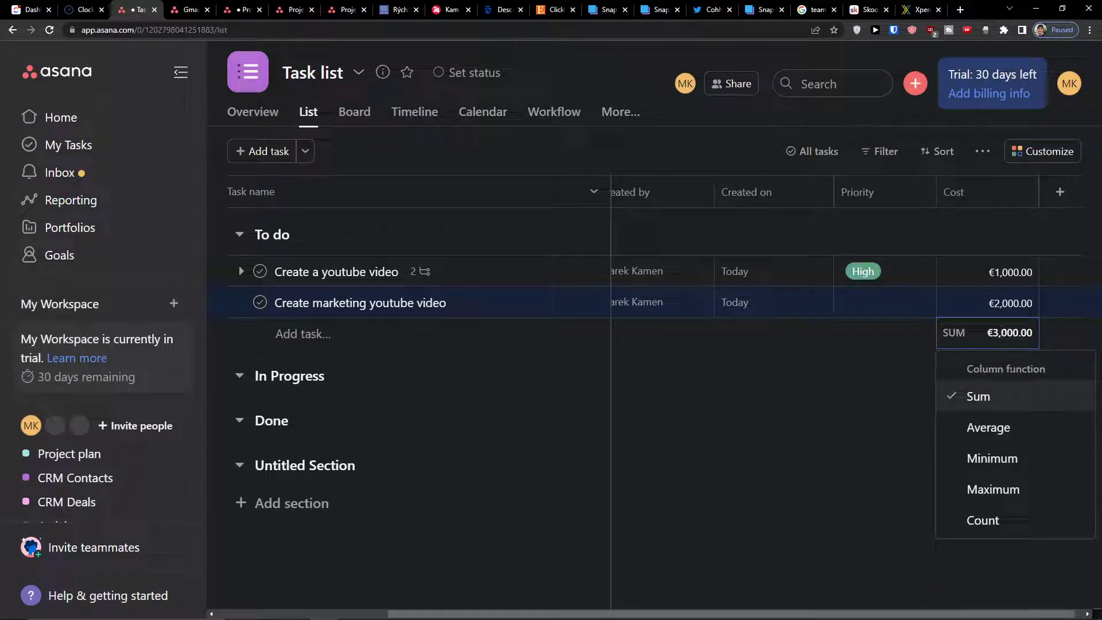
{"action": "left_click", "coordinate": [989, 427]}
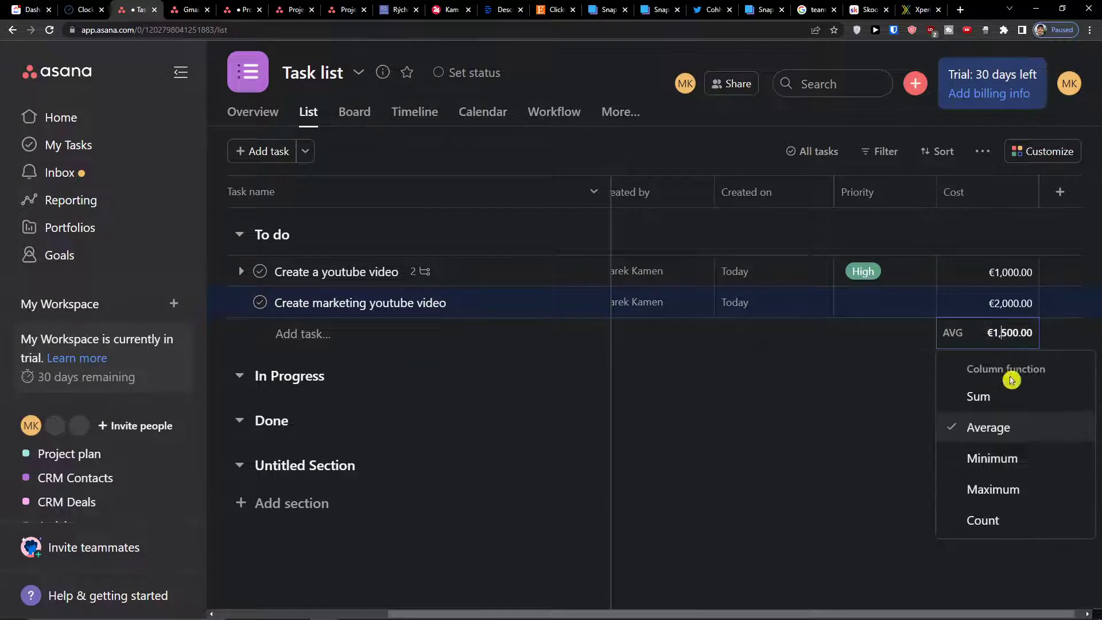
{"action": "left_click", "coordinate": [992, 458]}
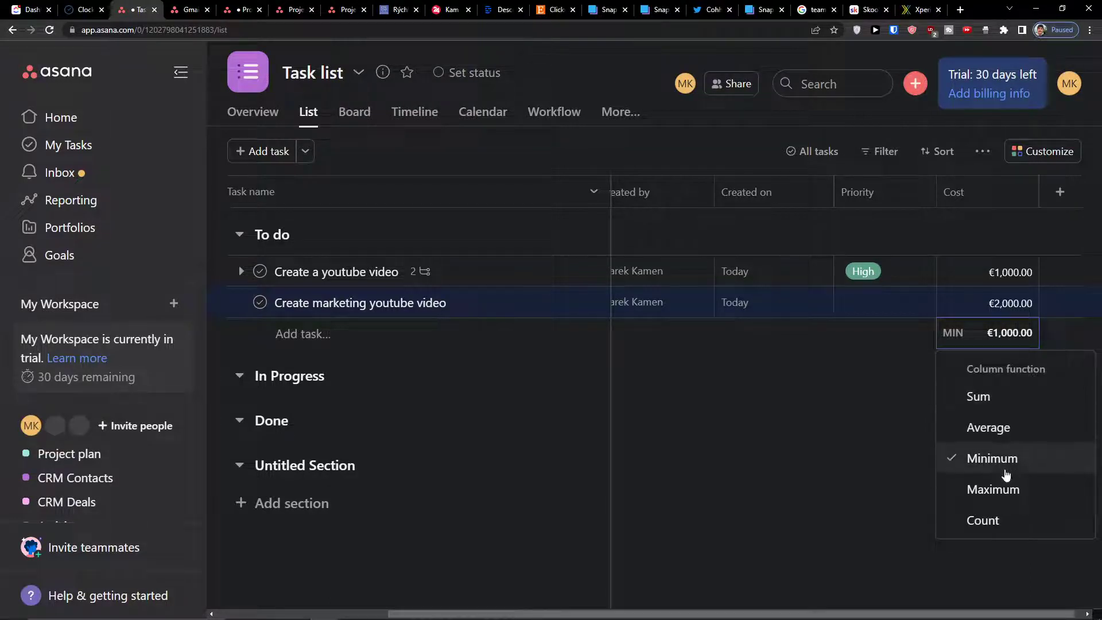
{"action": "left_click", "coordinate": [995, 489]}
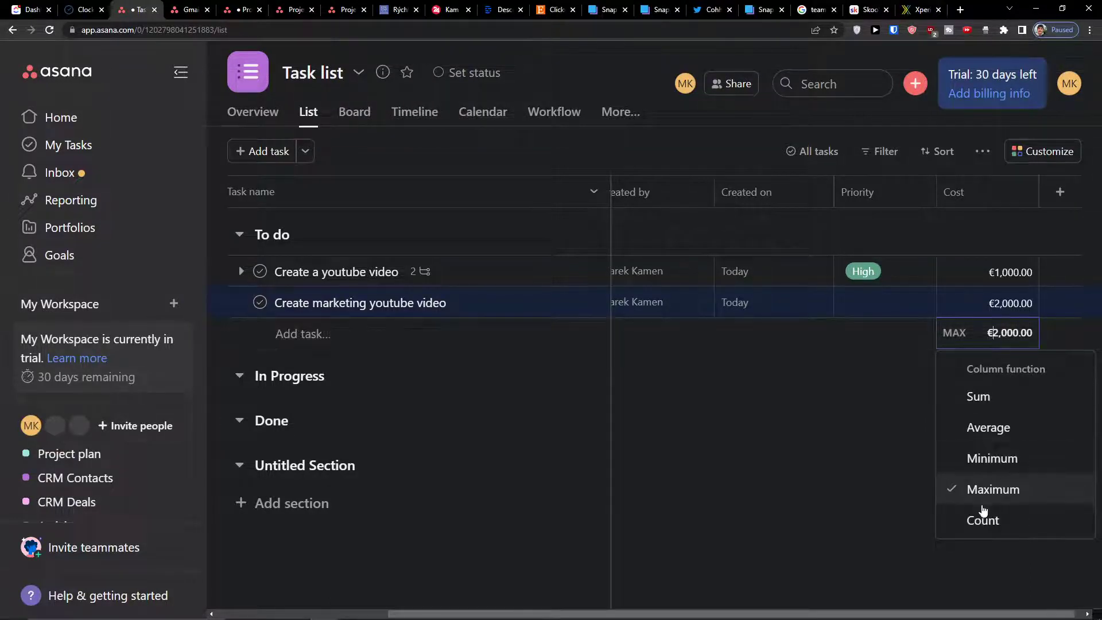
{"action": "left_click", "coordinate": [988, 427]}
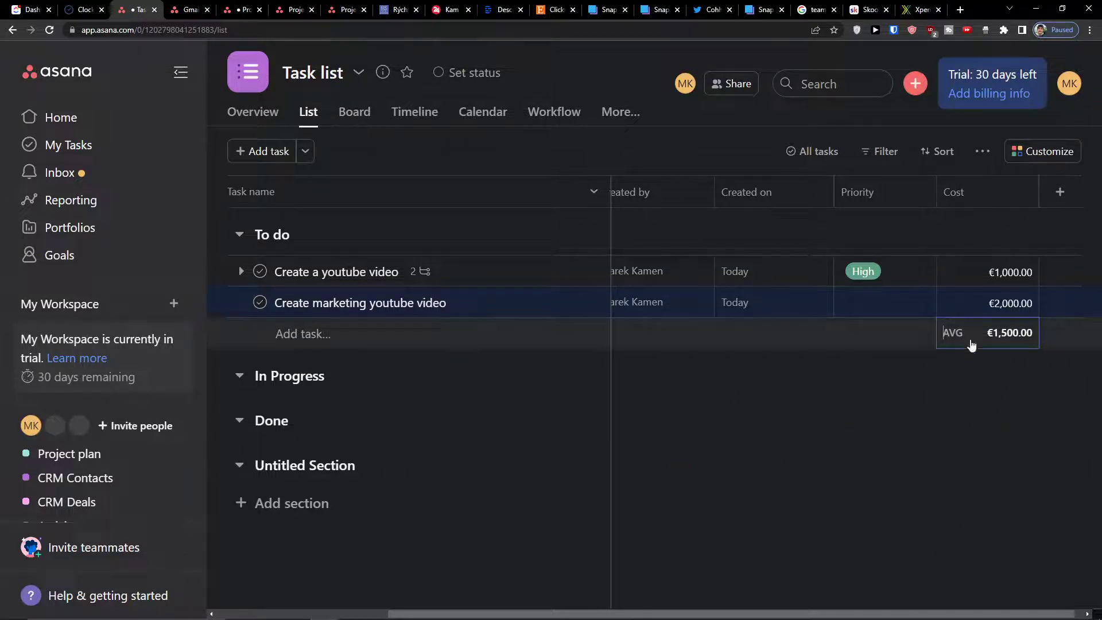
{"action": "left_click", "coordinate": [1060, 192]}
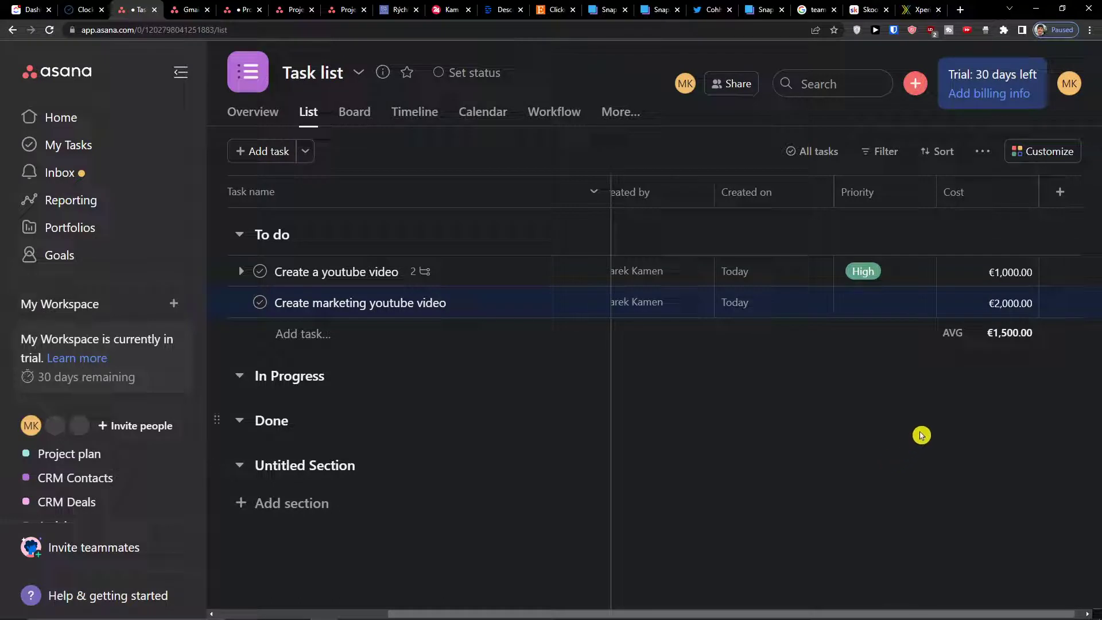
{"action": "mouse_move", "coordinate": [874, 165]}
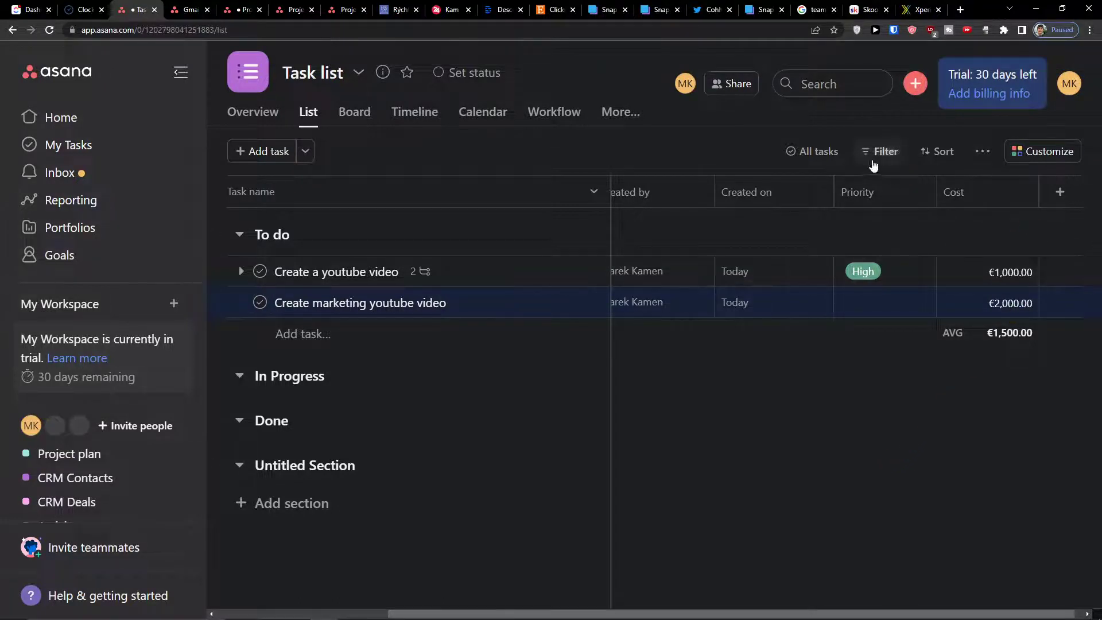
{"action": "left_click", "coordinate": [819, 152]}
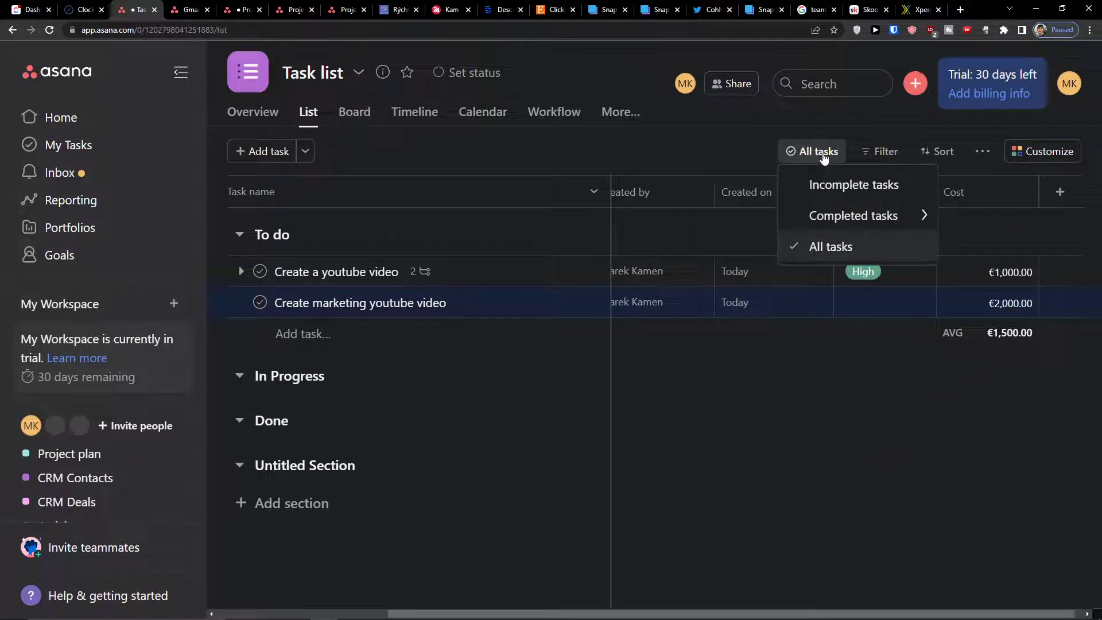
{"action": "mouse_move", "coordinate": [842, 204]}
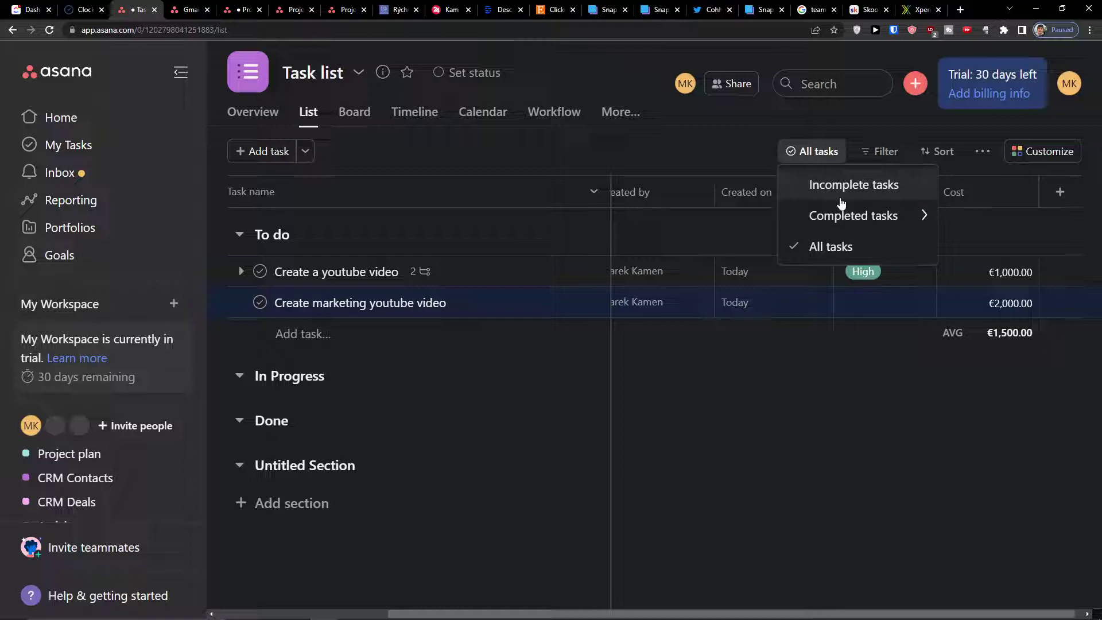
{"action": "mouse_move", "coordinate": [855, 196]}
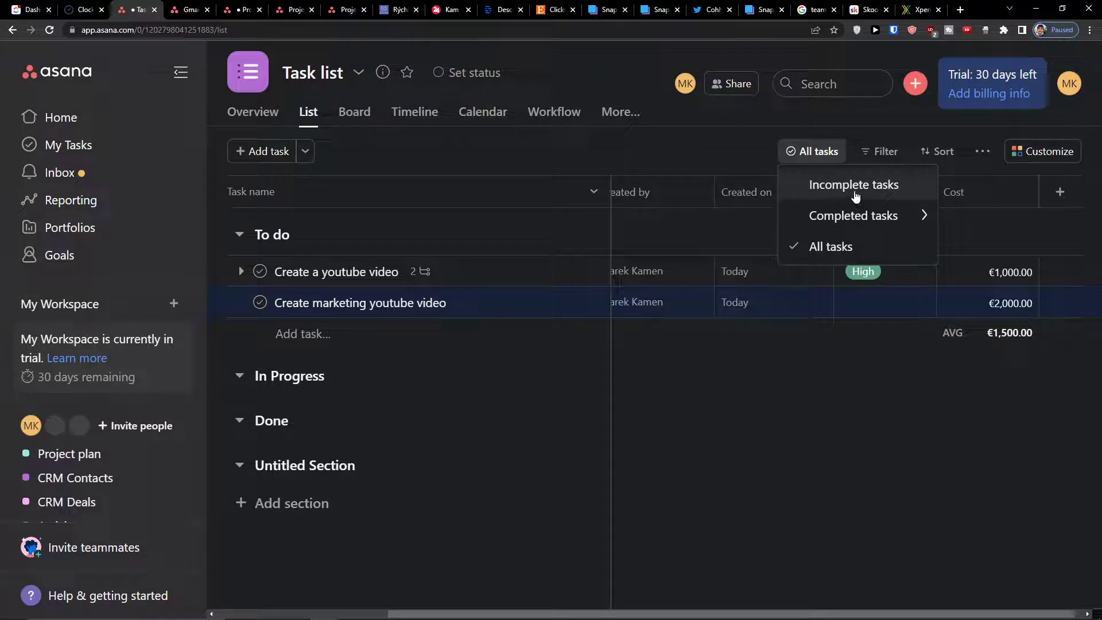
{"action": "mouse_move", "coordinate": [888, 157]}
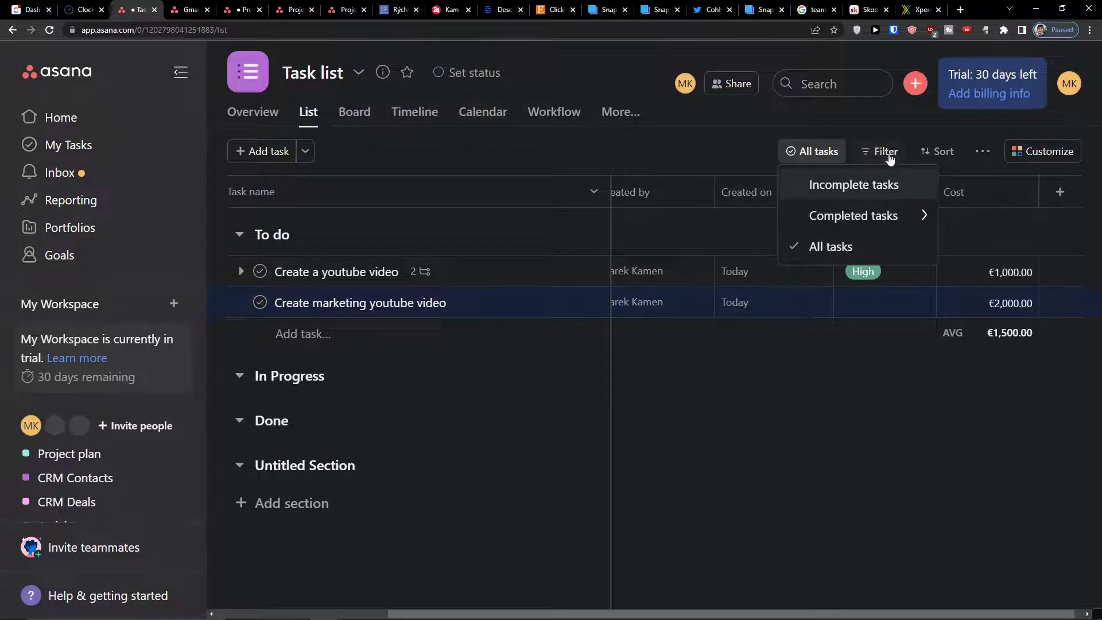
{"action": "left_click", "coordinate": [884, 152]}
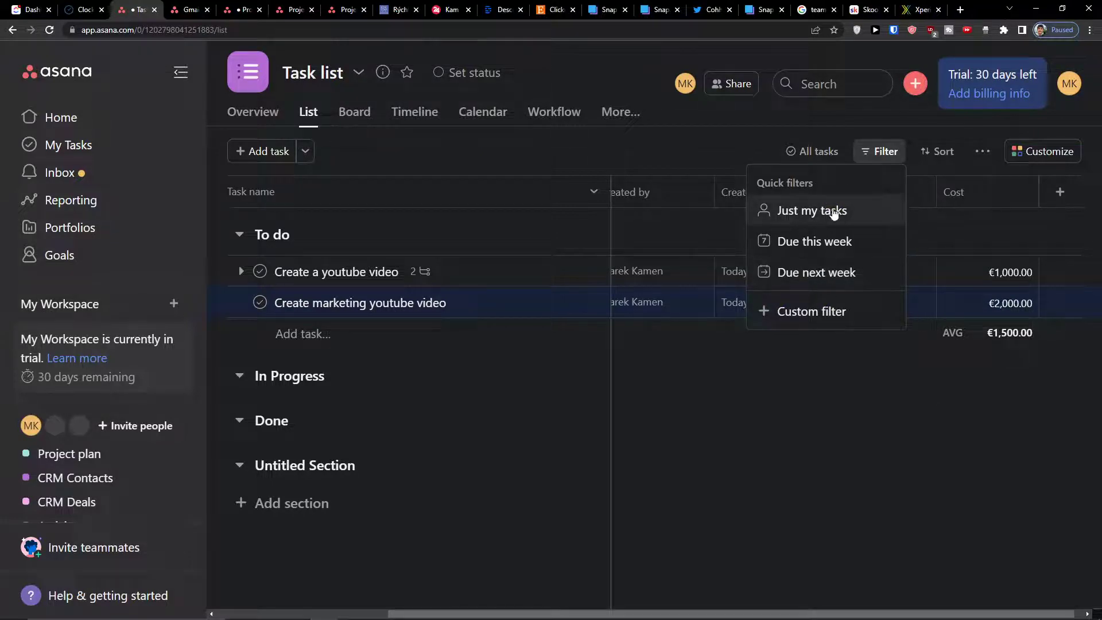
{"action": "left_click", "coordinate": [807, 210]}
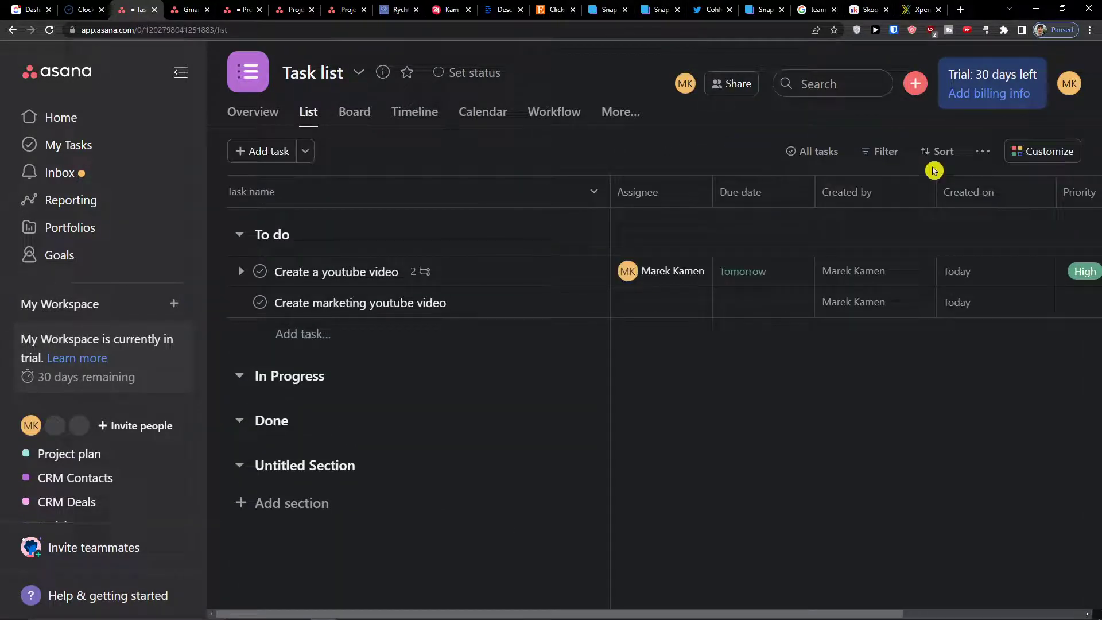
{"action": "left_click", "coordinate": [942, 151]}
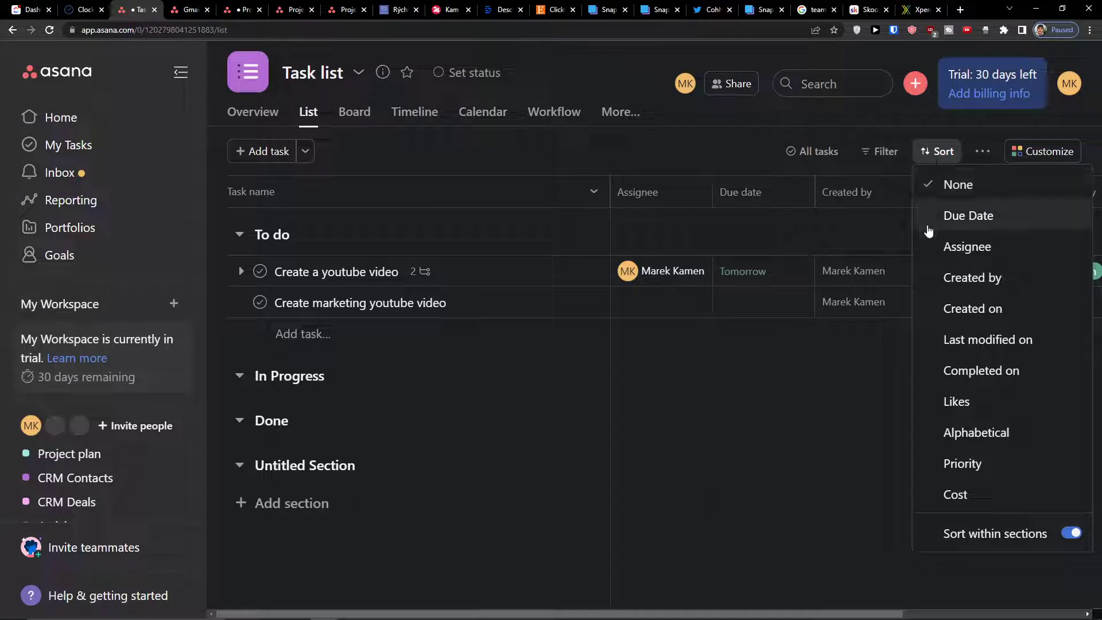
{"action": "mouse_move", "coordinate": [947, 298]}
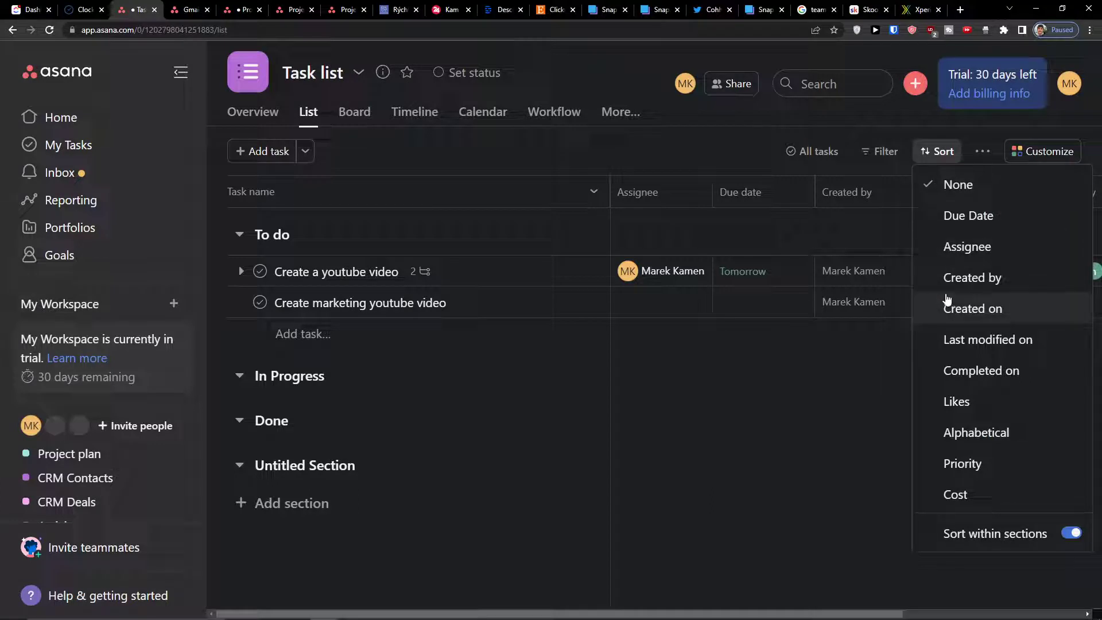
{"action": "mouse_move", "coordinate": [970, 401]}
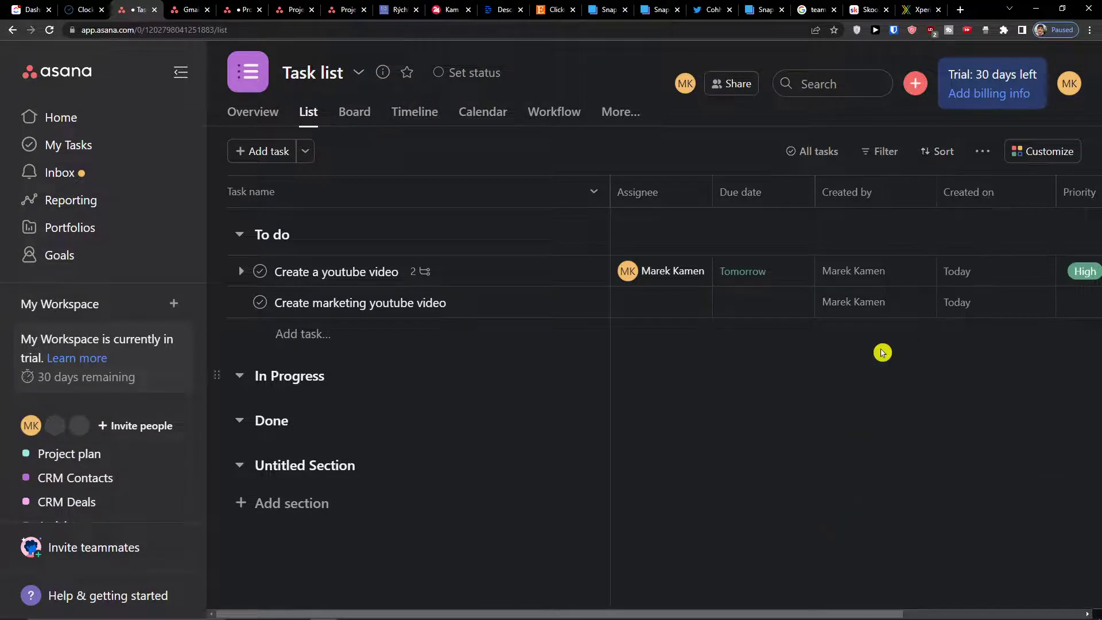
{"action": "left_click", "coordinate": [982, 151]}
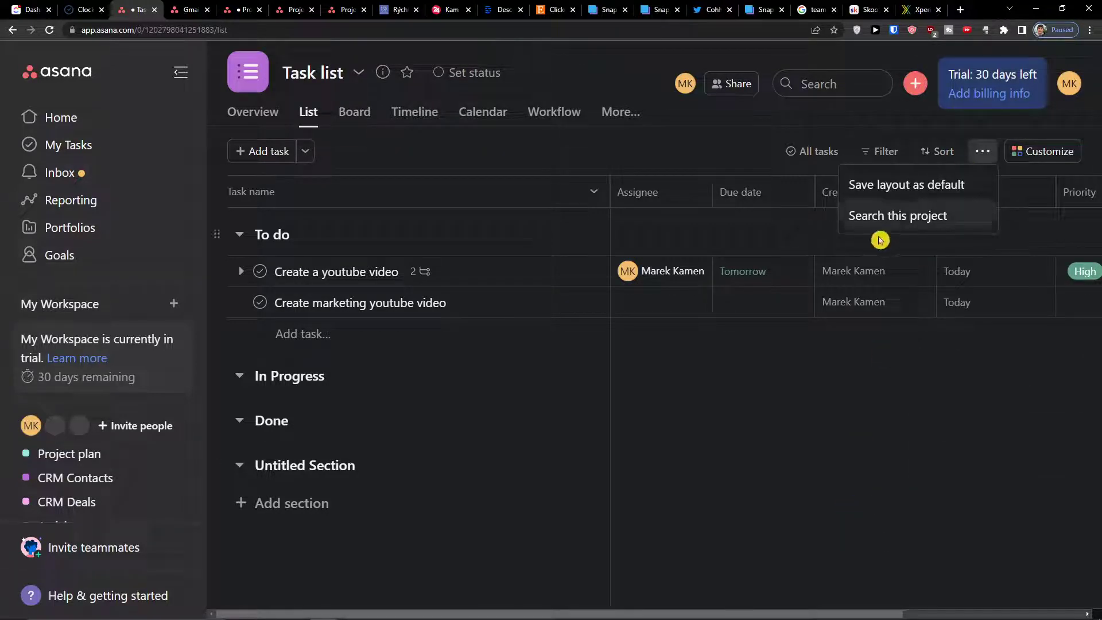
{"action": "mouse_move", "coordinate": [907, 199]}
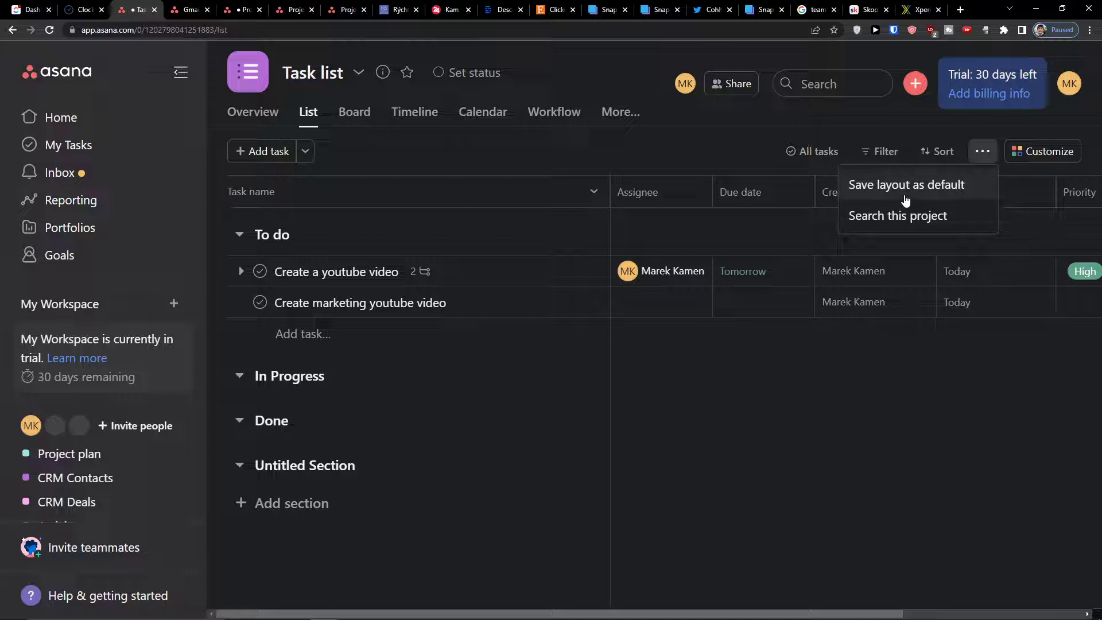
{"action": "mouse_move", "coordinate": [829, 329]}
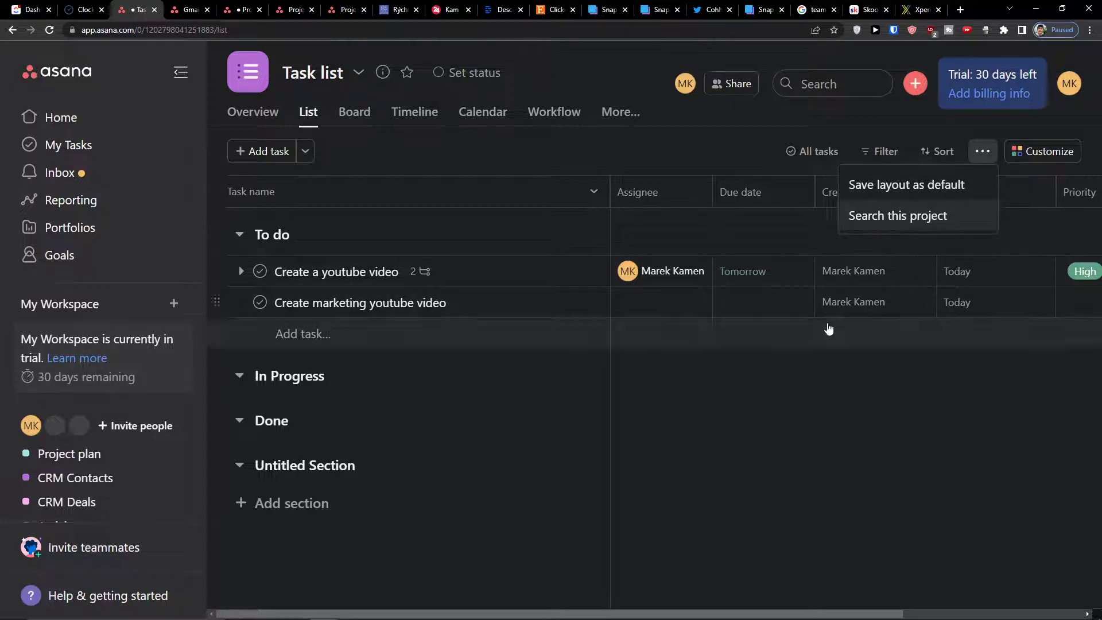
- Move 'Create a youtube video' into In Progress and show the project as a board
{"action": "left_click", "coordinate": [565, 427]}
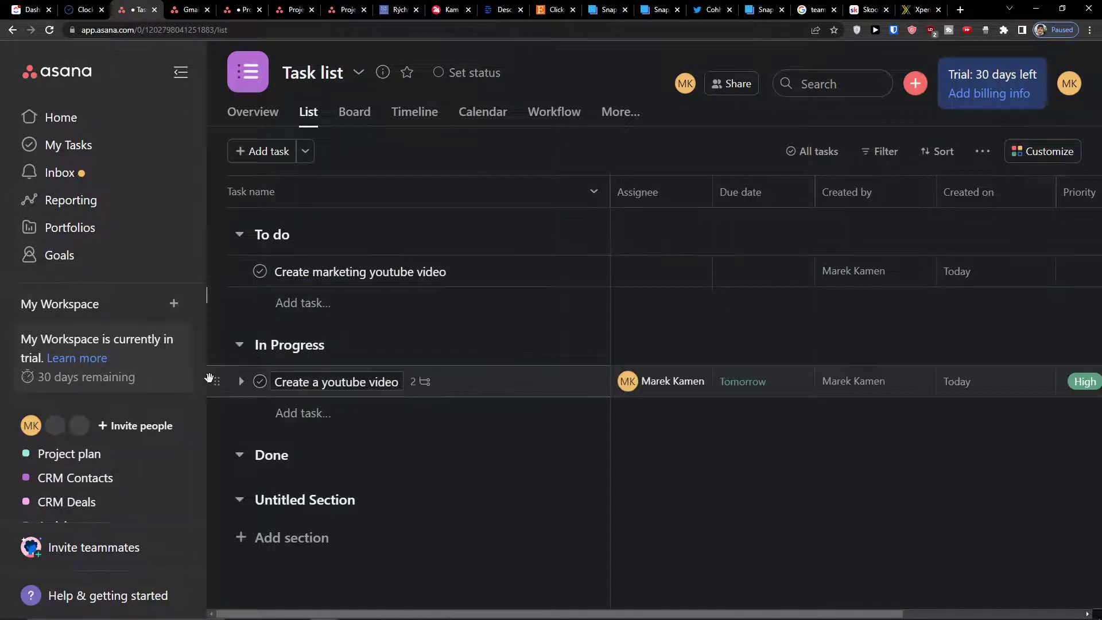
{"action": "left_click", "coordinate": [354, 111]}
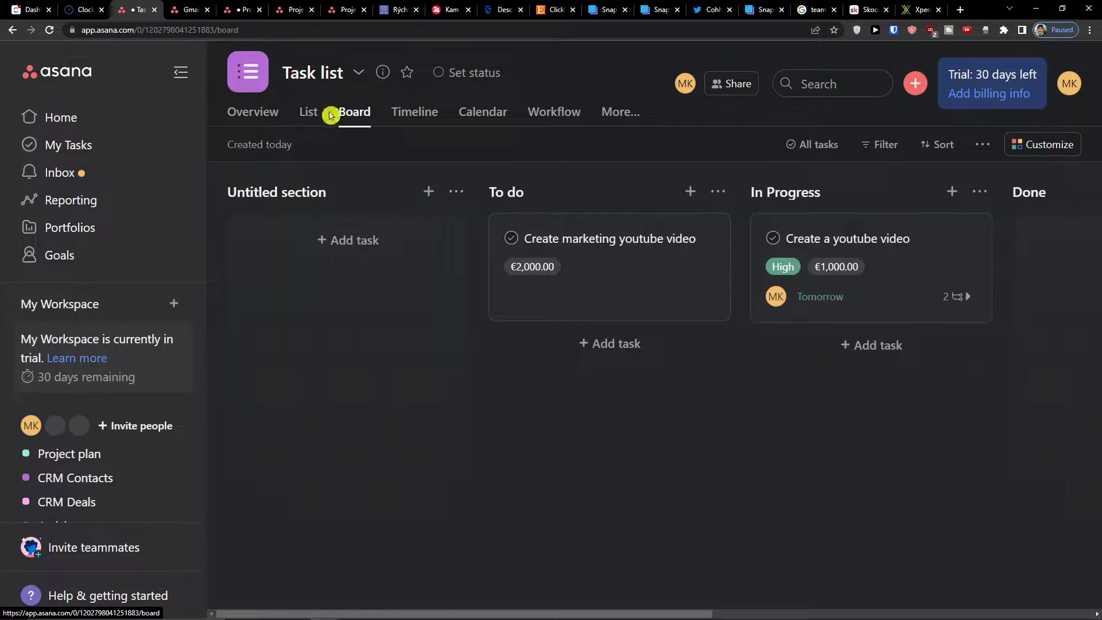
- Return the Task list project to its list view of sections and tasks
{"action": "left_click", "coordinate": [307, 112]}
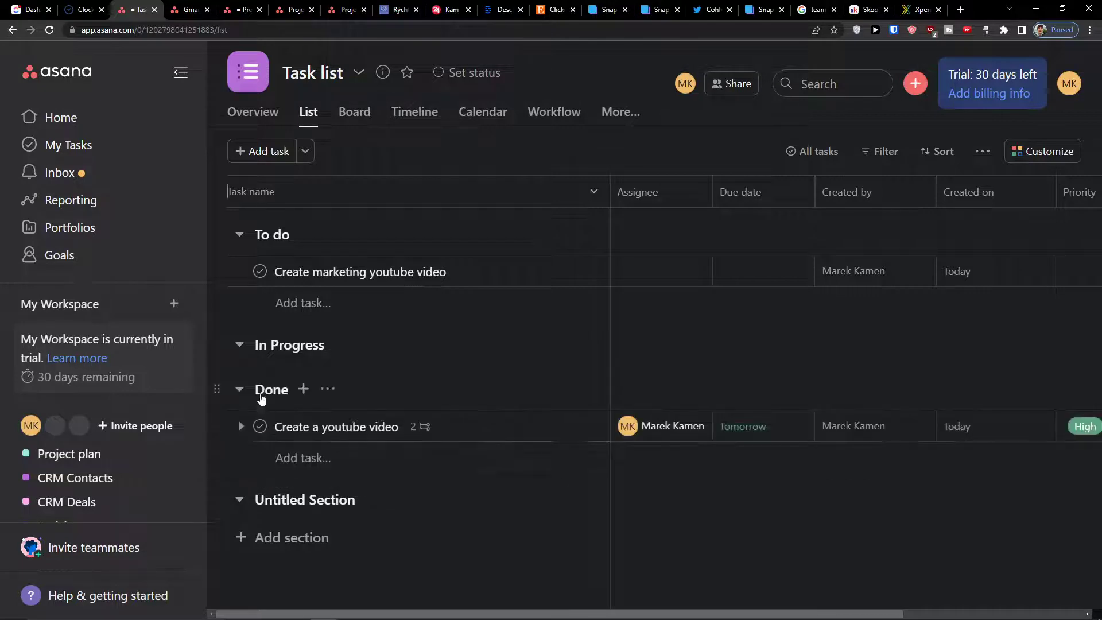
{"action": "mouse_move", "coordinate": [248, 369]}
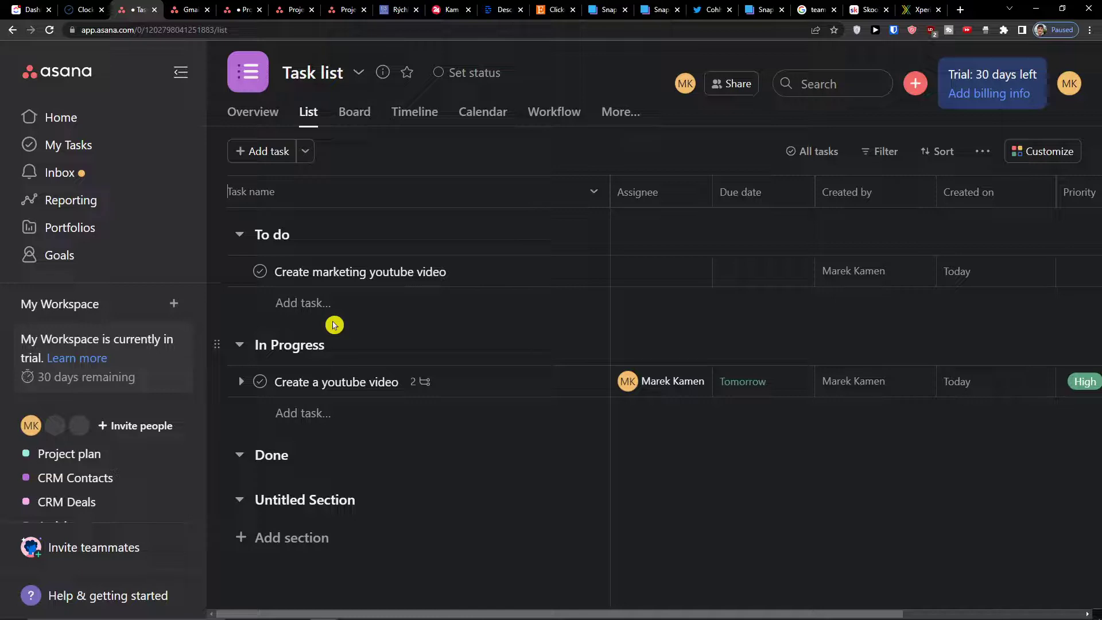
{"action": "mouse_move", "coordinate": [1045, 143]}
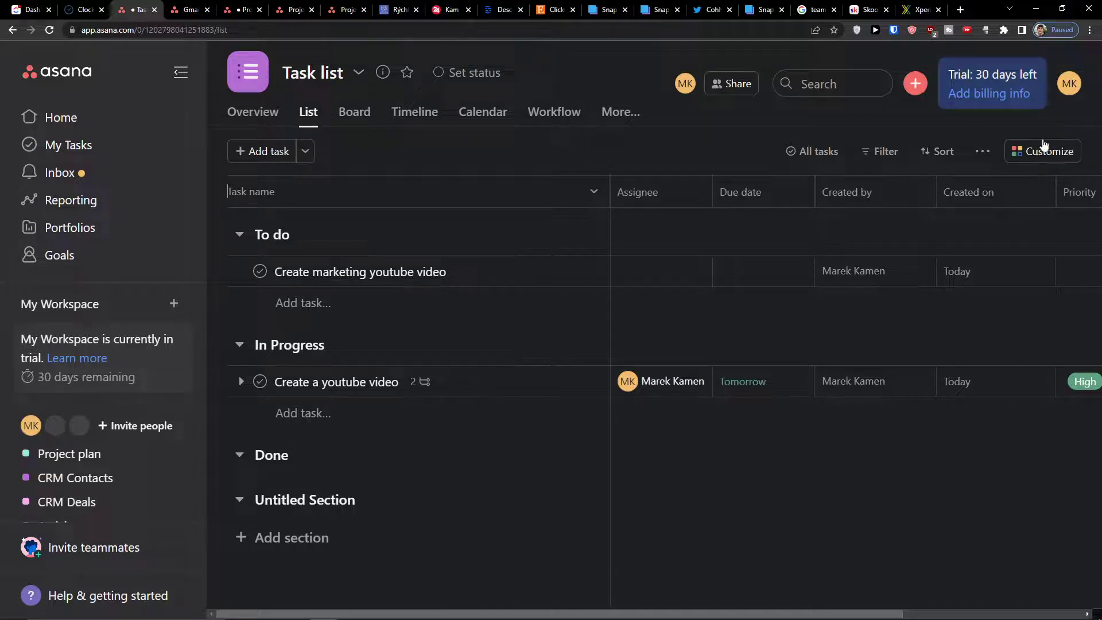
- Start a new automation rule from Customize and browse the routing rule templates
{"action": "left_click", "coordinate": [1049, 151]}
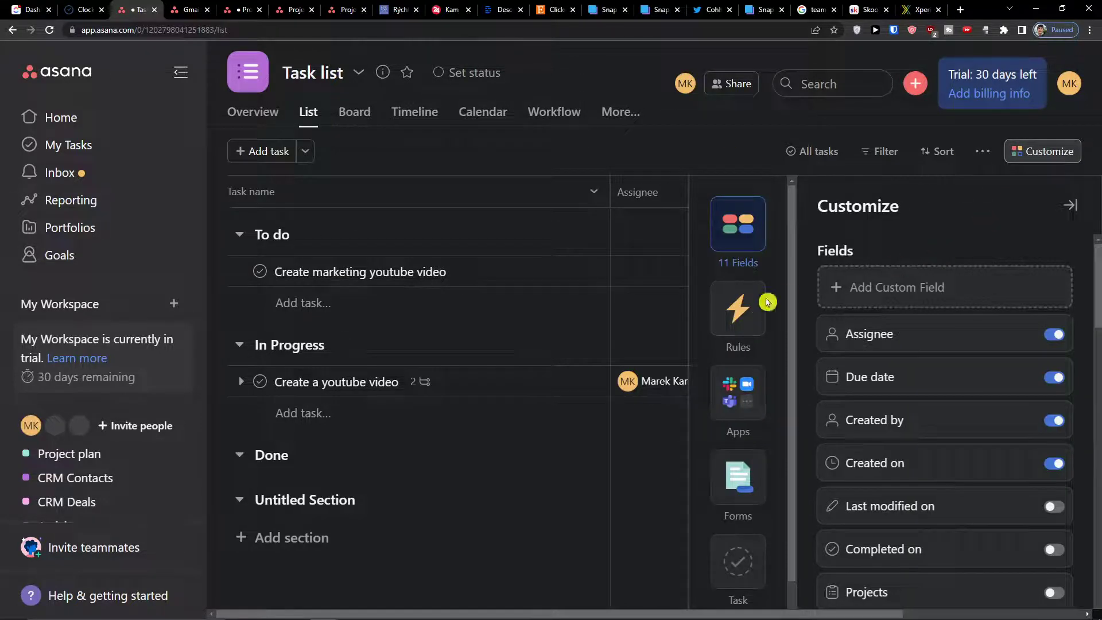
{"action": "left_click", "coordinate": [737, 308]}
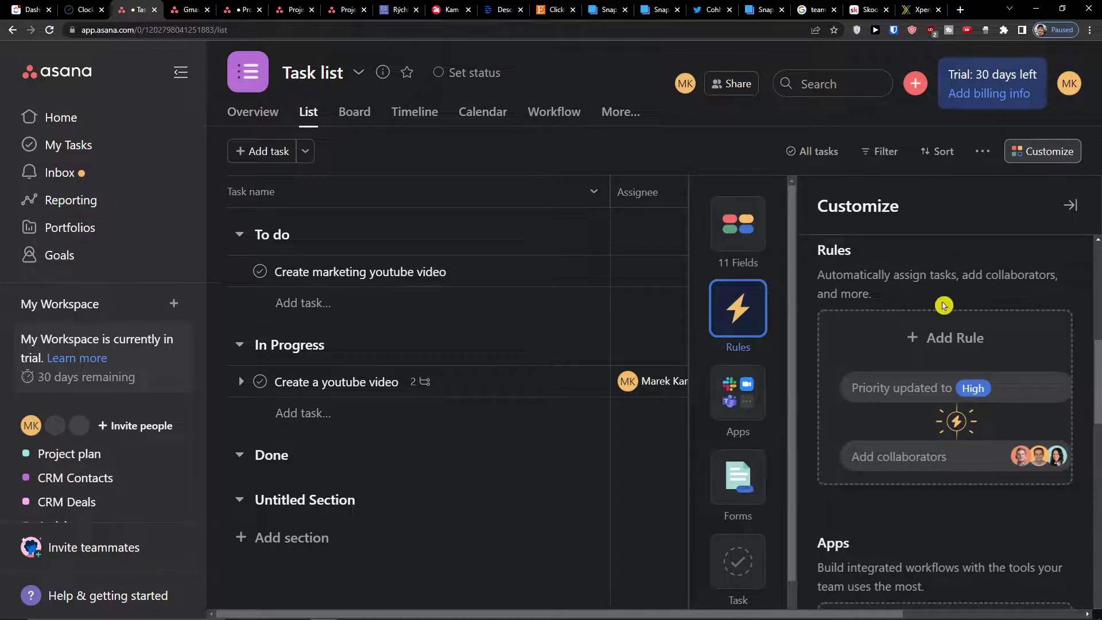
{"action": "left_click", "coordinate": [954, 338]}
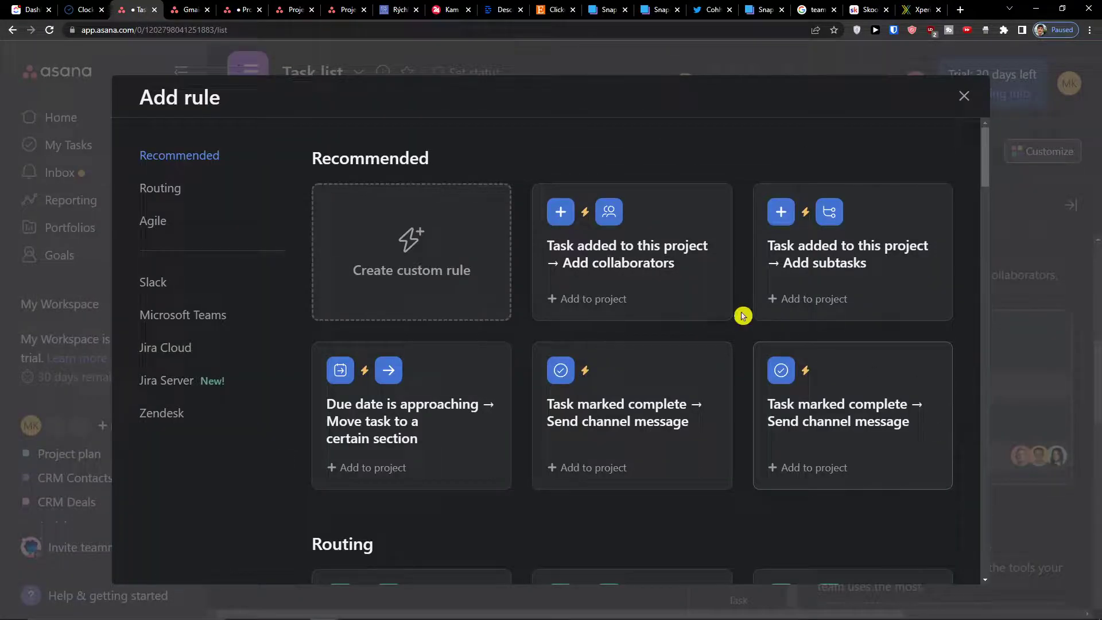
{"action": "mouse_move", "coordinate": [610, 243]}
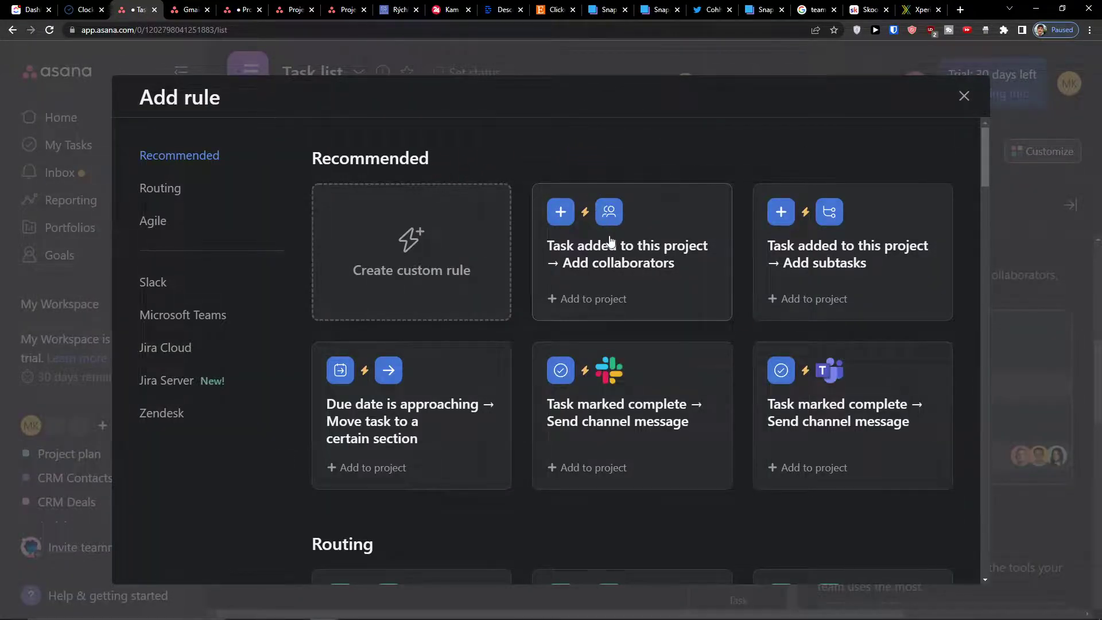
{"action": "scroll", "scroll_direction": "down", "scroll_amount": 3}
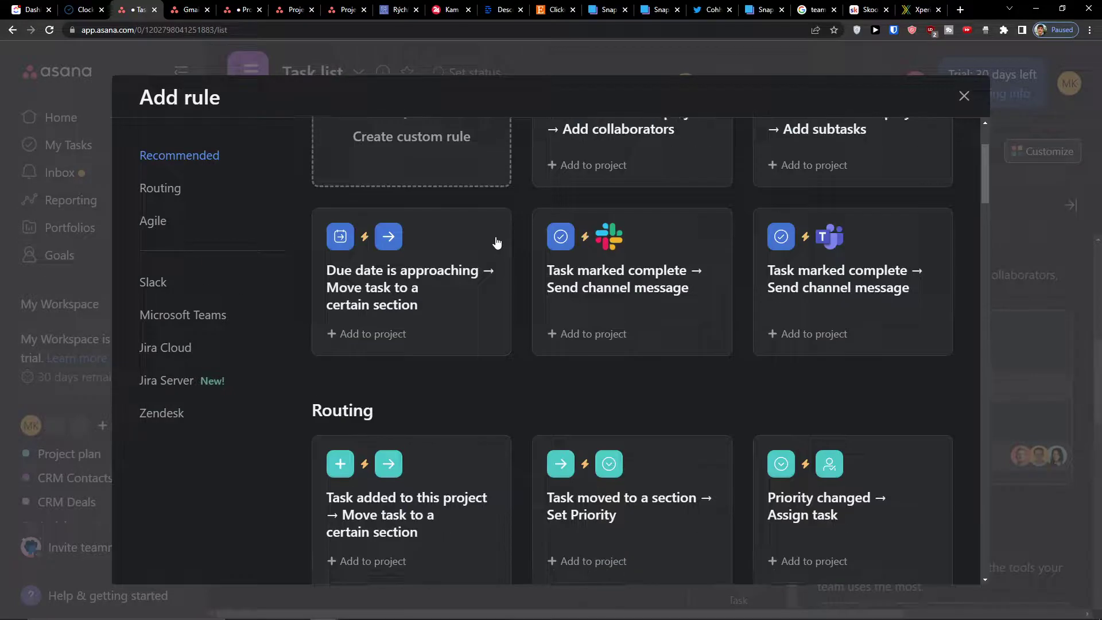
{"action": "left_click", "coordinate": [160, 187]}
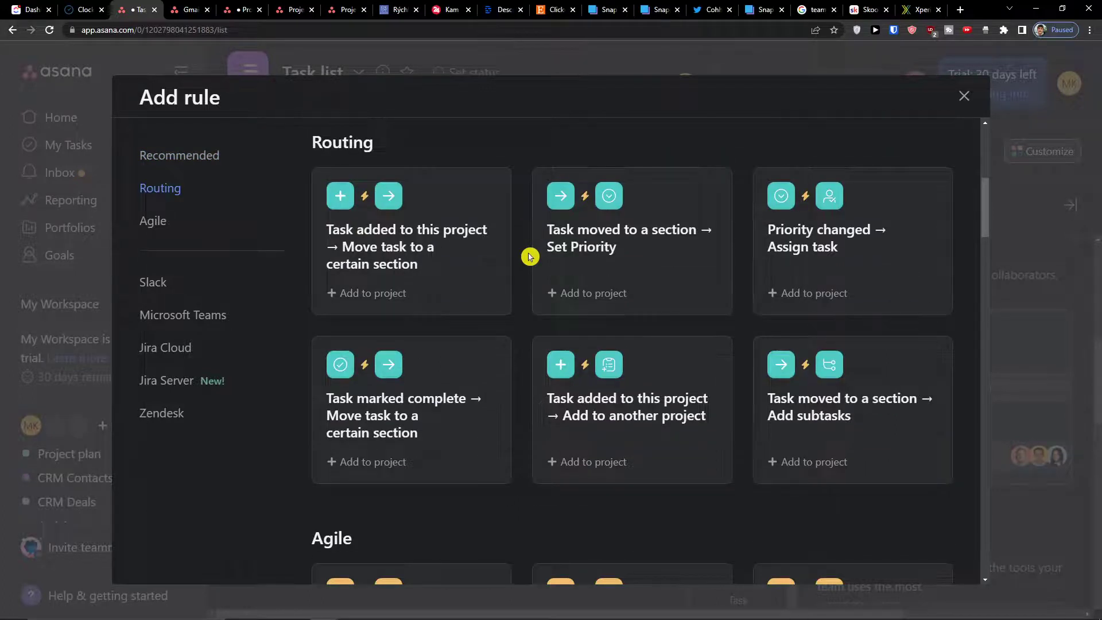
{"action": "mouse_move", "coordinate": [493, 289]}
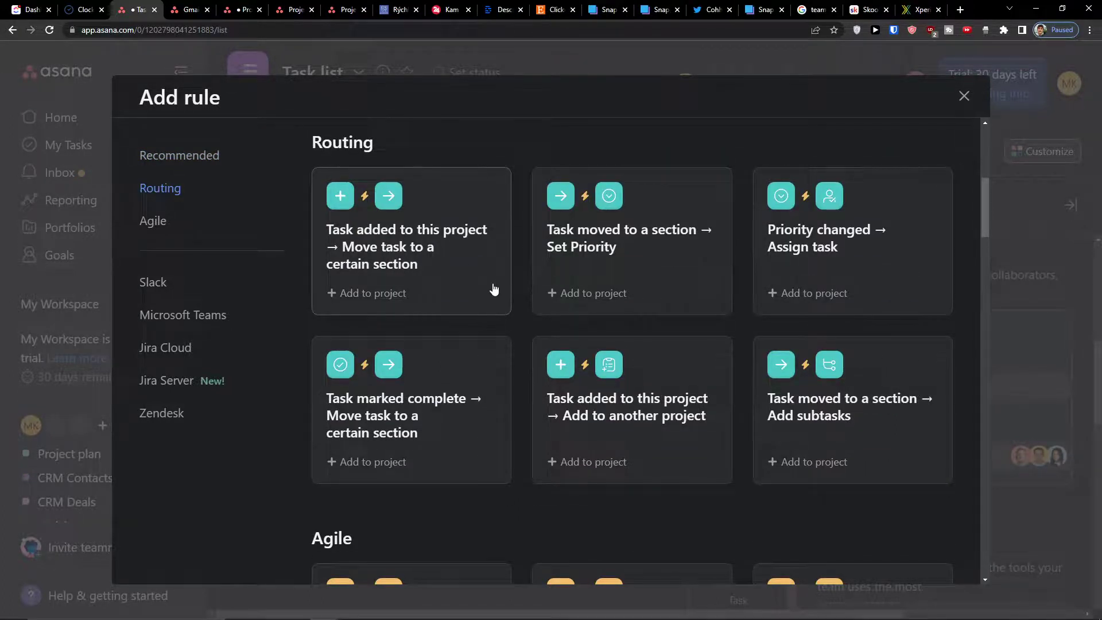
- Choose the 'Task moved to a section → Set Priority' template from the recommended rules
{"action": "scroll", "scroll_direction": "down", "scroll_amount": 3}
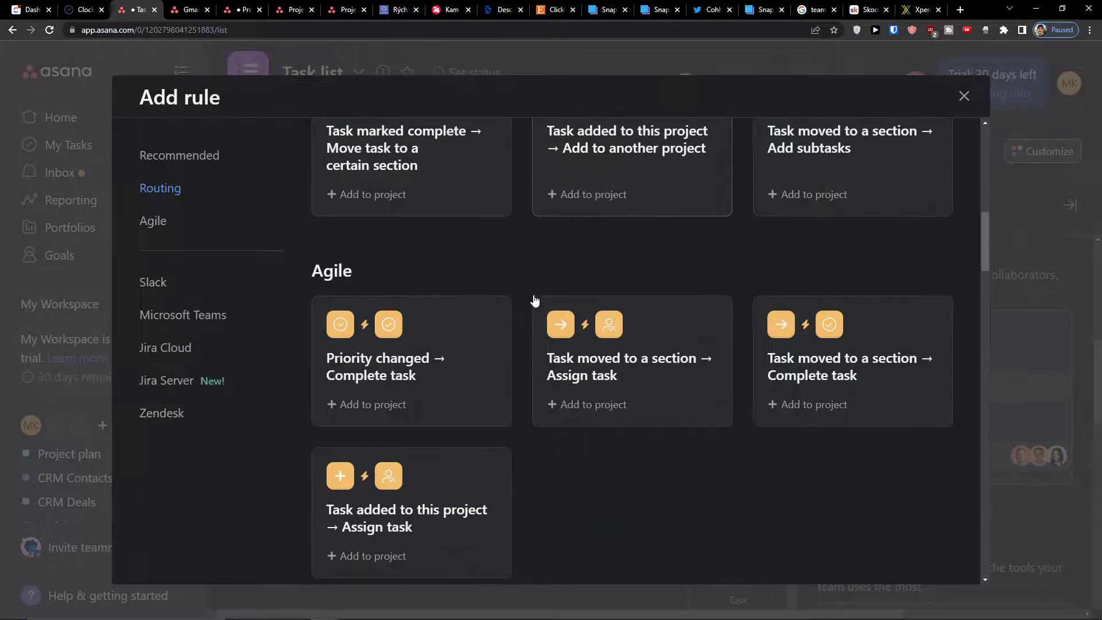
{"action": "scroll", "scroll_direction": "down", "scroll_amount": 3}
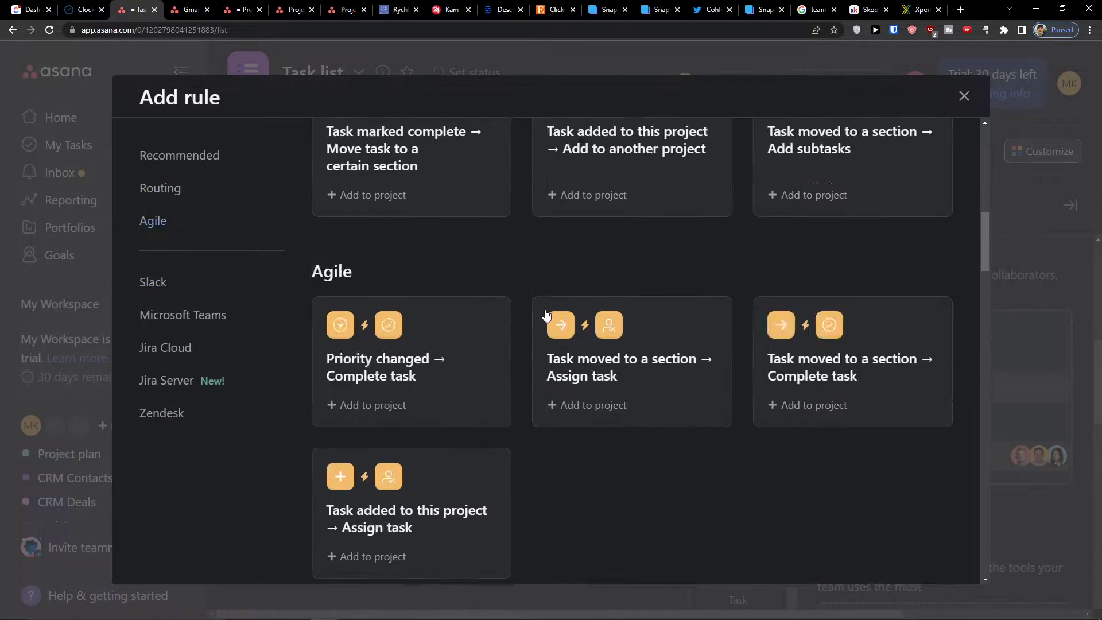
{"action": "left_click", "coordinate": [179, 155]}
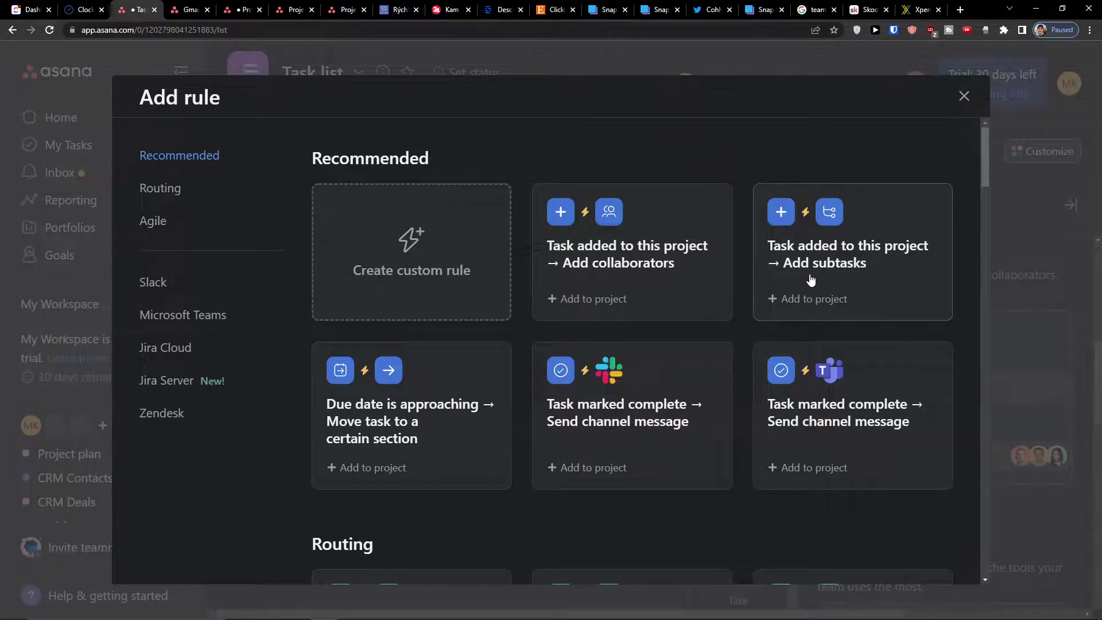
{"action": "mouse_move", "coordinate": [849, 431]}
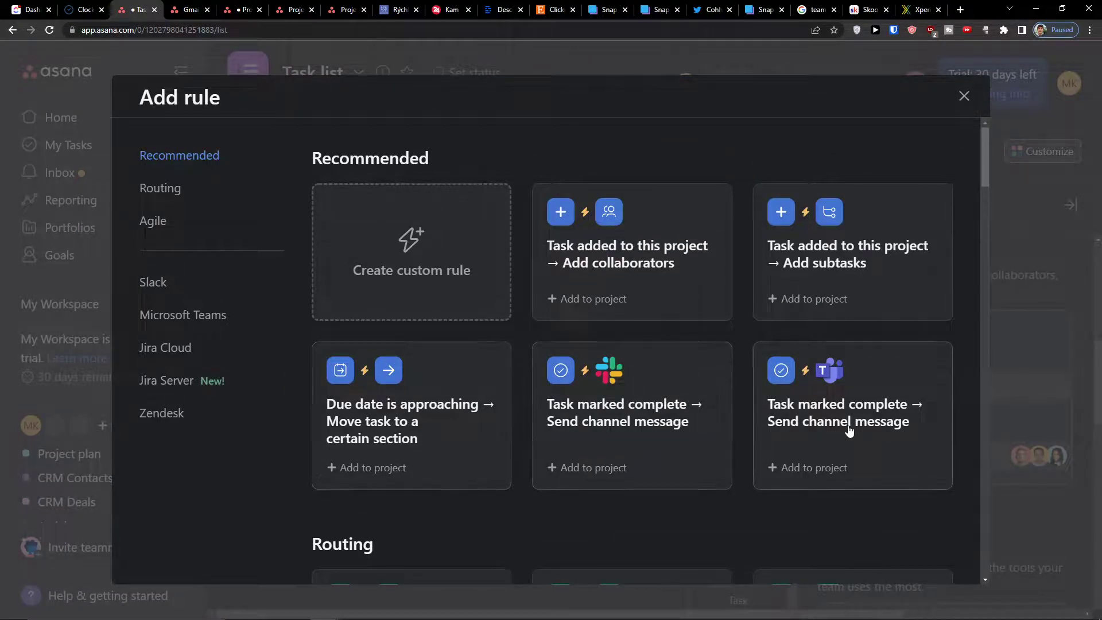
{"action": "scroll", "scroll_direction": "down", "scroll_amount": 3}
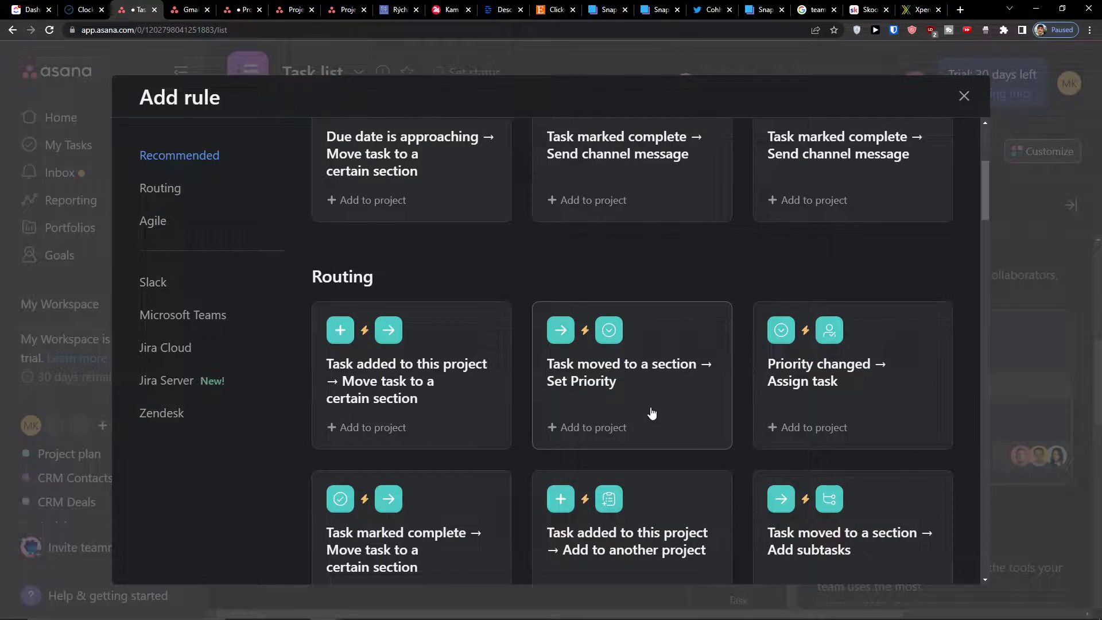
{"action": "left_click", "coordinate": [630, 372]}
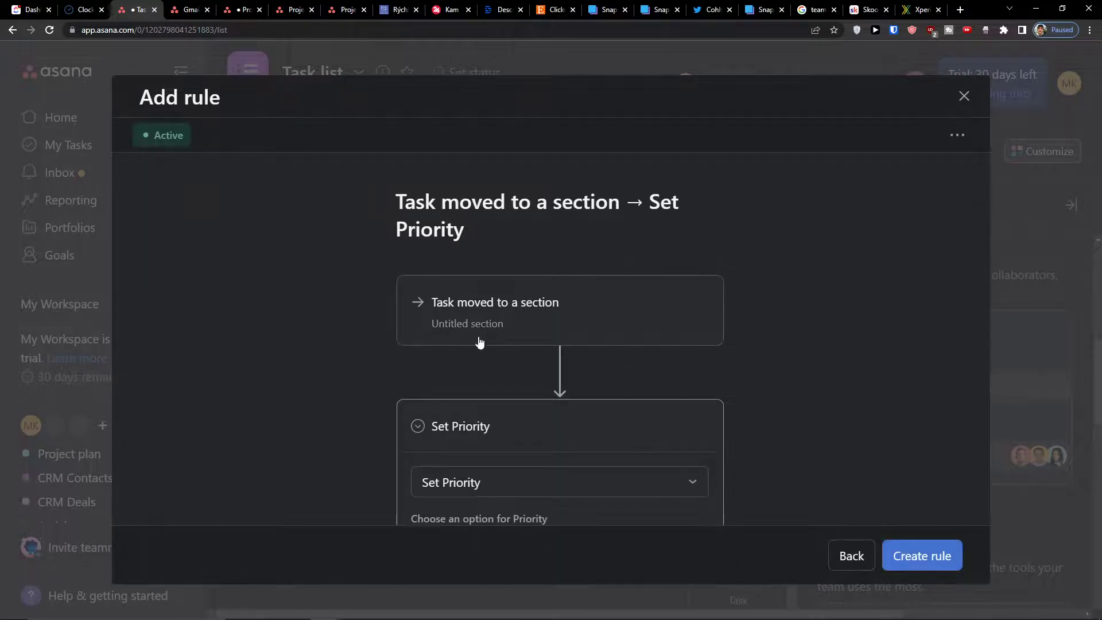
- Set the rule's triggering section to To do so moved tasks get their Priority set
{"action": "left_click", "coordinate": [559, 317]}
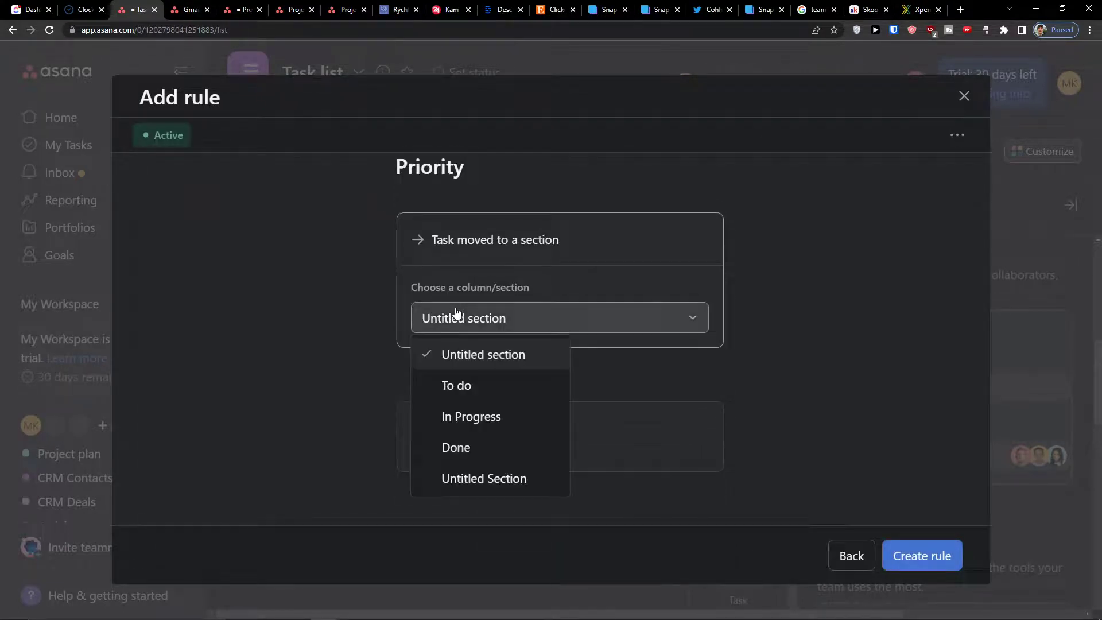
{"action": "left_click", "coordinate": [456, 386]}
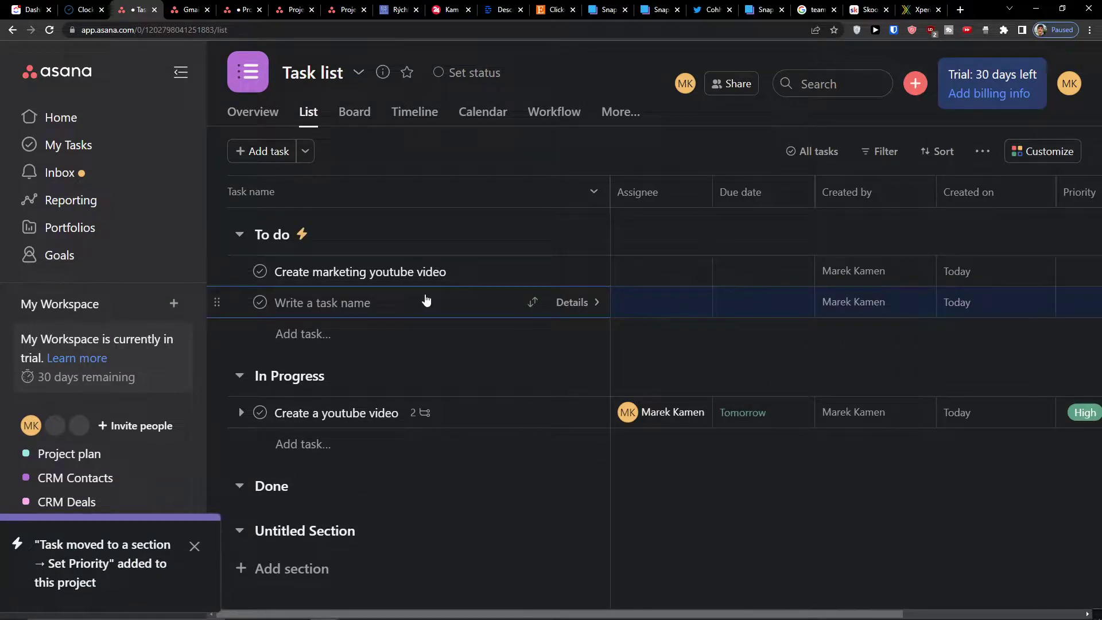
- Add a 'New video' task to To do, which the rule marks High priority
{"action": "type", "text": "New"}
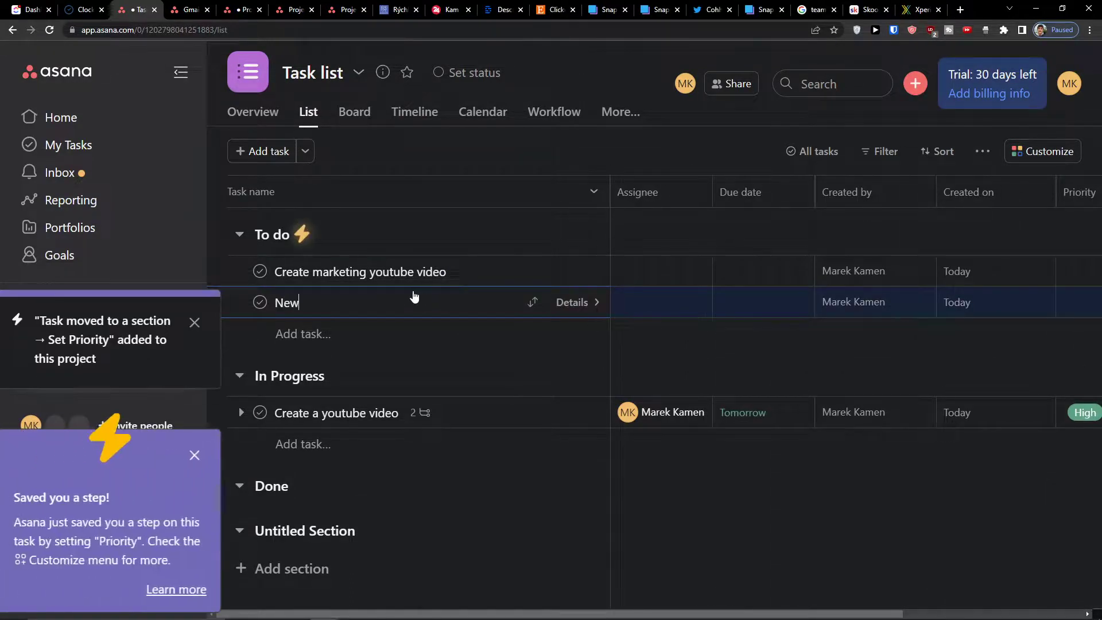
{"action": "key", "text": "Enter"}
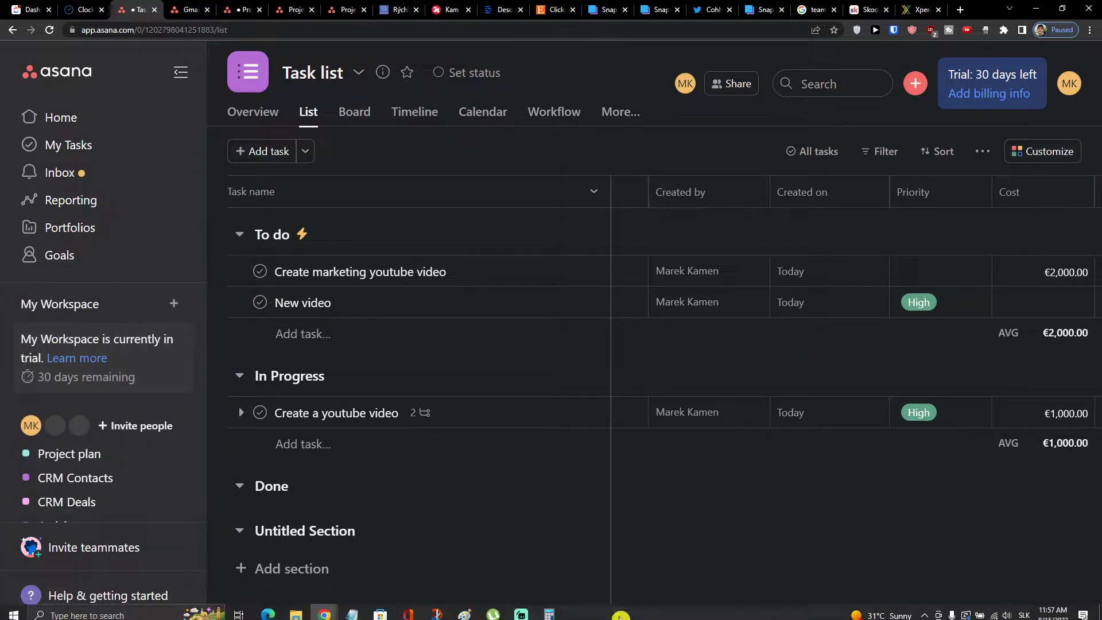
{"action": "mouse_move", "coordinate": [349, 609]}
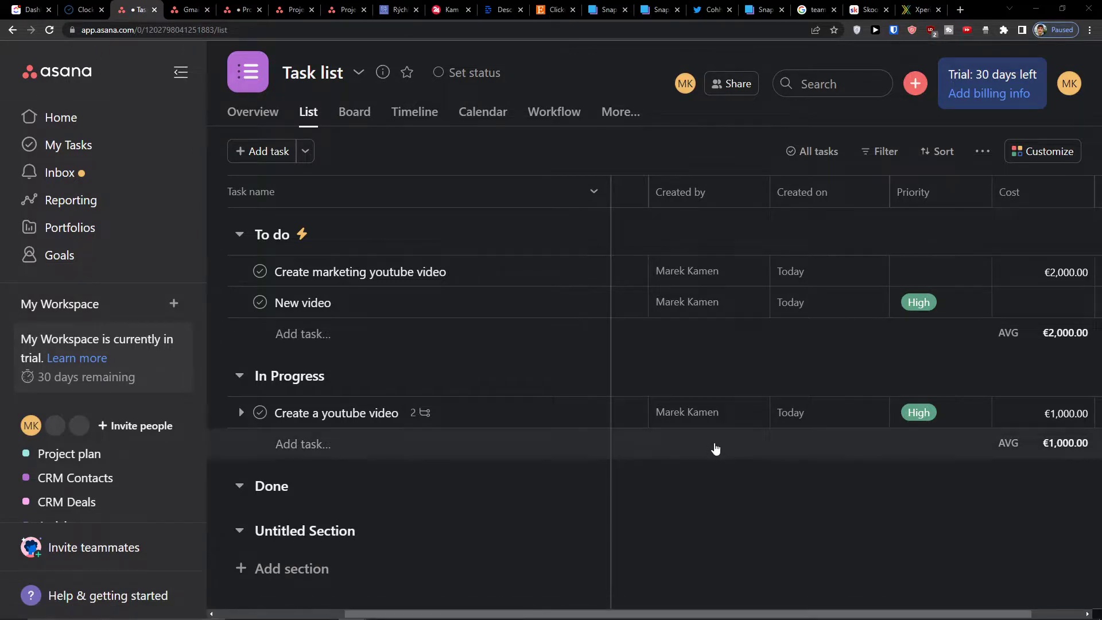
{"action": "mouse_move", "coordinate": [626, 254]}
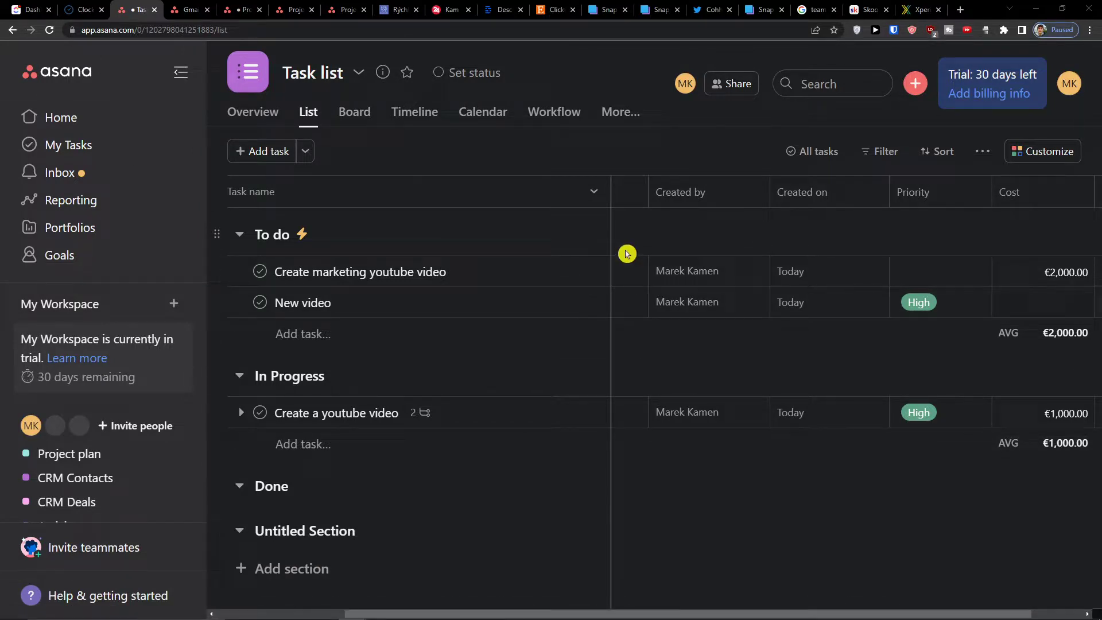